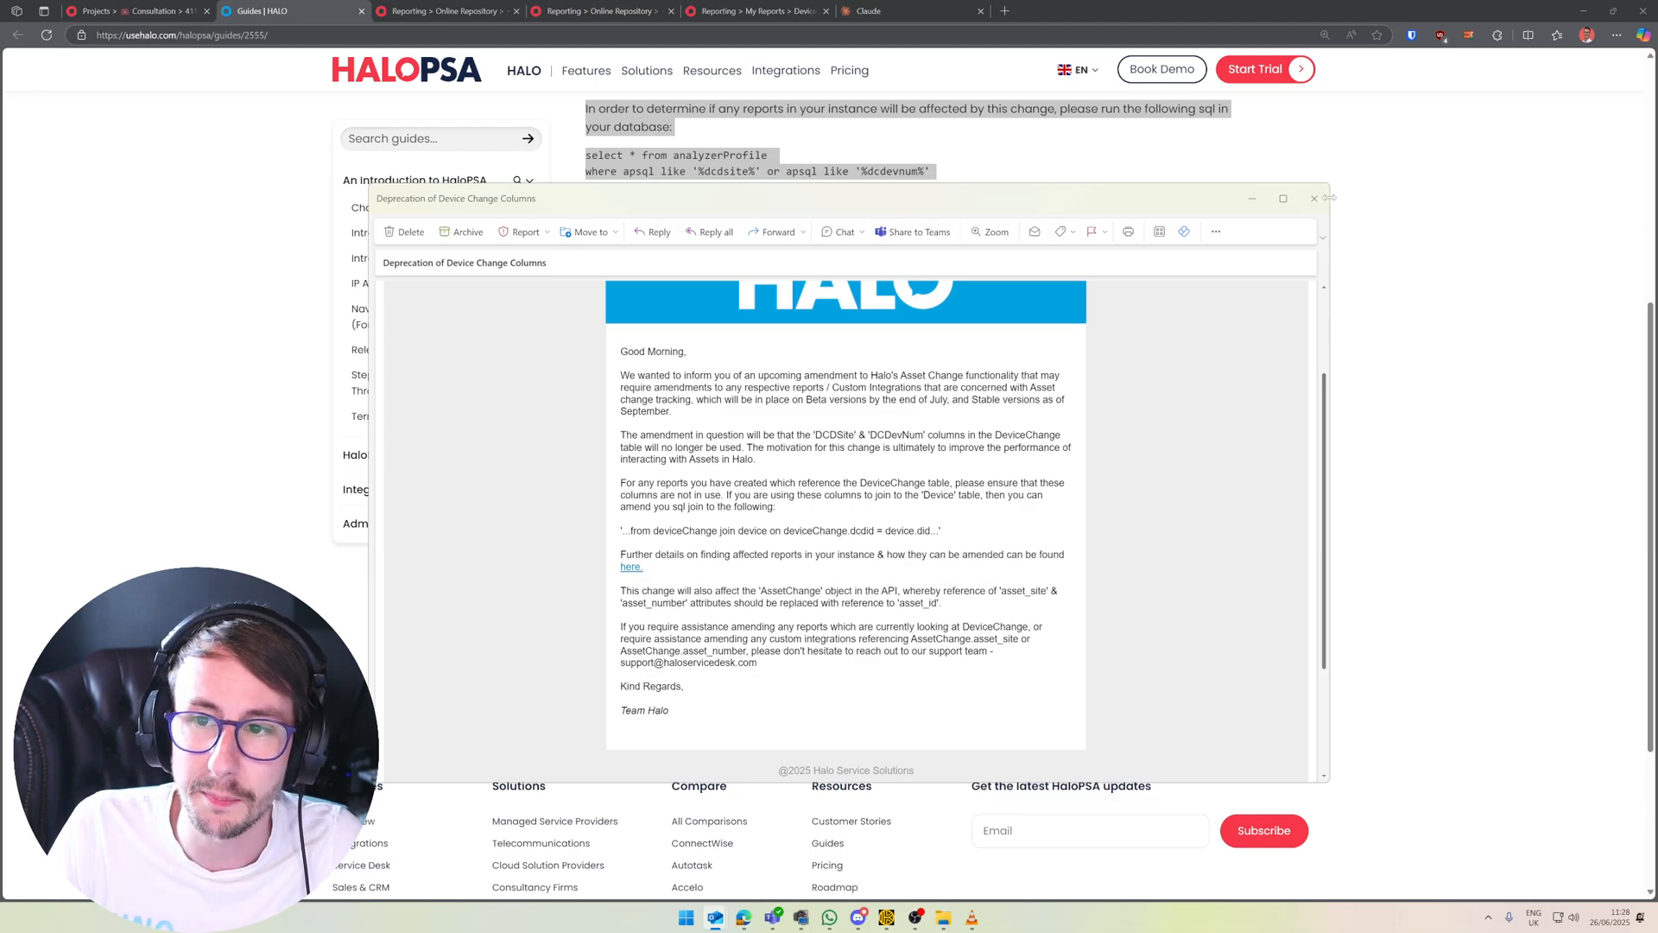
Dismiss the deprecation email and review the guide's analyzerProfile SQL query for finding affected reports
{"action": "left_click", "coordinate": [1313, 198]}
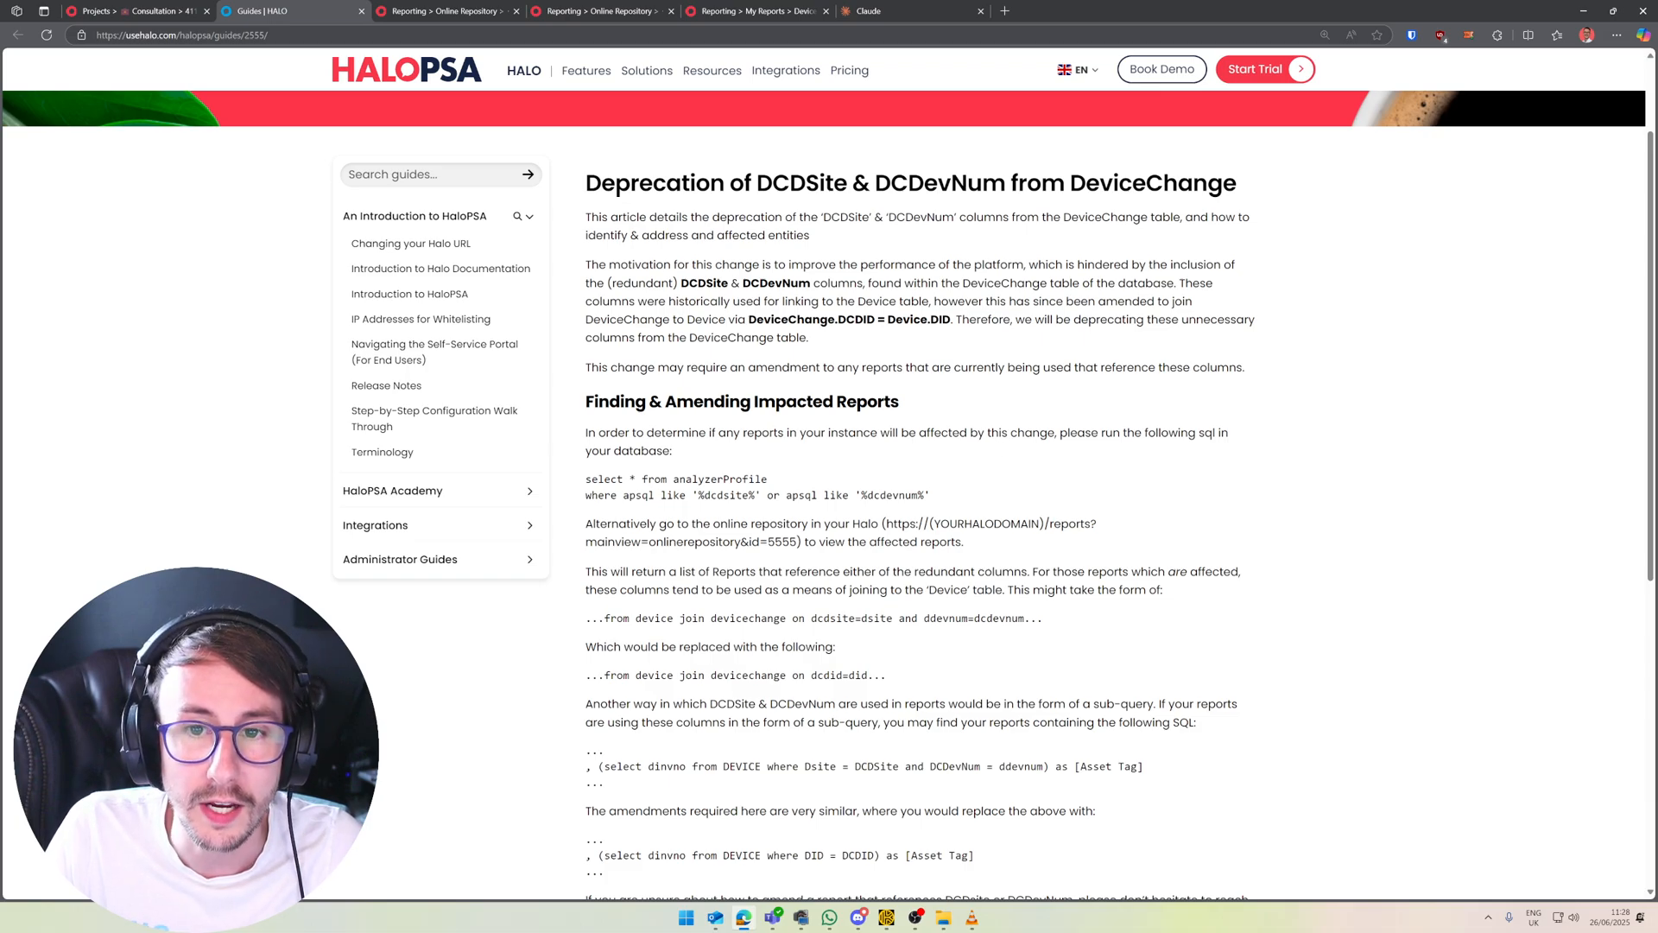
{"action": "mouse_move", "coordinate": [1066, 242]}
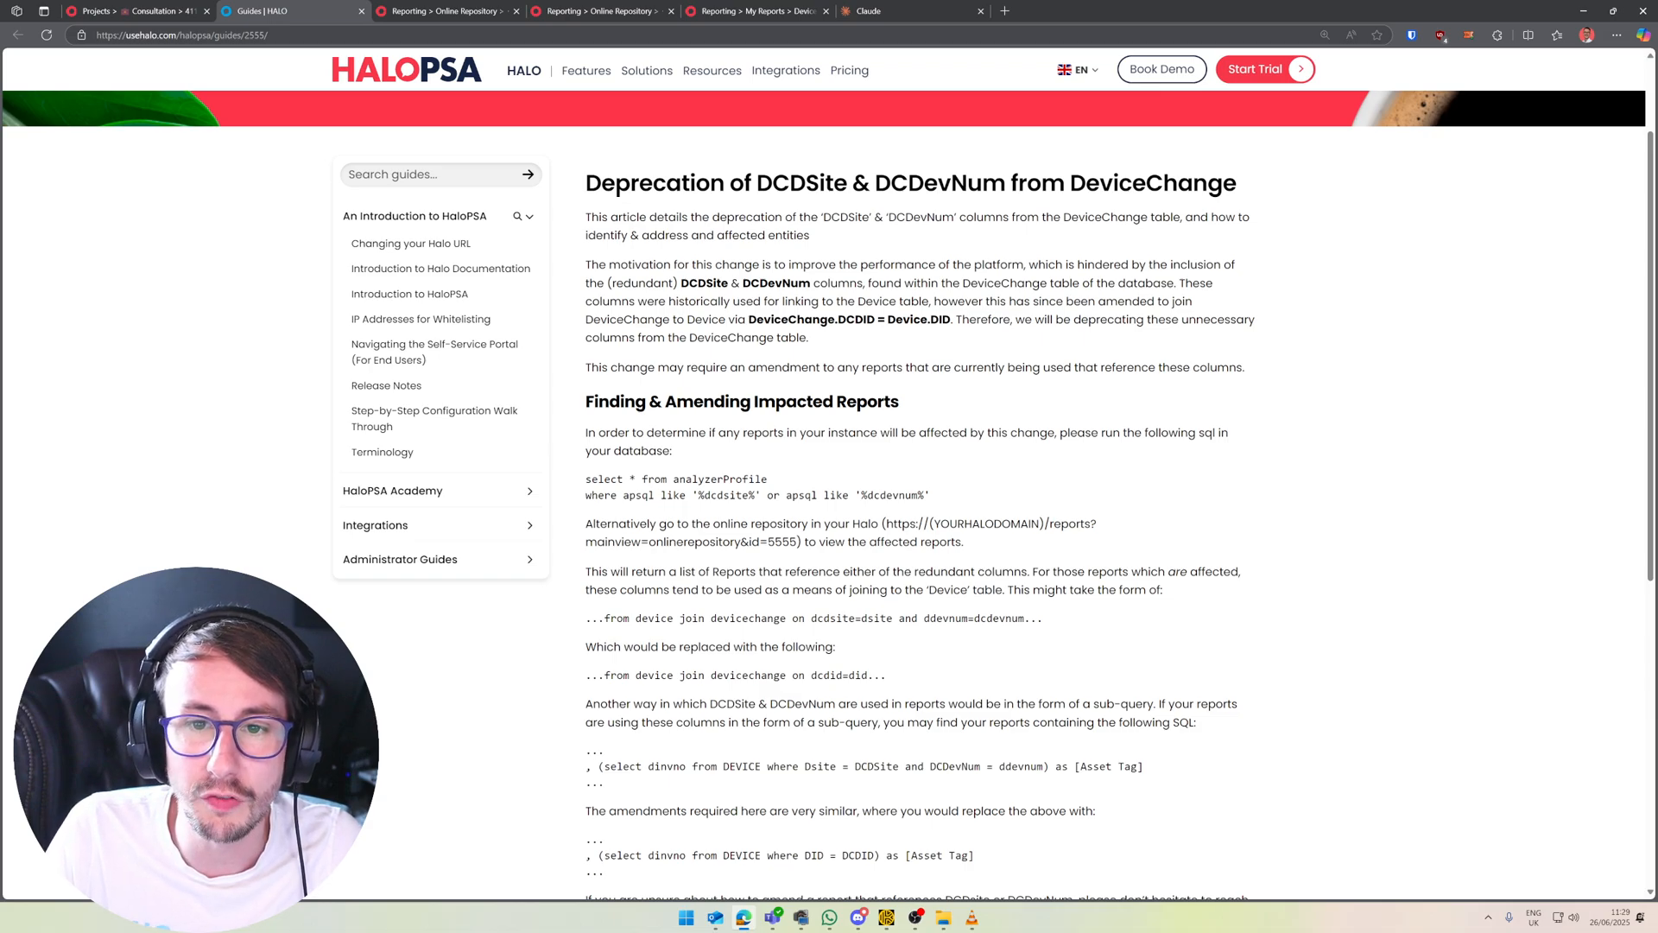
{"action": "double_click", "coordinate": [703, 282]}
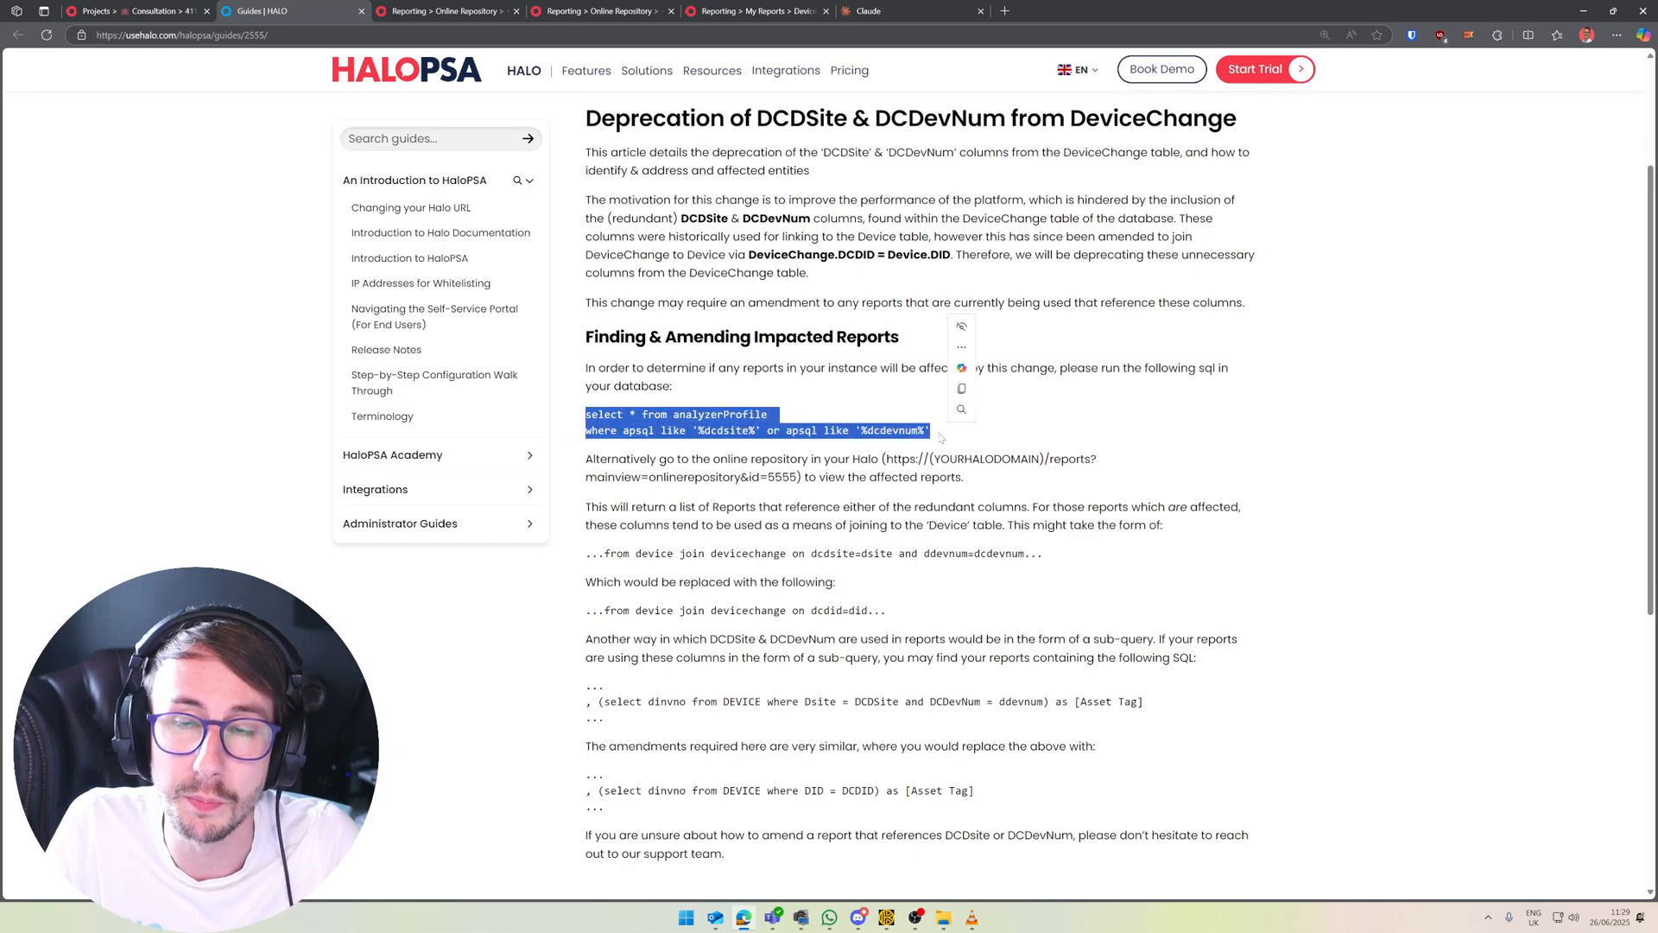
{"action": "left_click", "coordinate": [904, 489]}
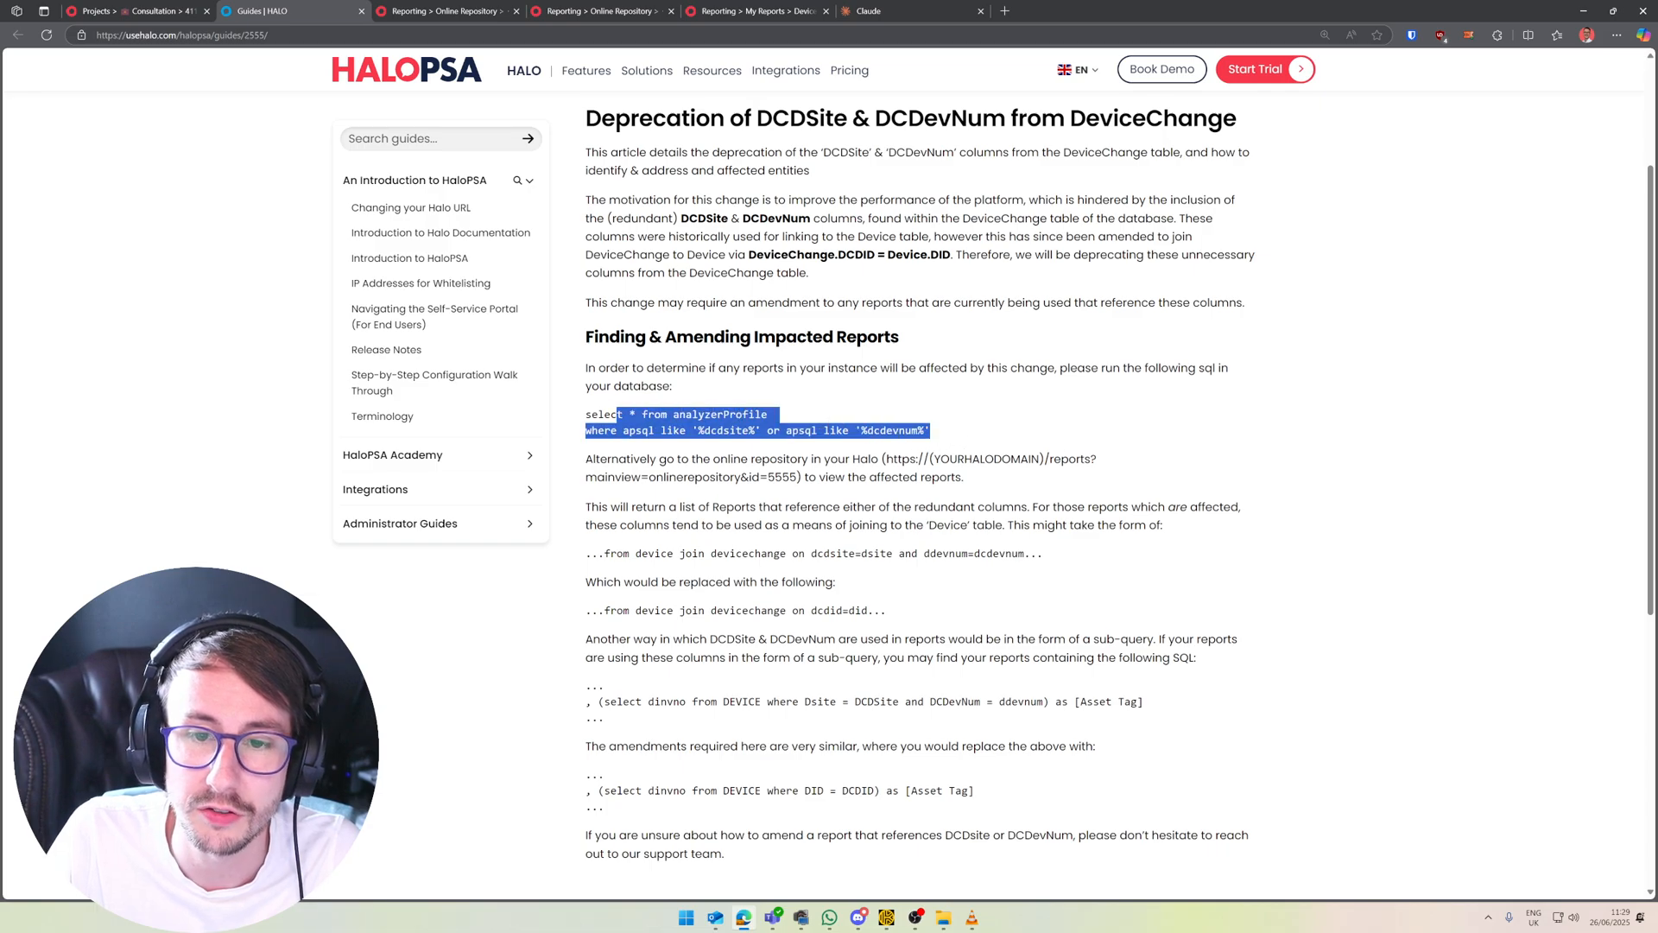
{"action": "left_click", "coordinate": [603, 11]}
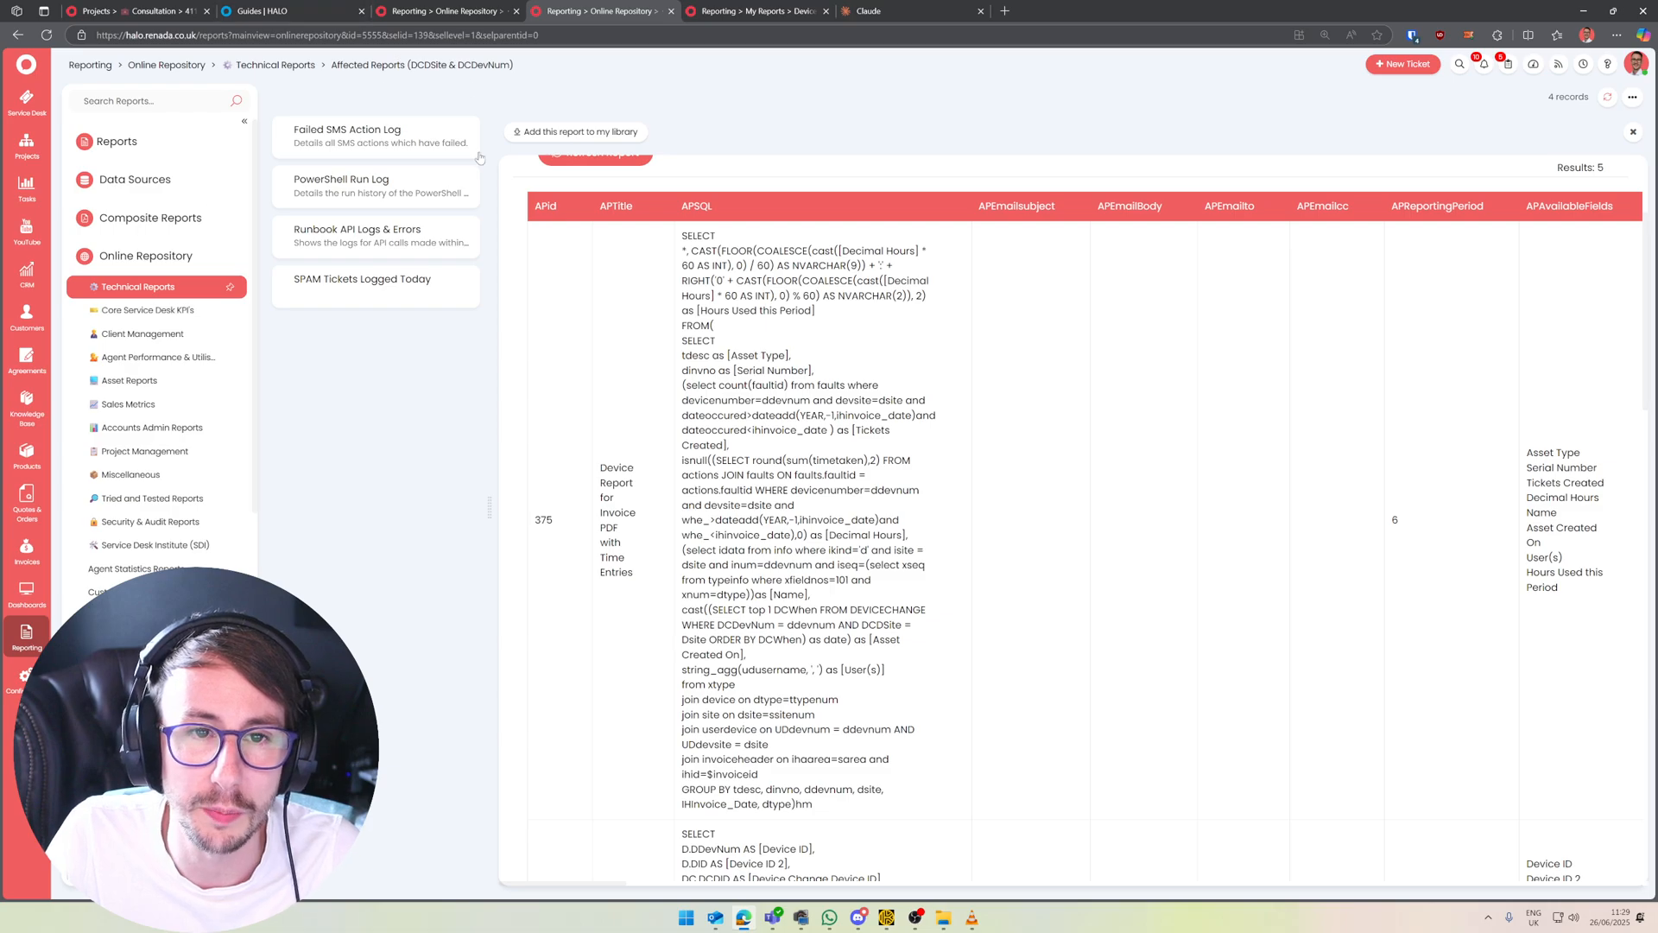
Load the Affected Reports (DCDSite & DCDevNum) report under Technical Reports, listing the five impacted reports
{"action": "left_click", "coordinate": [128, 404]}
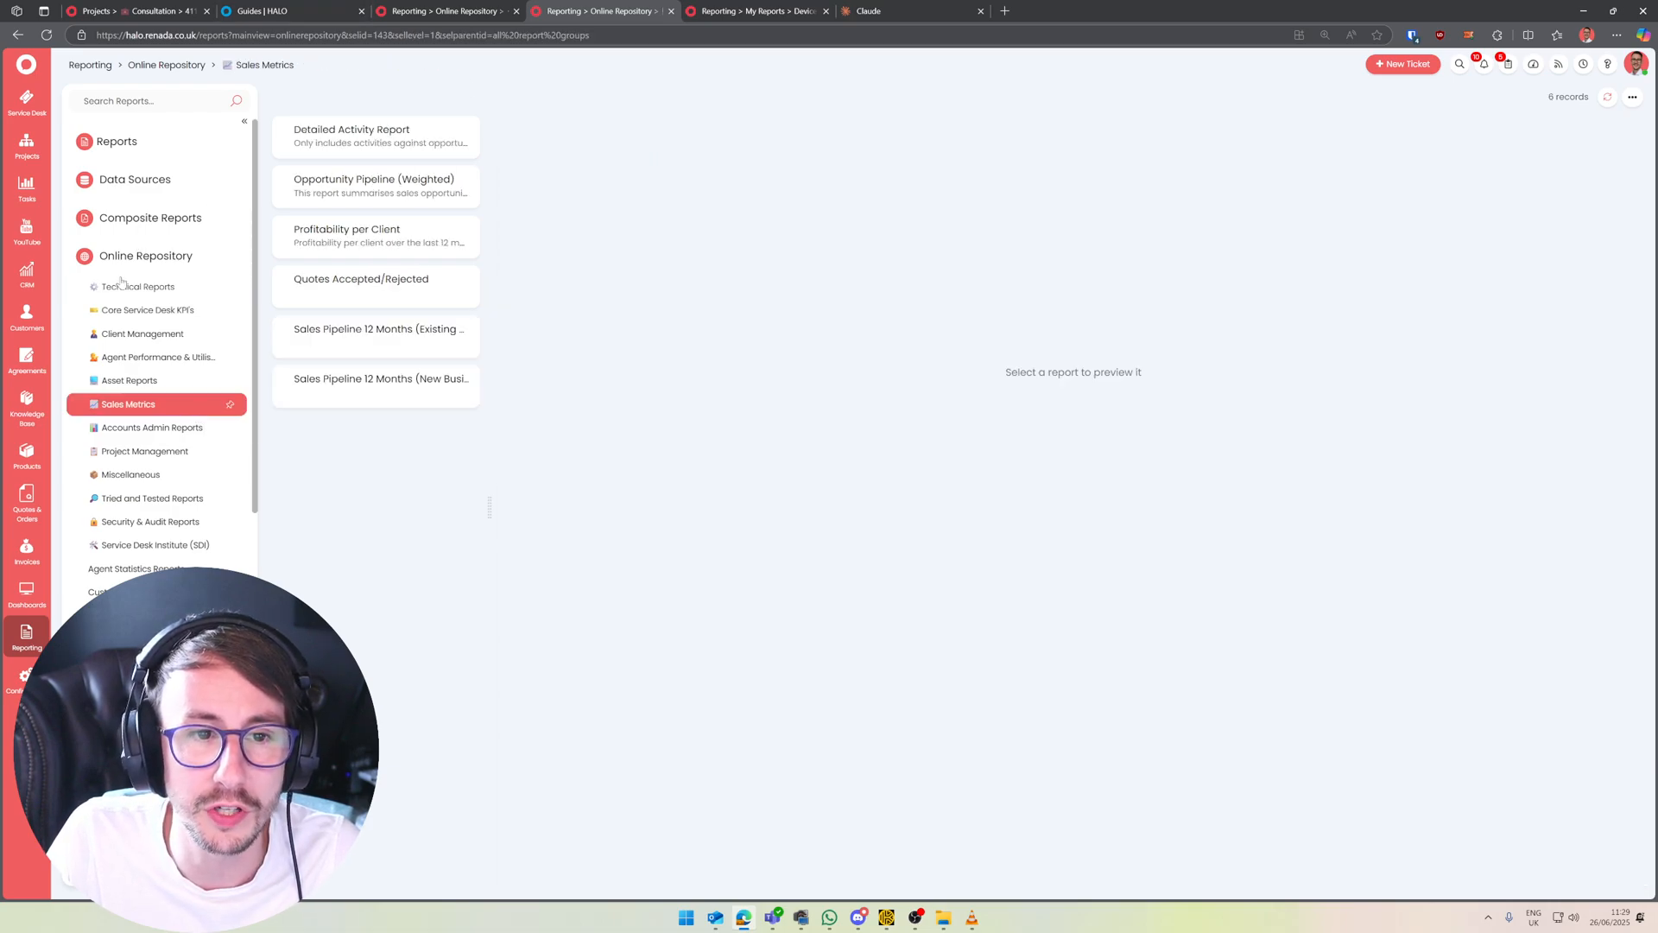
{"action": "left_click", "coordinate": [138, 286]}
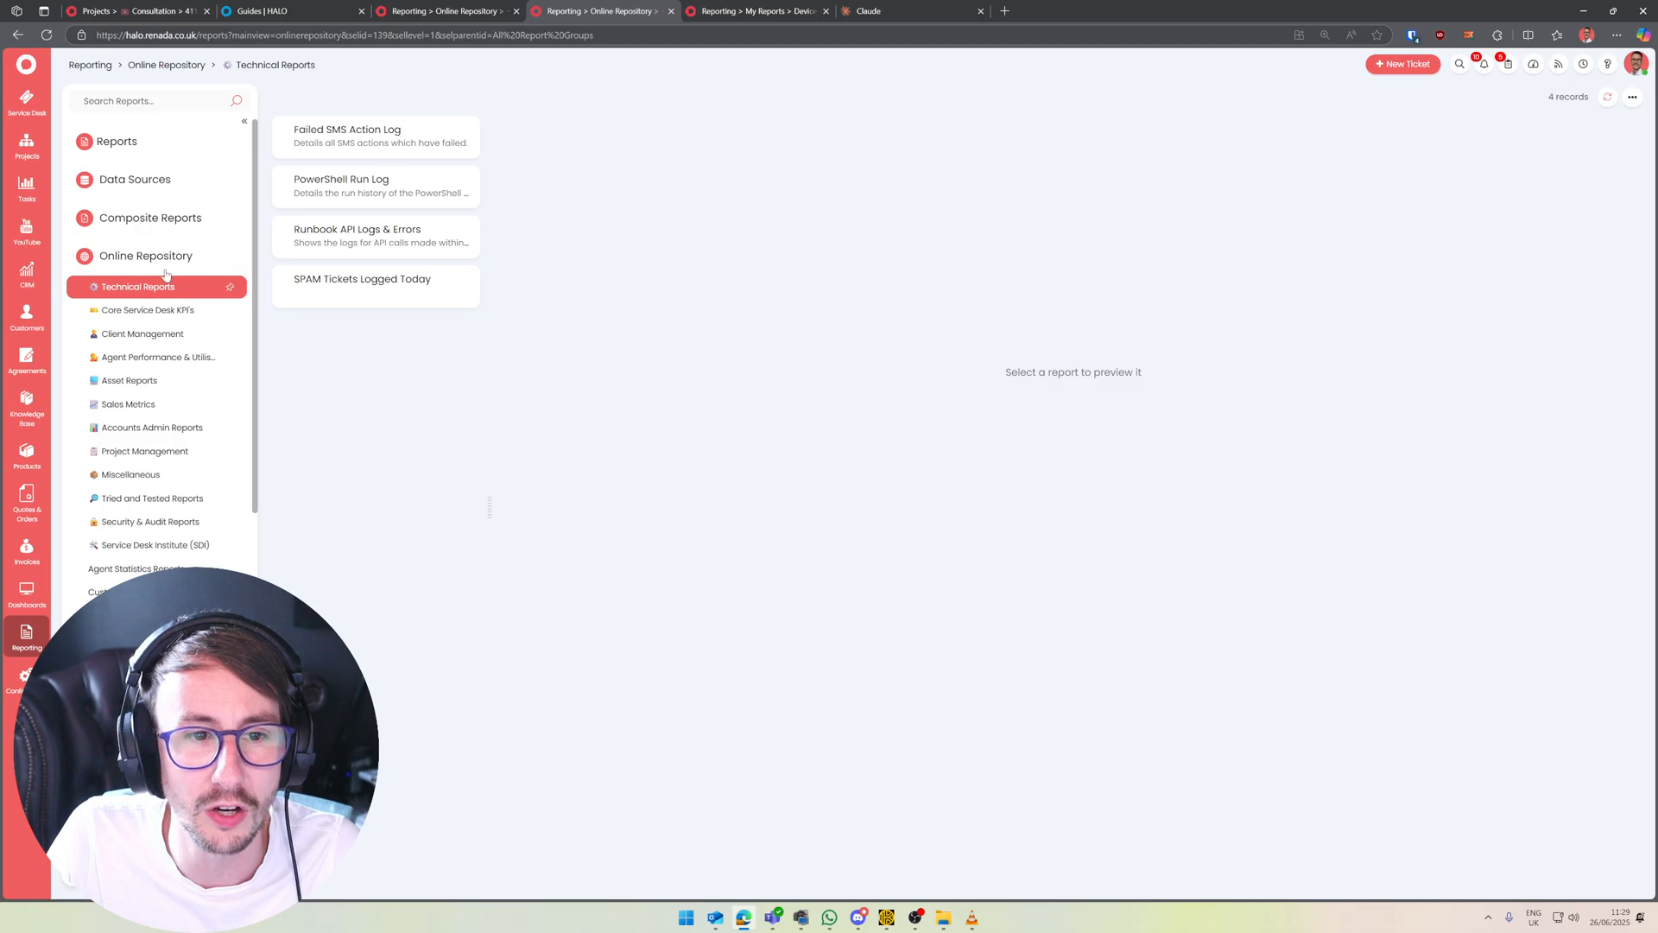
{"action": "left_click", "coordinate": [375, 237]}
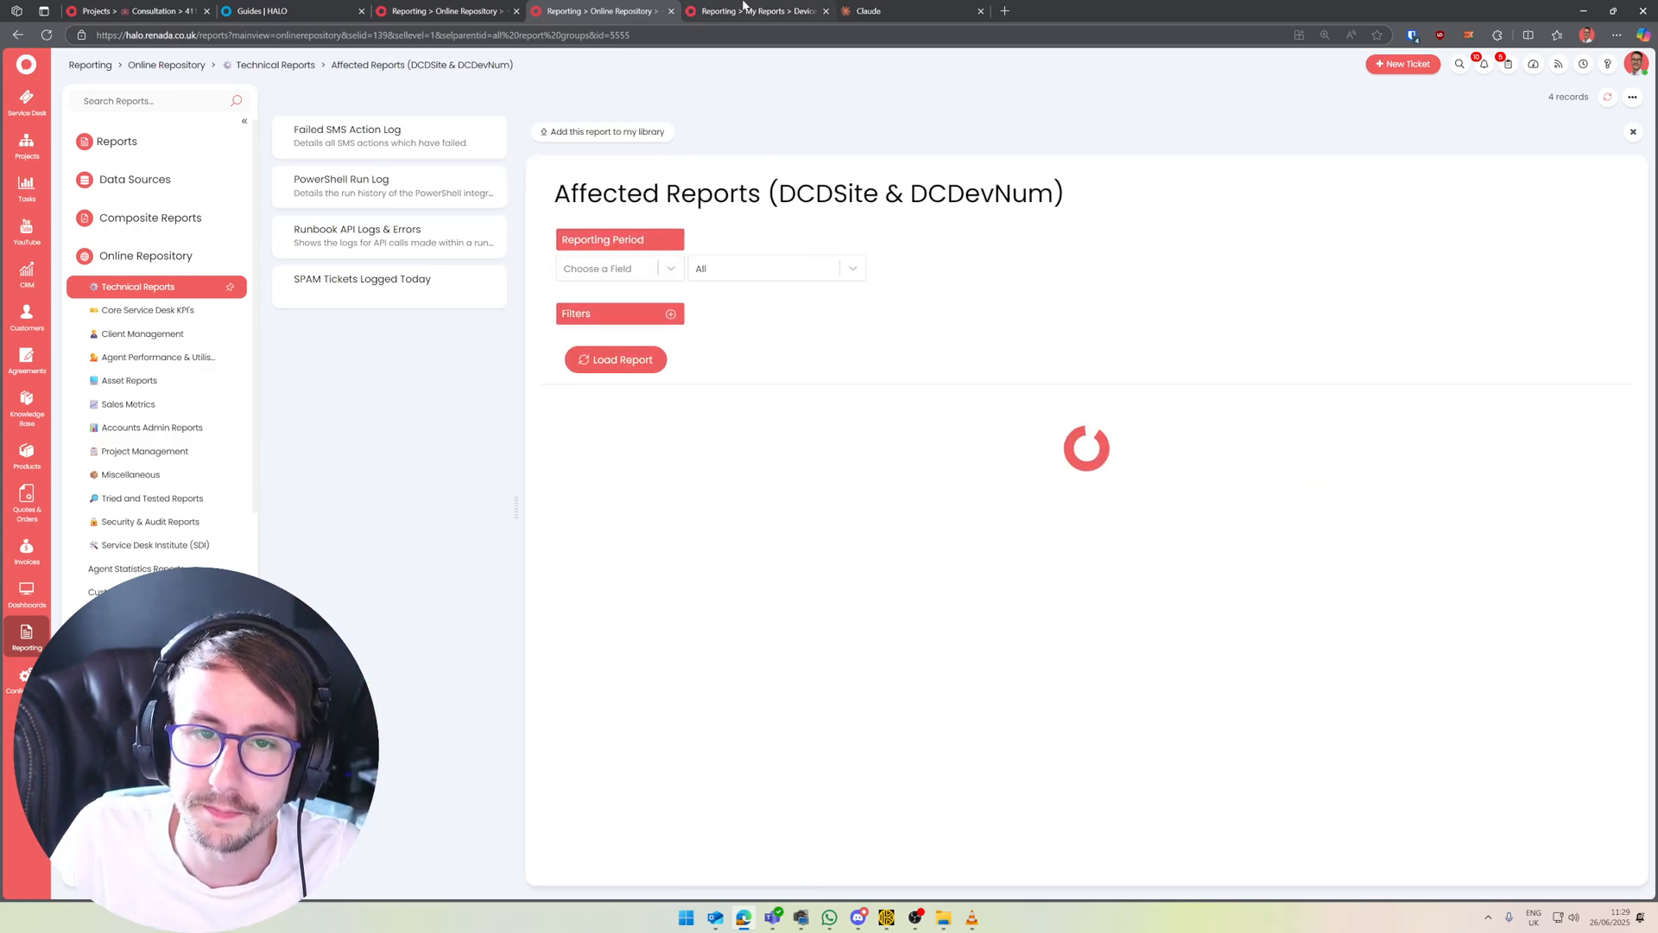
{"action": "left_click", "coordinate": [615, 359]}
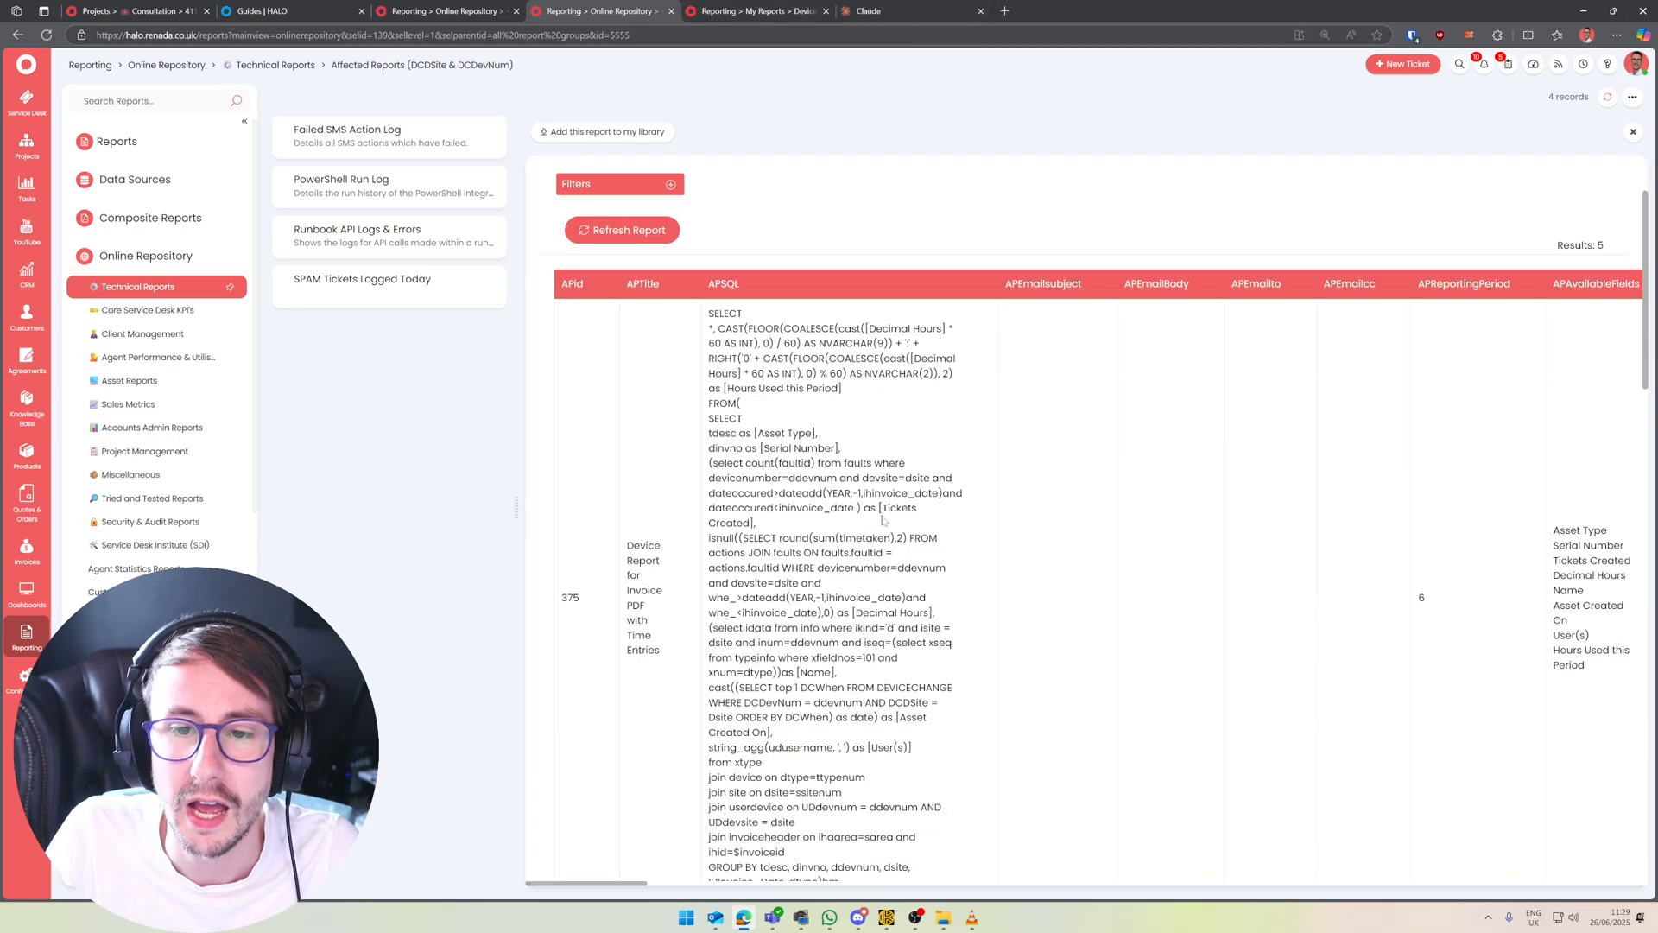
{"action": "double_click", "coordinate": [1581, 243]}
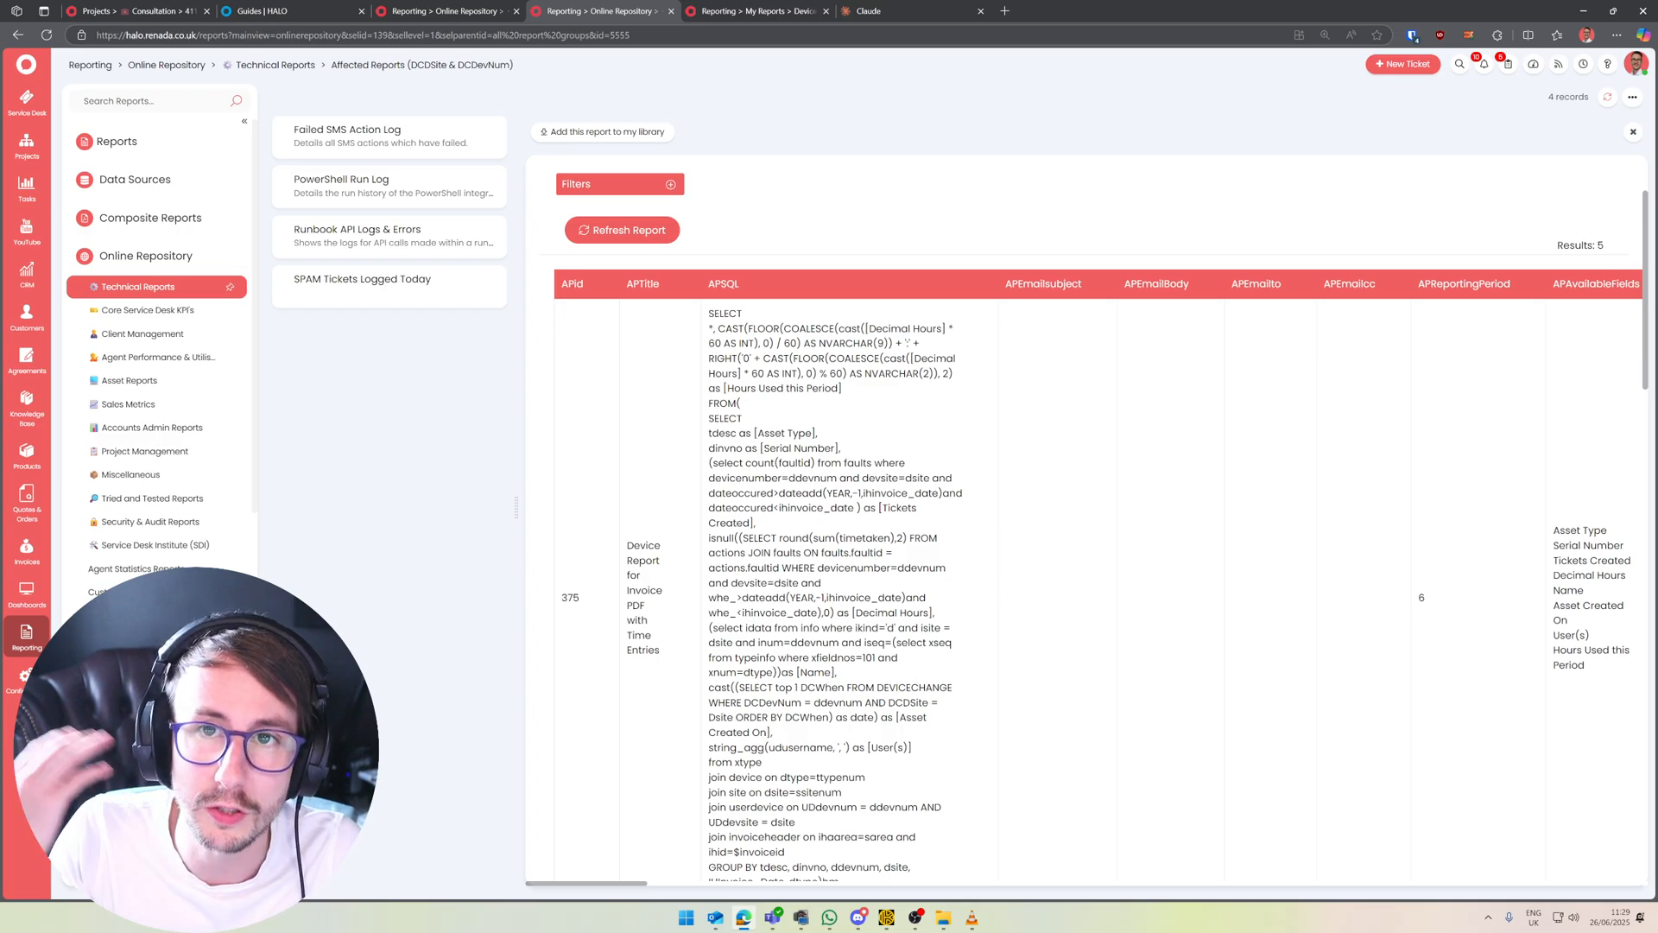
{"action": "scroll", "scroll_direction": "down", "scroll_amount": 3}
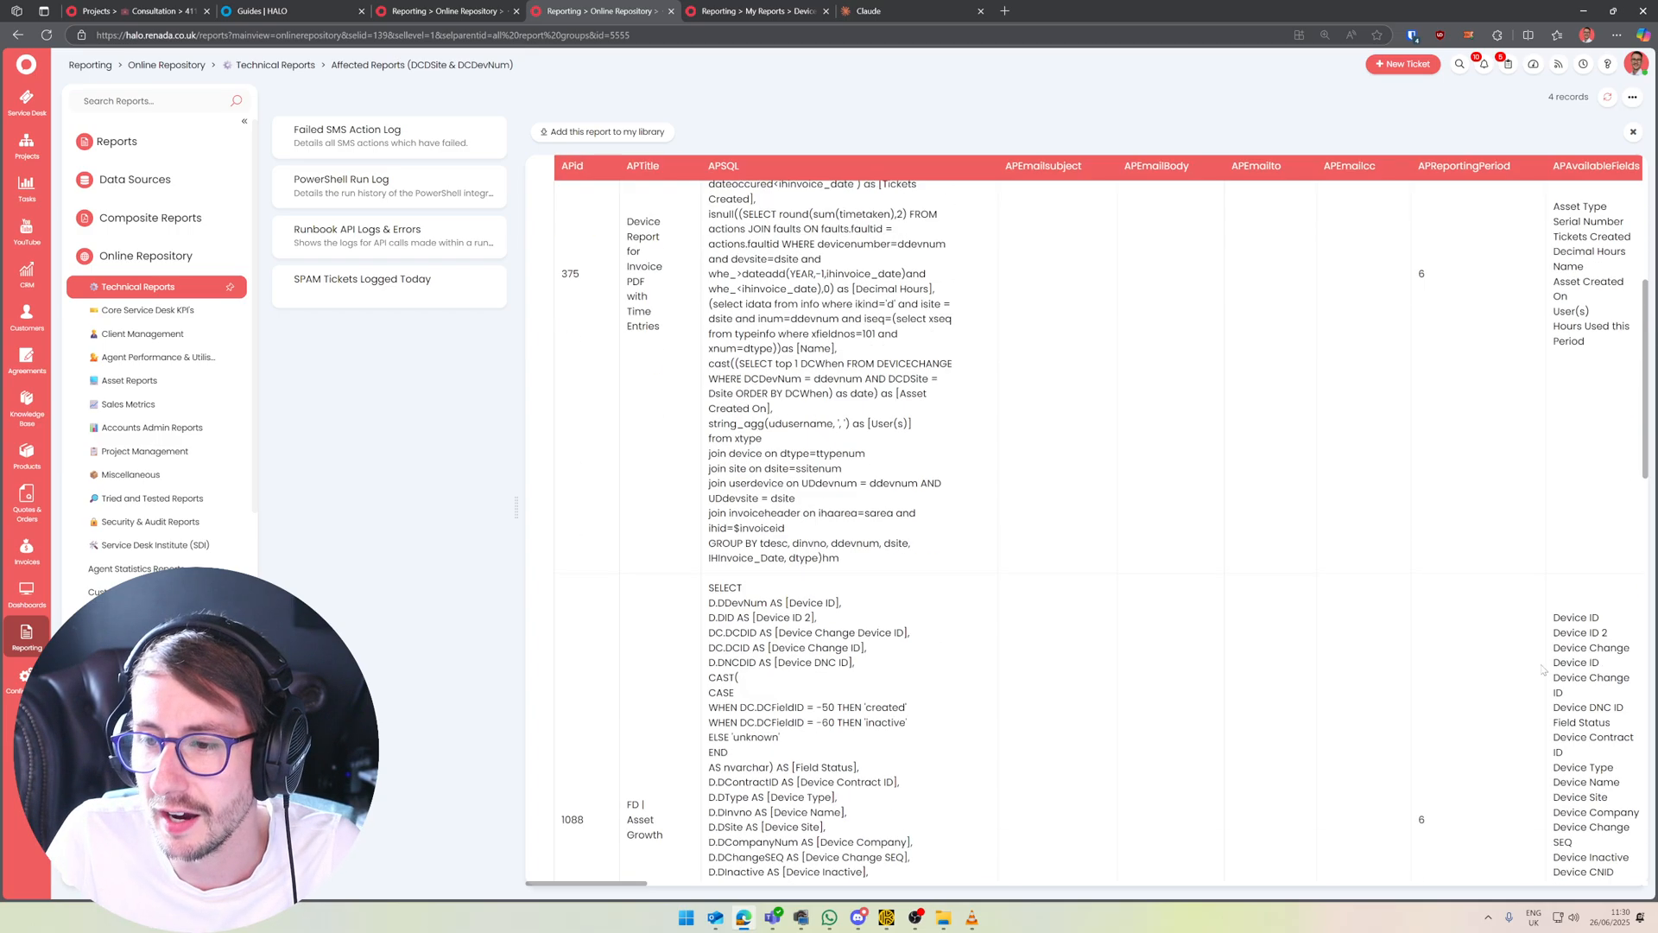
{"action": "scroll", "scroll_direction": "down", "scroll_amount": 3}
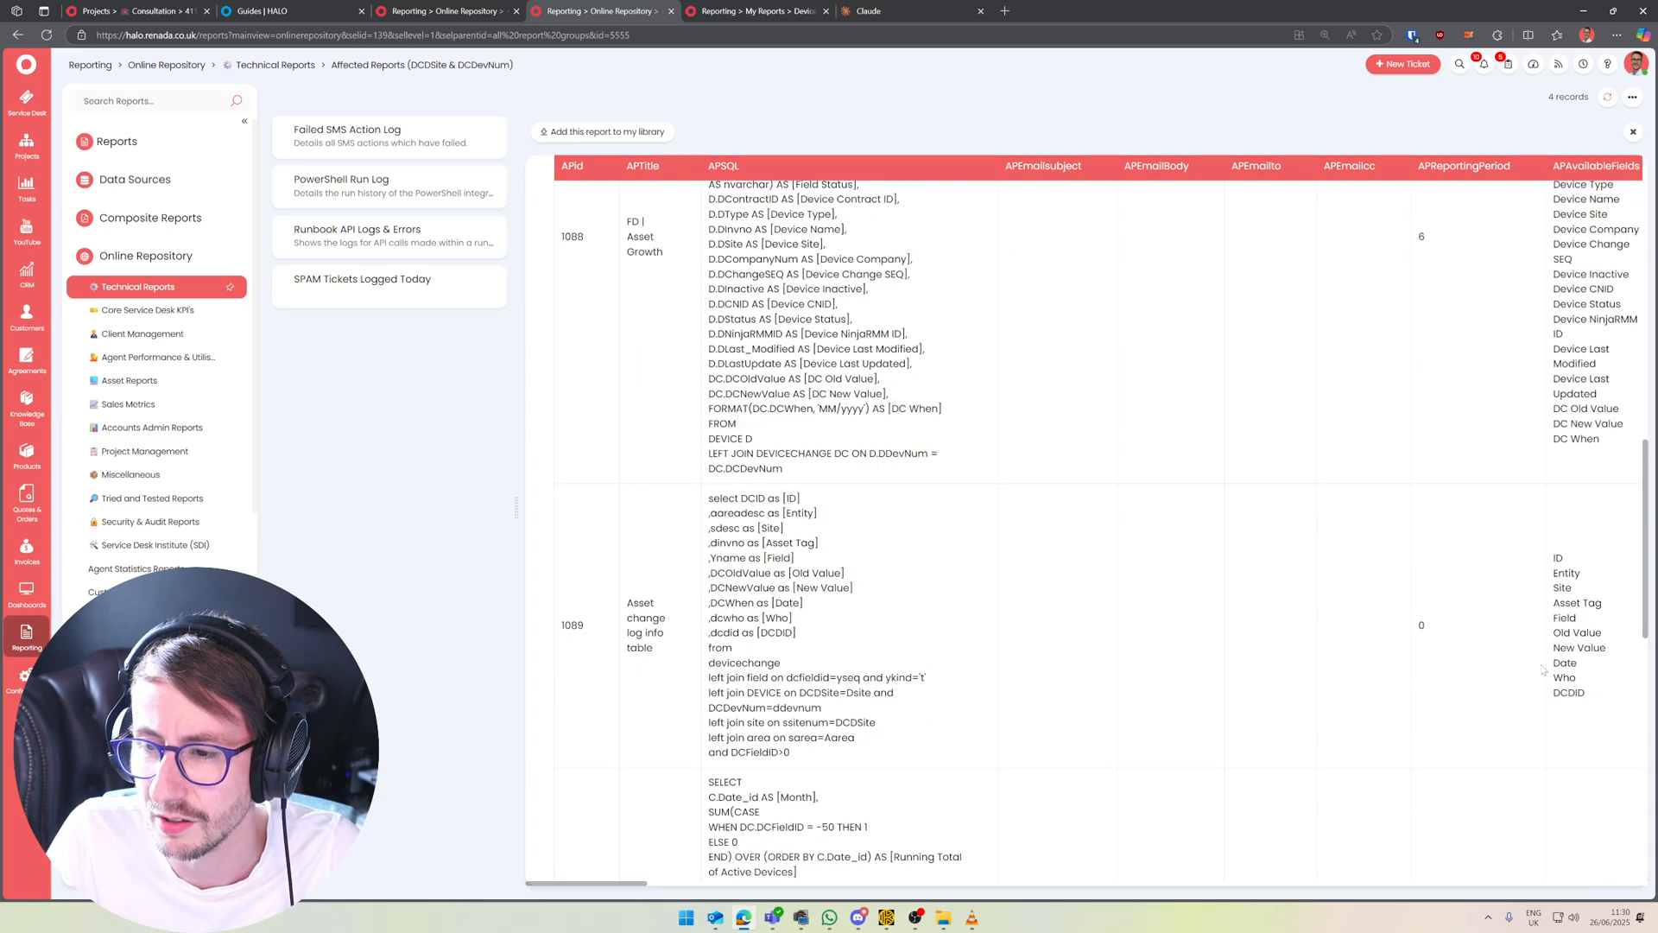
{"action": "scroll", "scroll_direction": "up", "scroll_amount": 3}
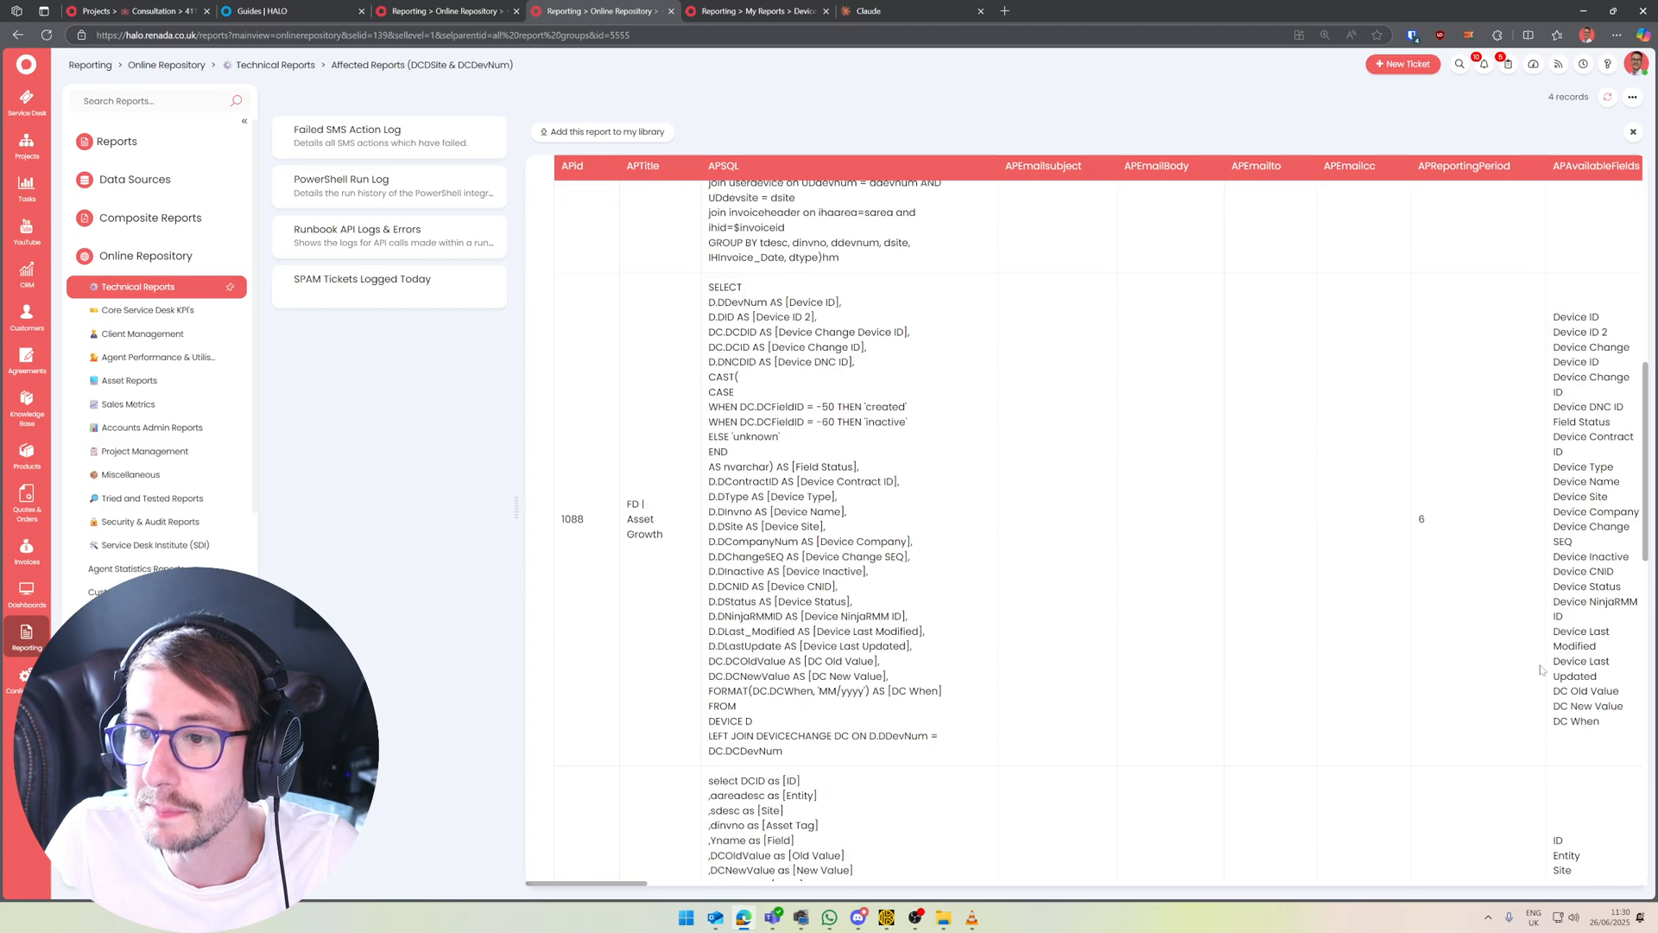
{"action": "scroll", "scroll_direction": "up", "scroll_amount": 3}
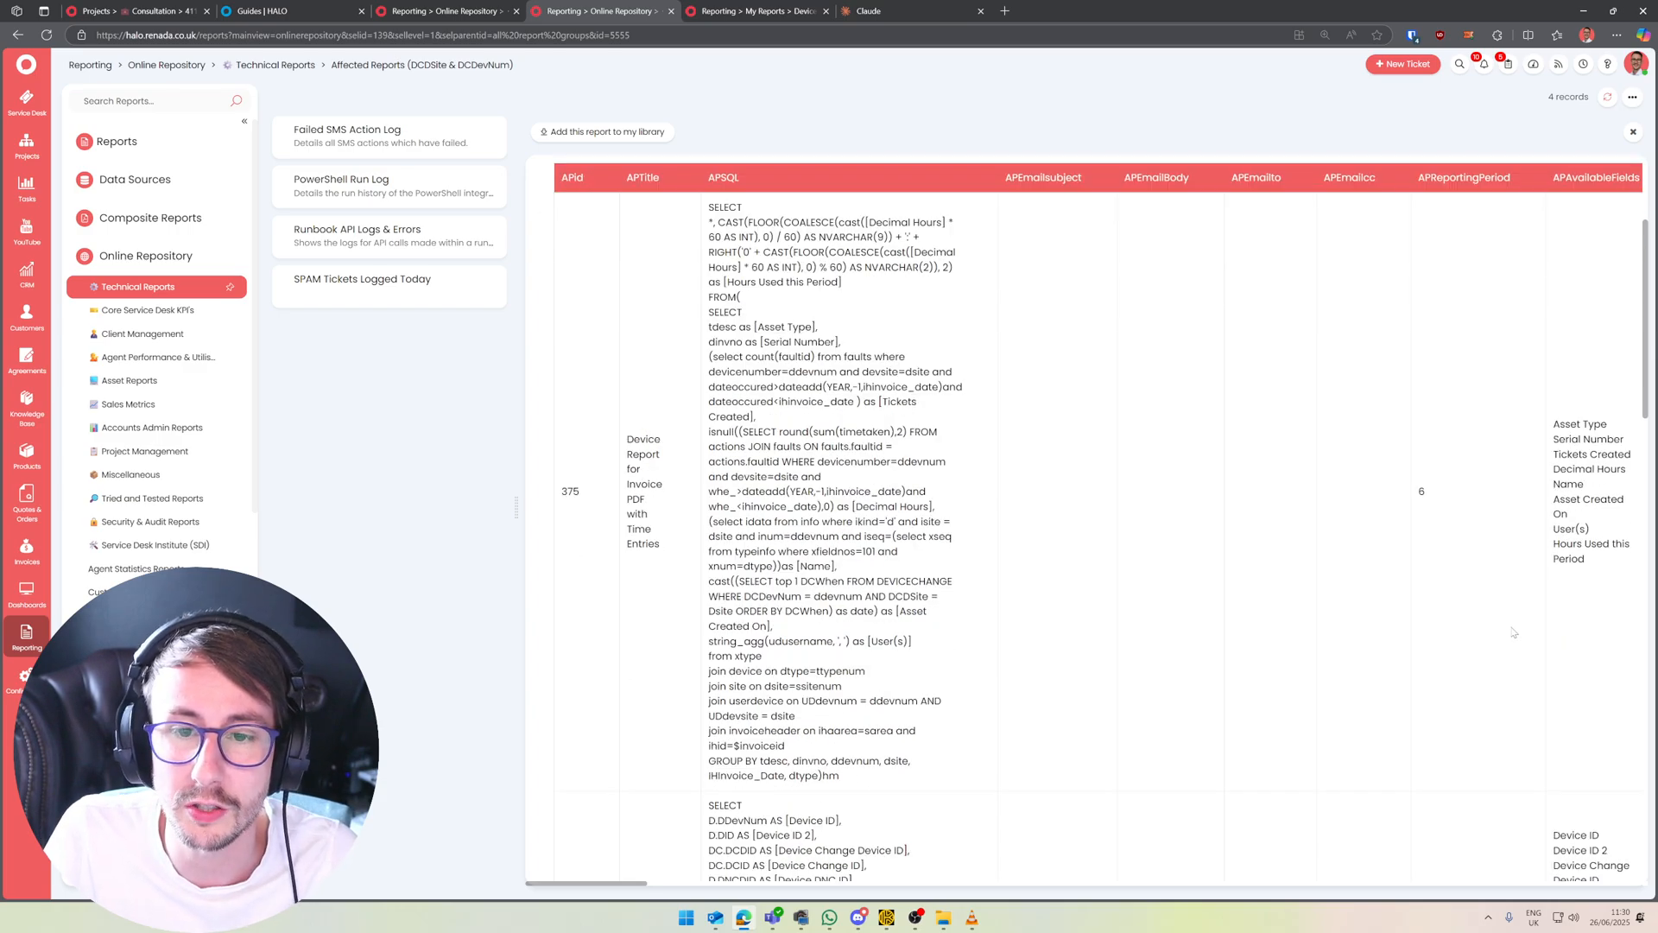
{"action": "mouse_move", "coordinate": [955, 499]}
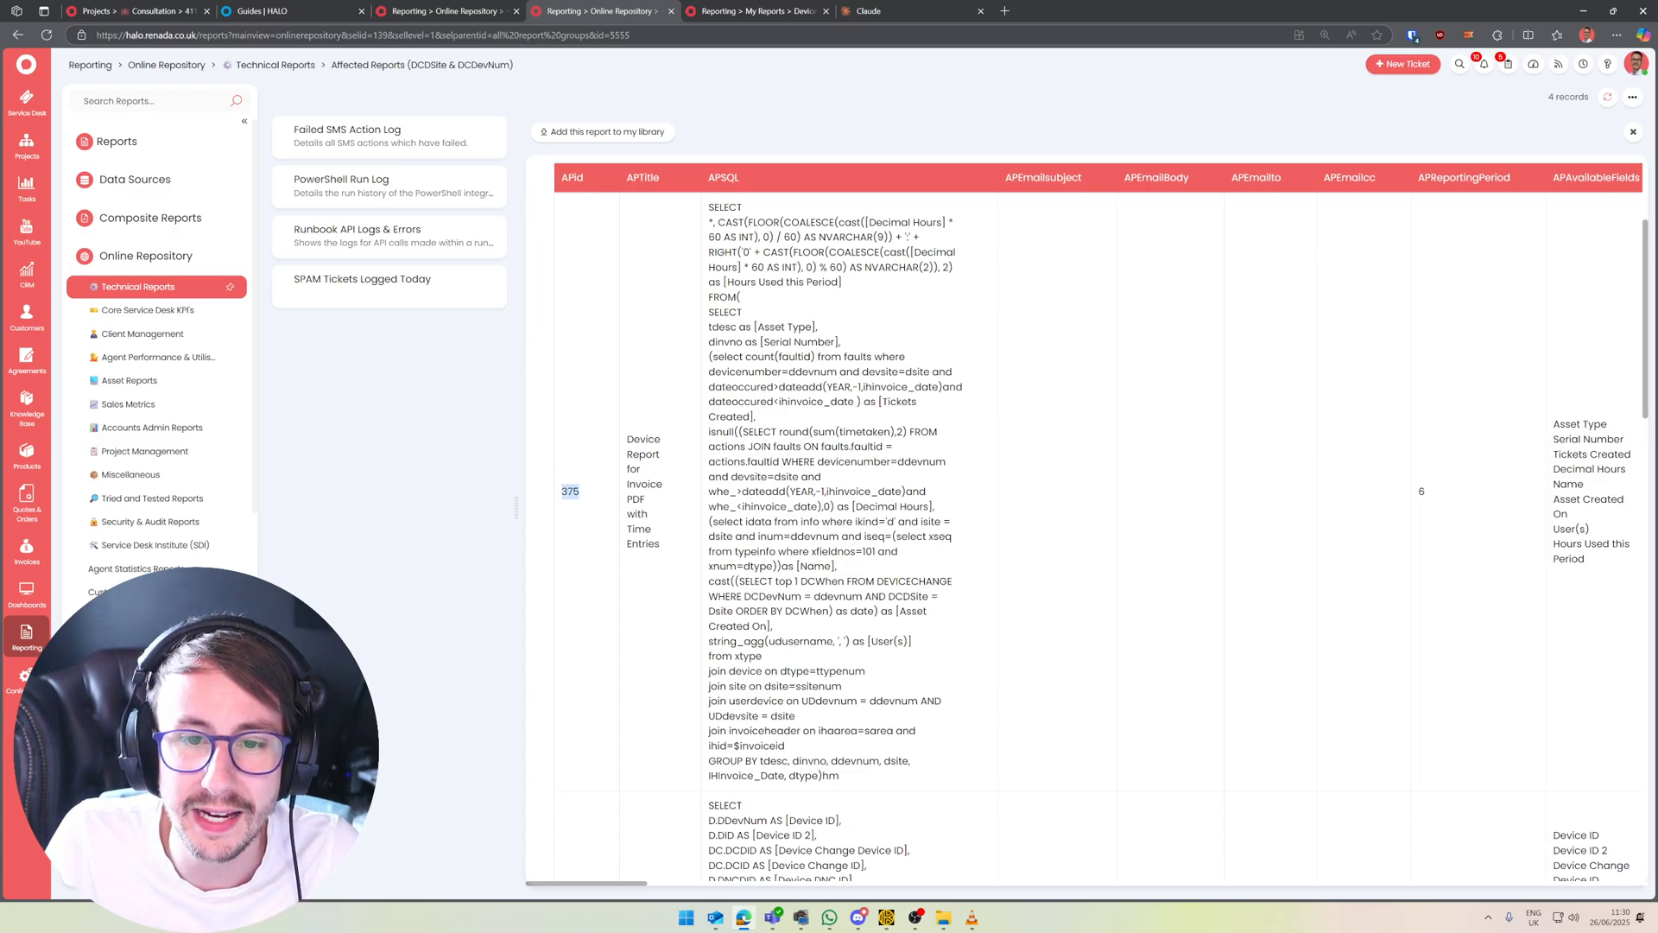
{"action": "scroll", "scroll_direction": "down", "scroll_amount": 3}
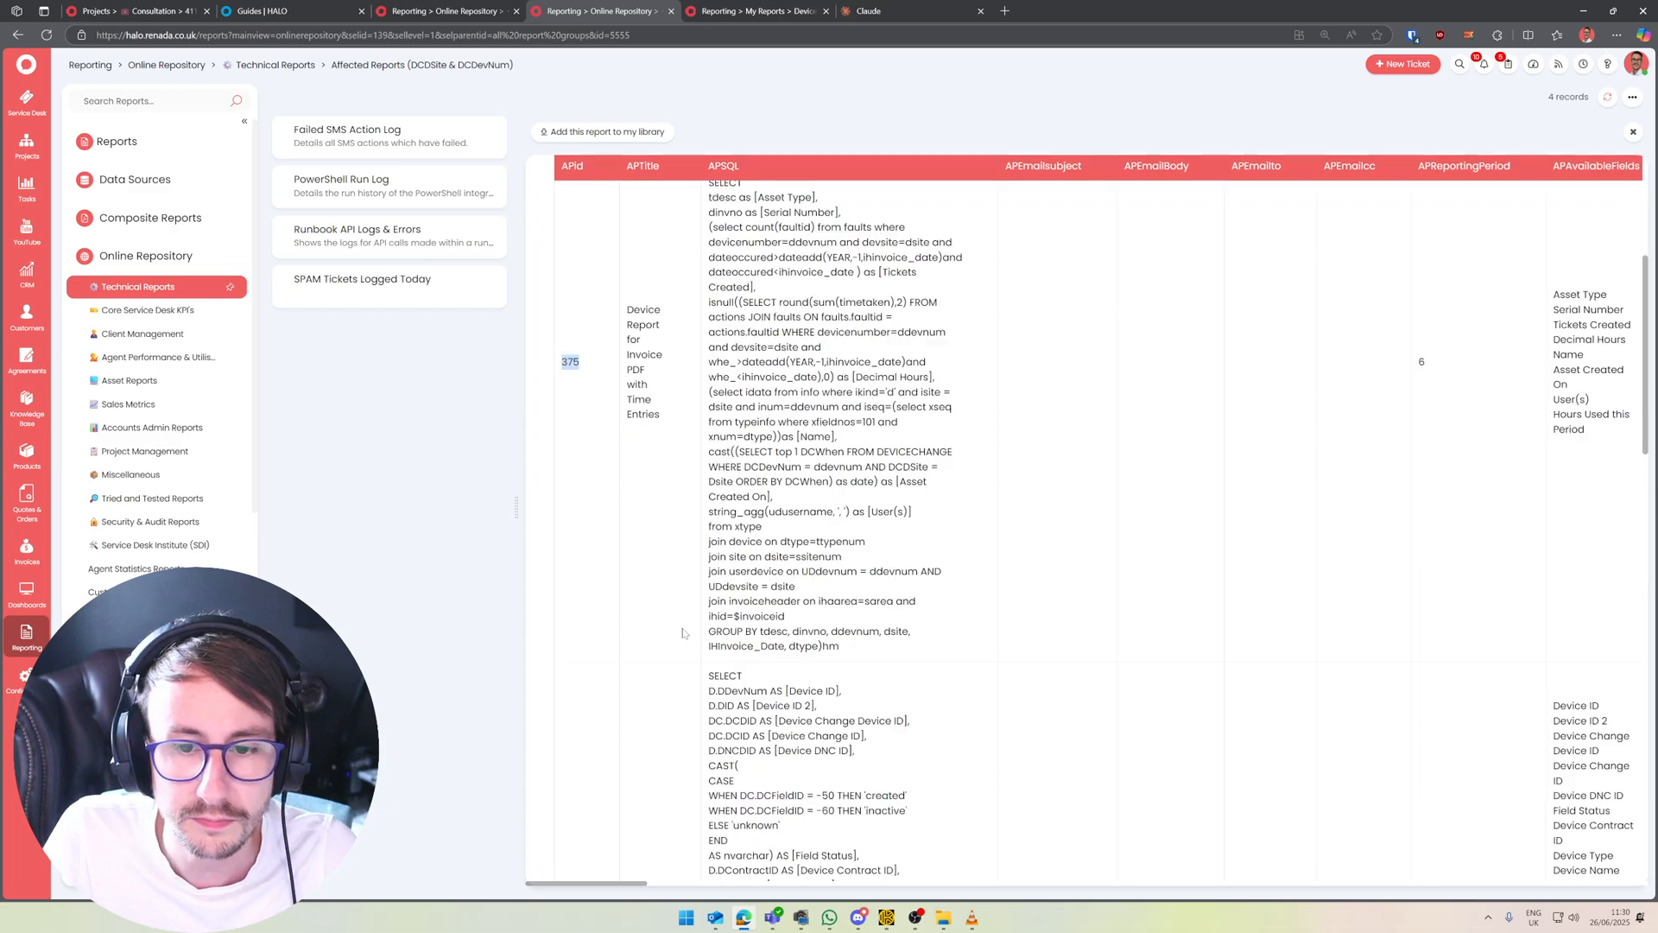
{"action": "scroll", "scroll_direction": "down", "scroll_amount": 3}
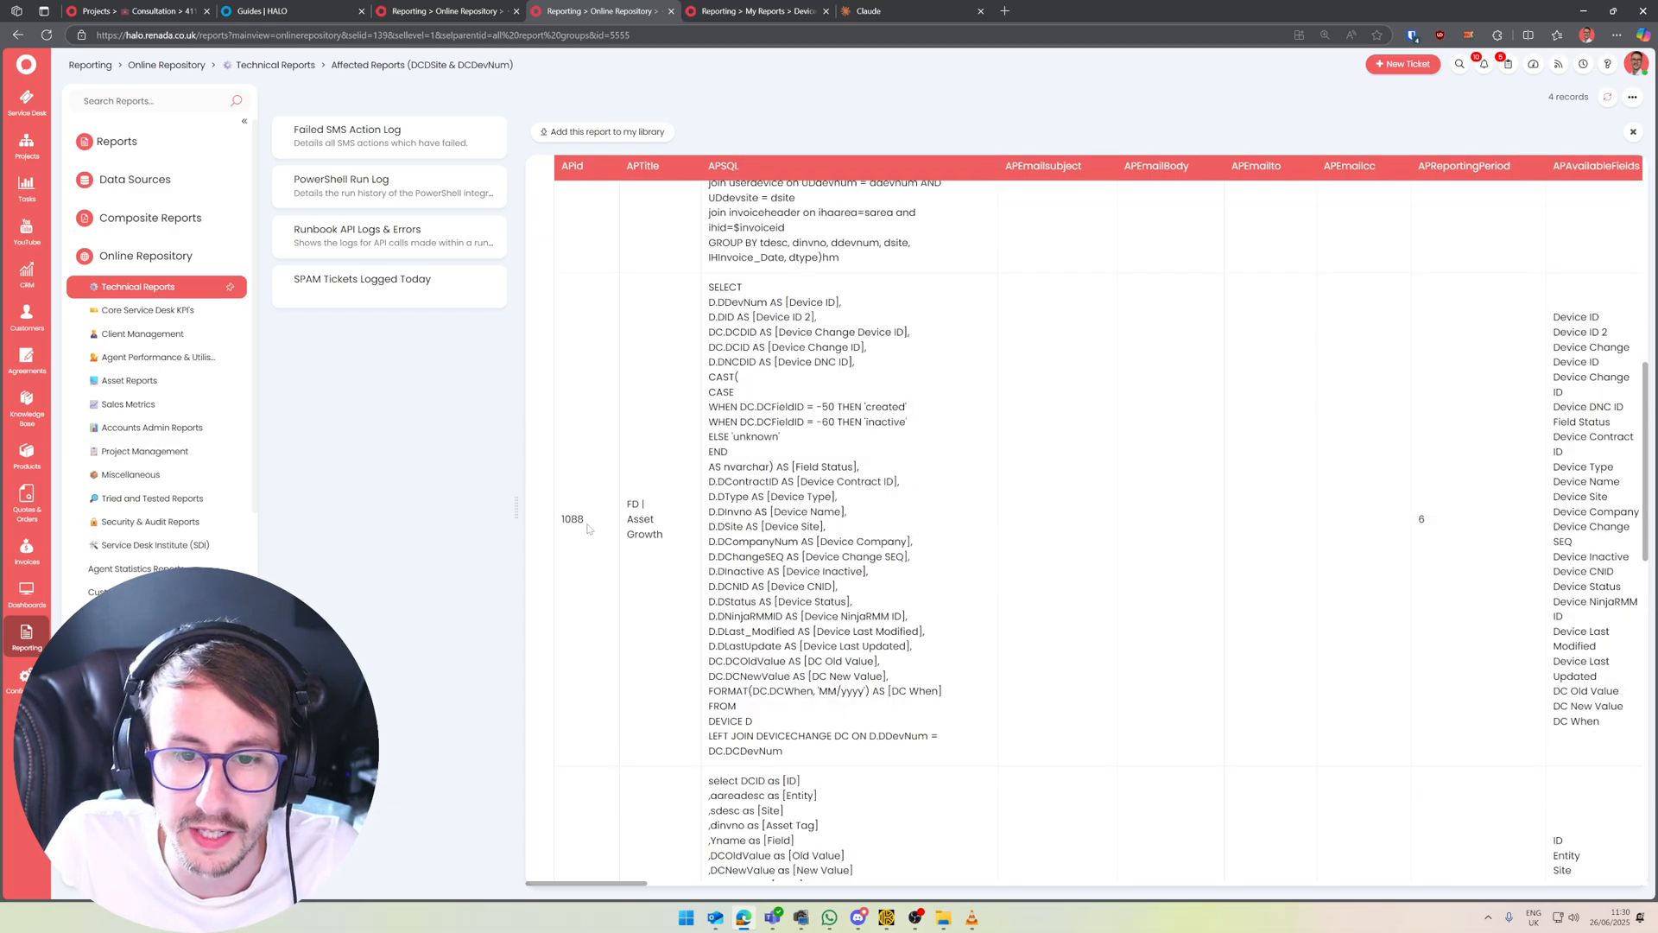
Open the FD | Asset Growth report (1088) from My Reports in edit mode
{"action": "left_click", "coordinate": [757, 10]}
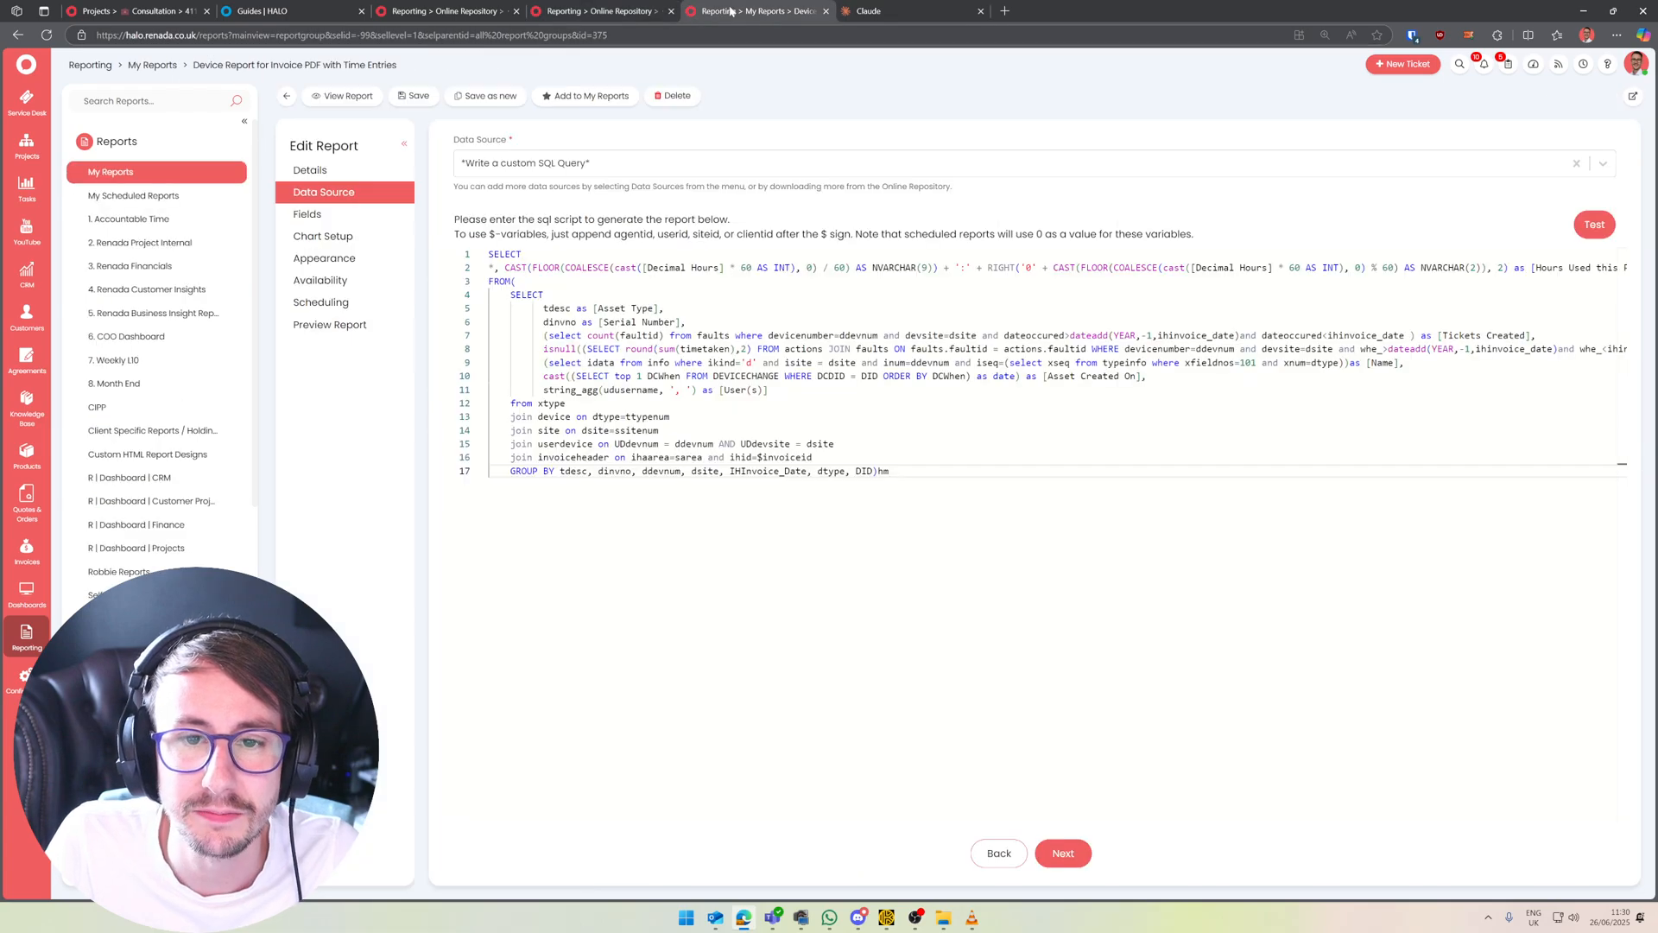
{"action": "left_click", "coordinate": [131, 266]}
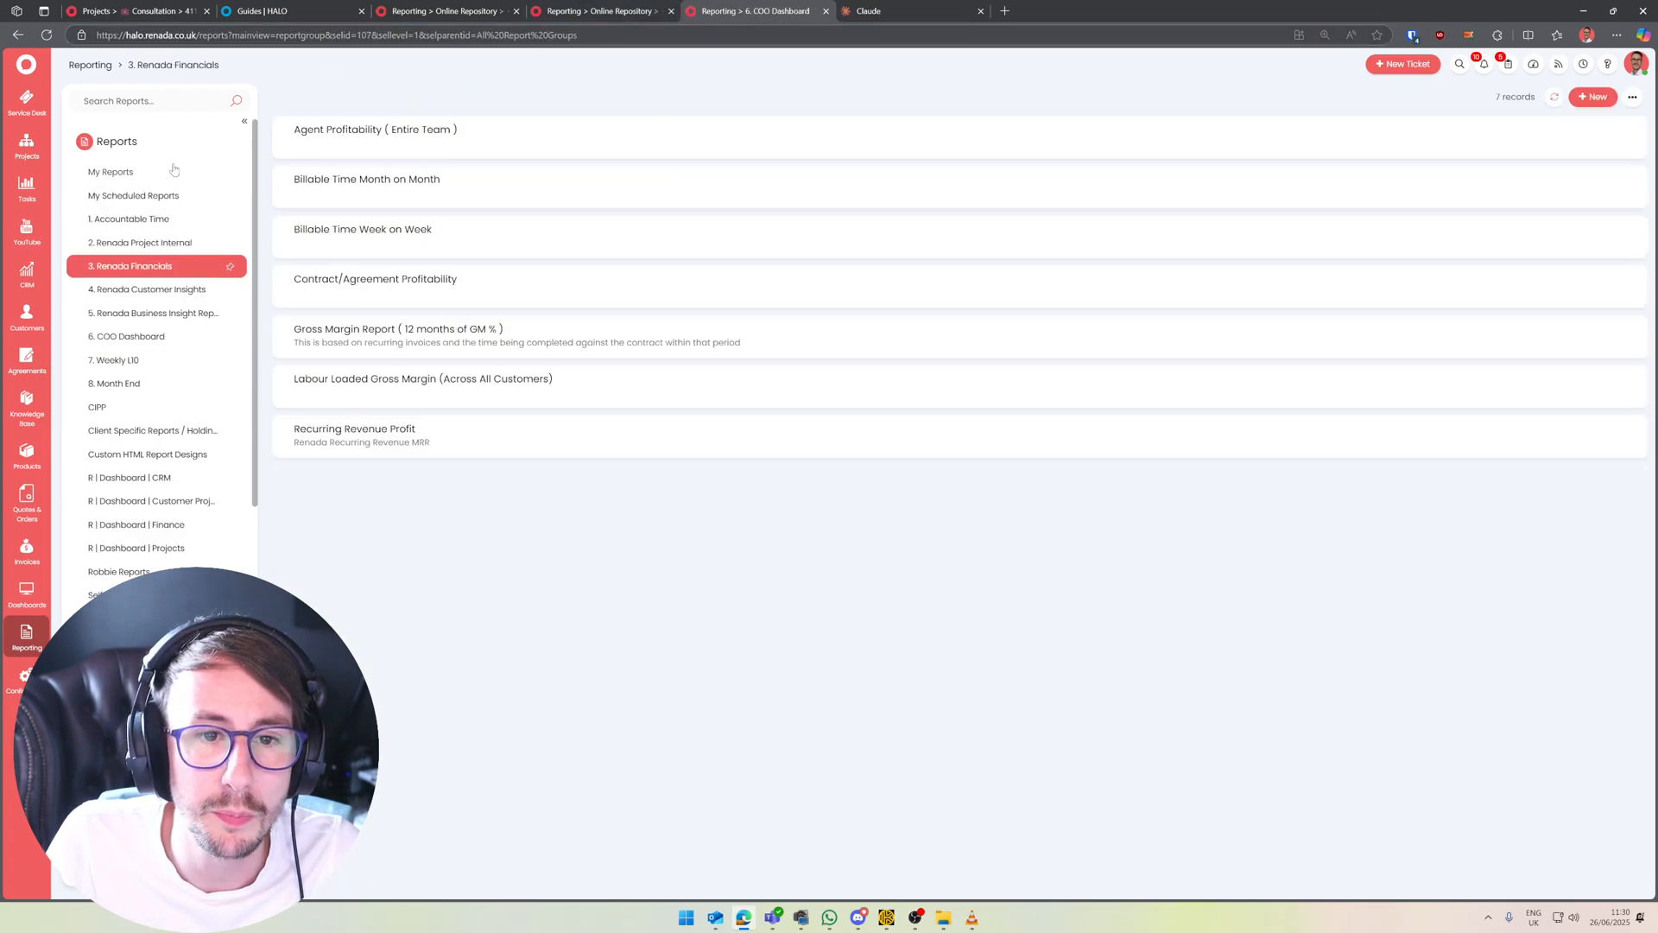
{"action": "left_click", "coordinate": [111, 171]}
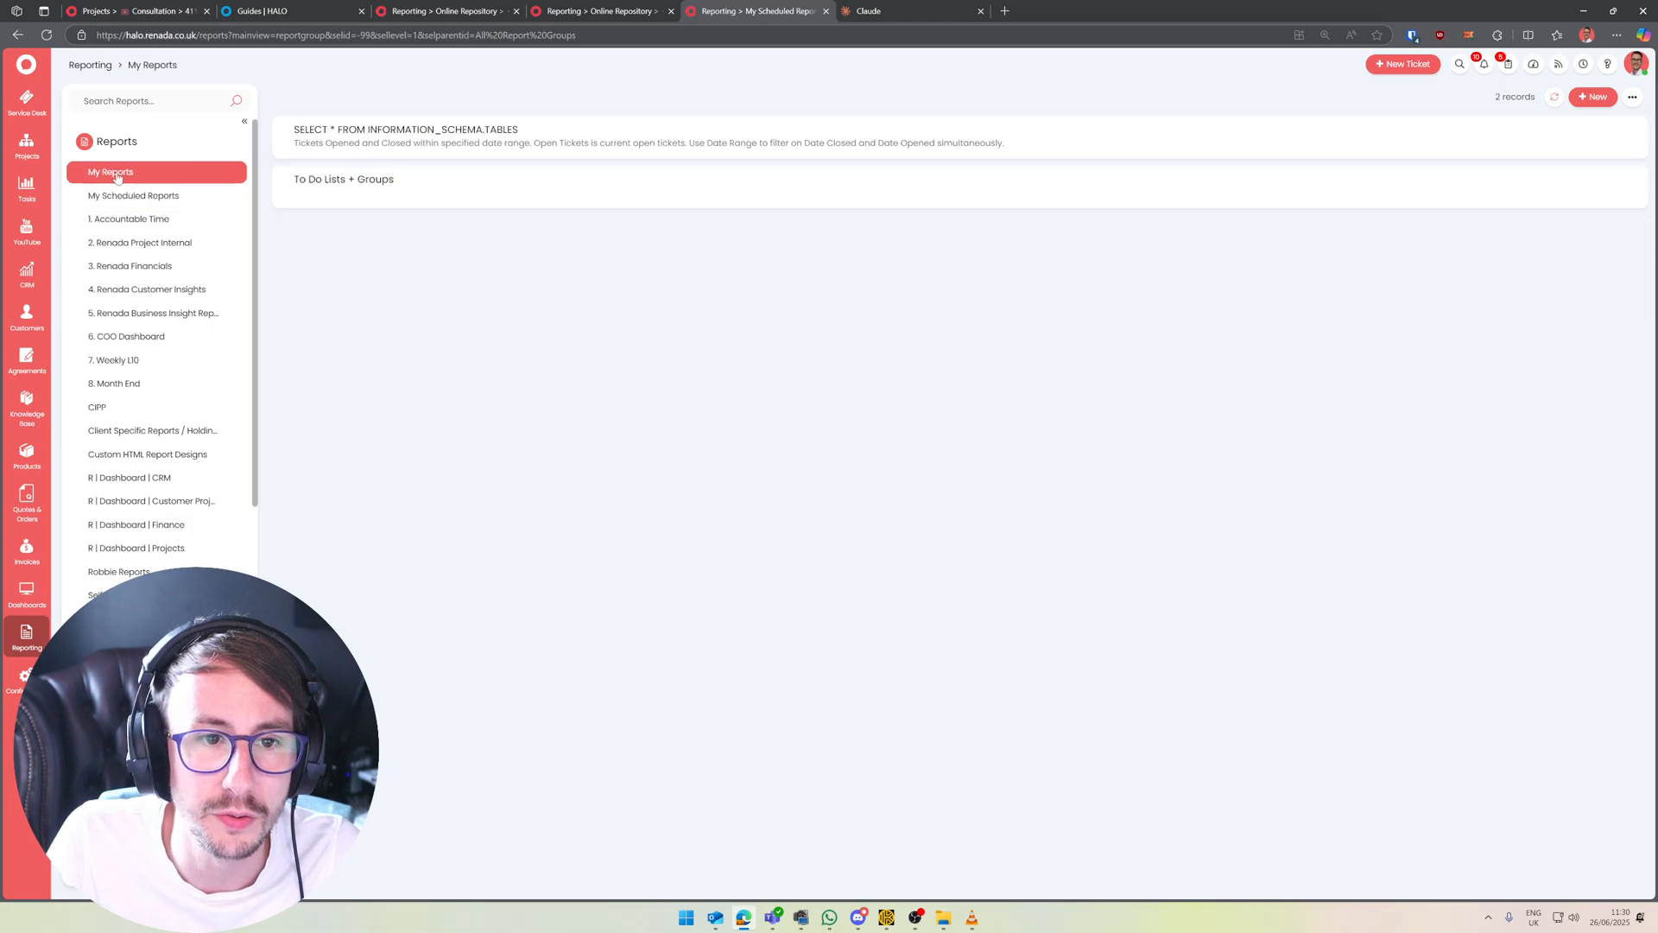
{"action": "left_click", "coordinate": [344, 178]}
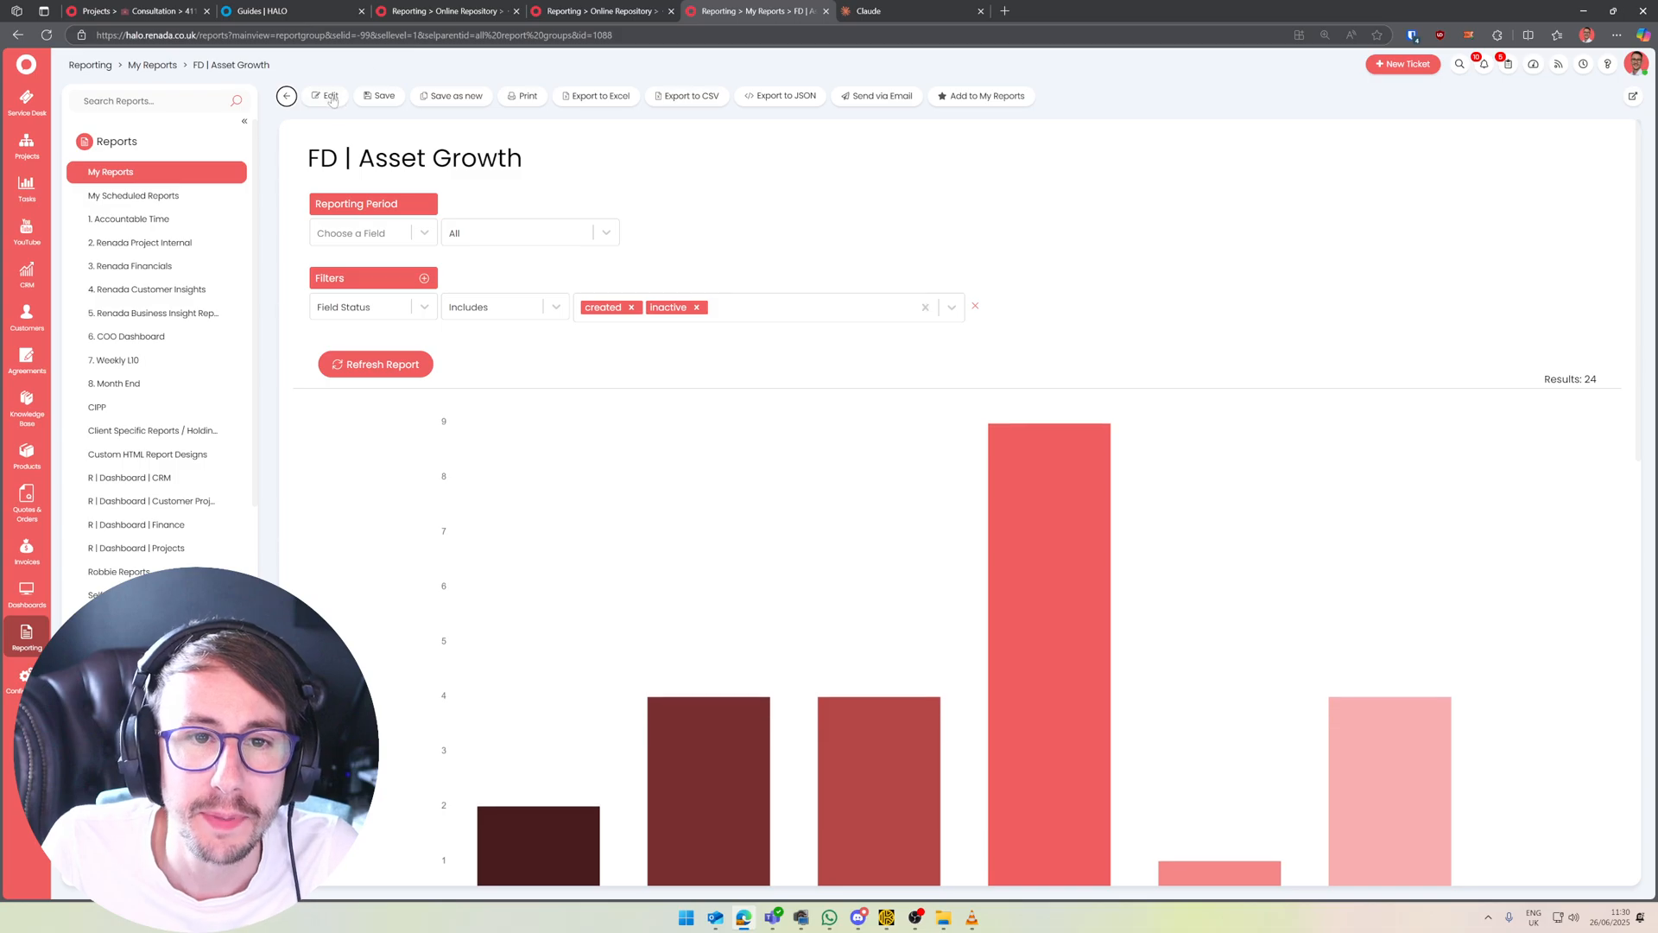
{"action": "left_click", "coordinate": [327, 97]}
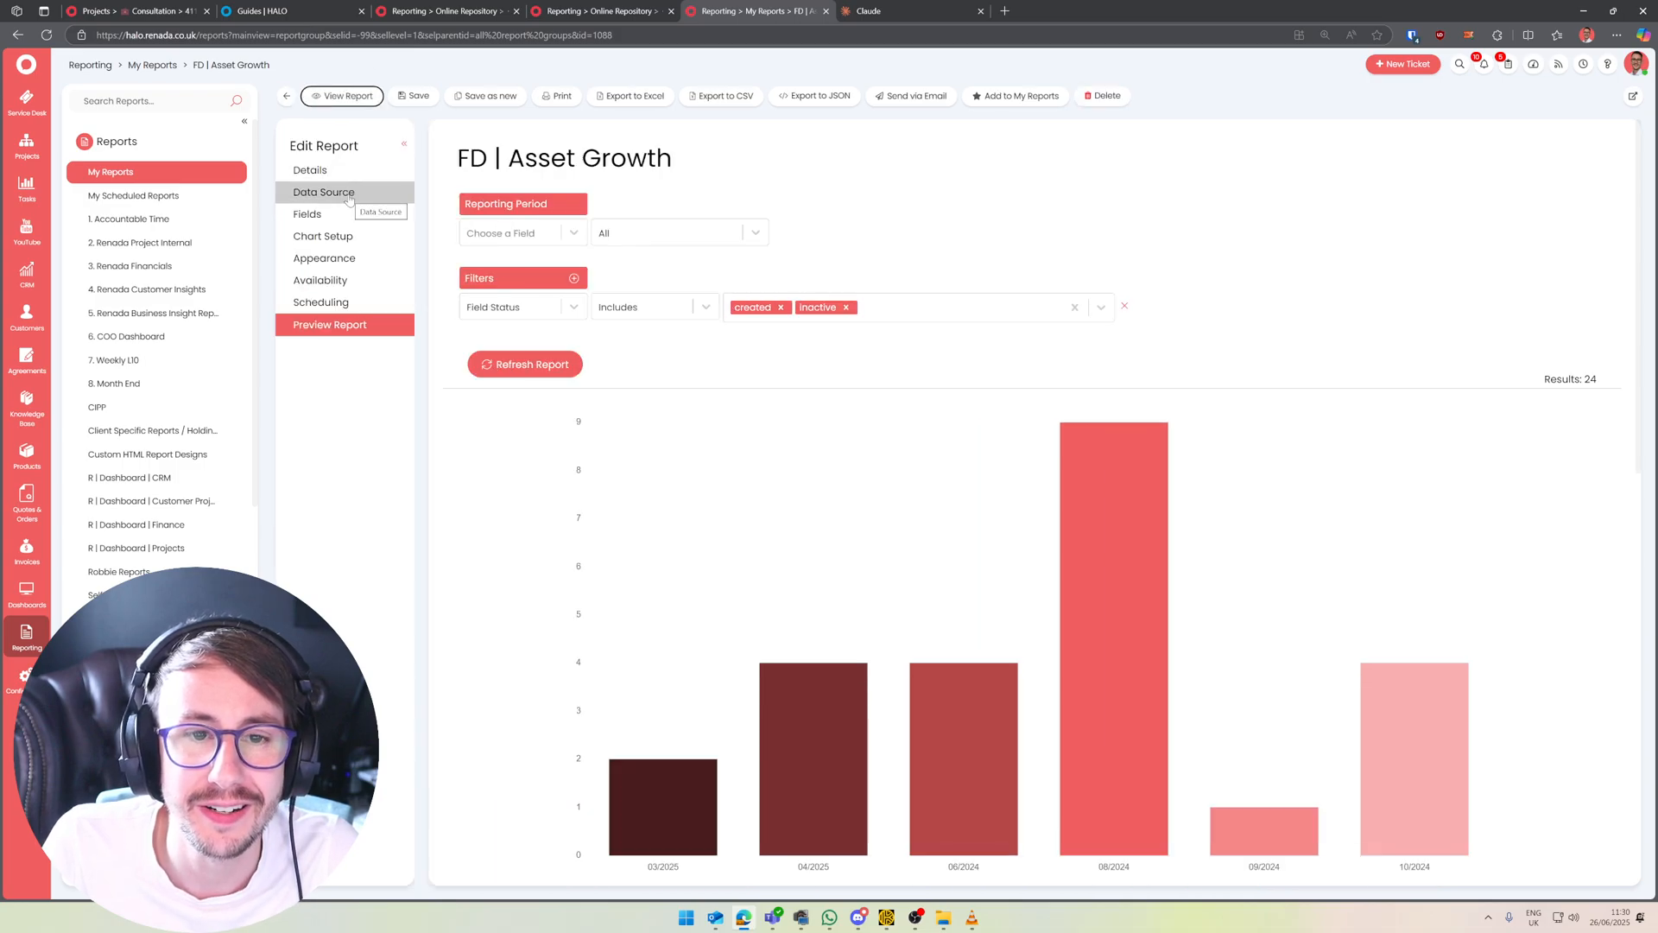
Search the report's SQL data source for DCDSite and DCDevNum, locating the deprecated DCDevNum join on line 31
{"action": "left_click", "coordinate": [323, 192]}
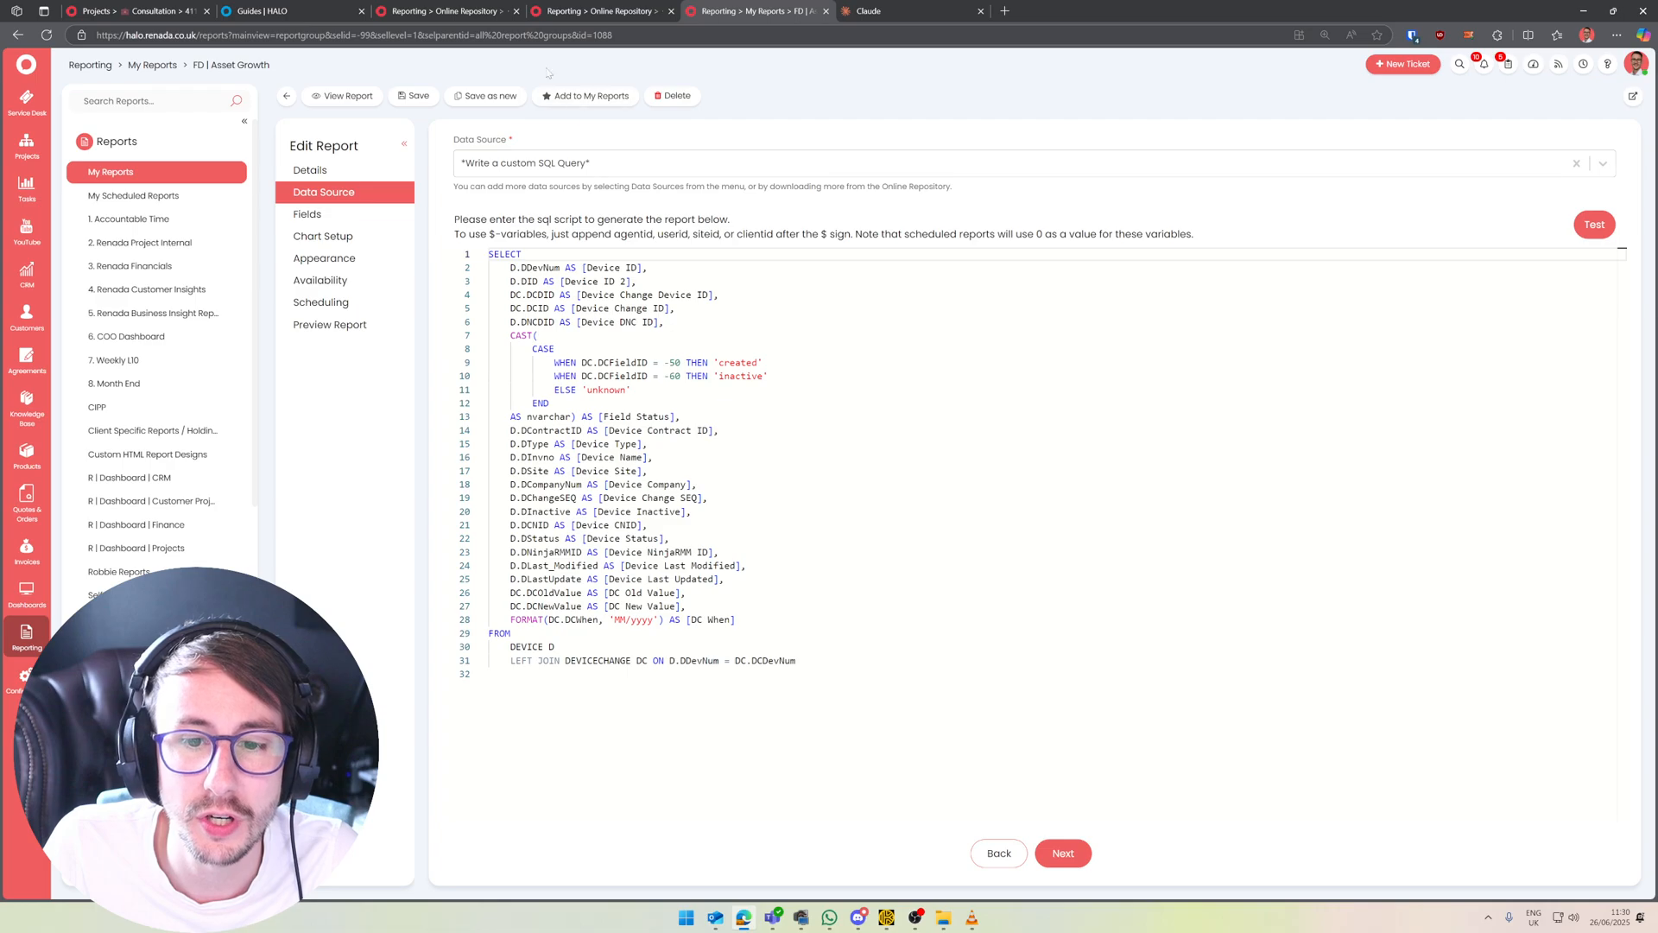
{"action": "left_click", "coordinate": [259, 10]}
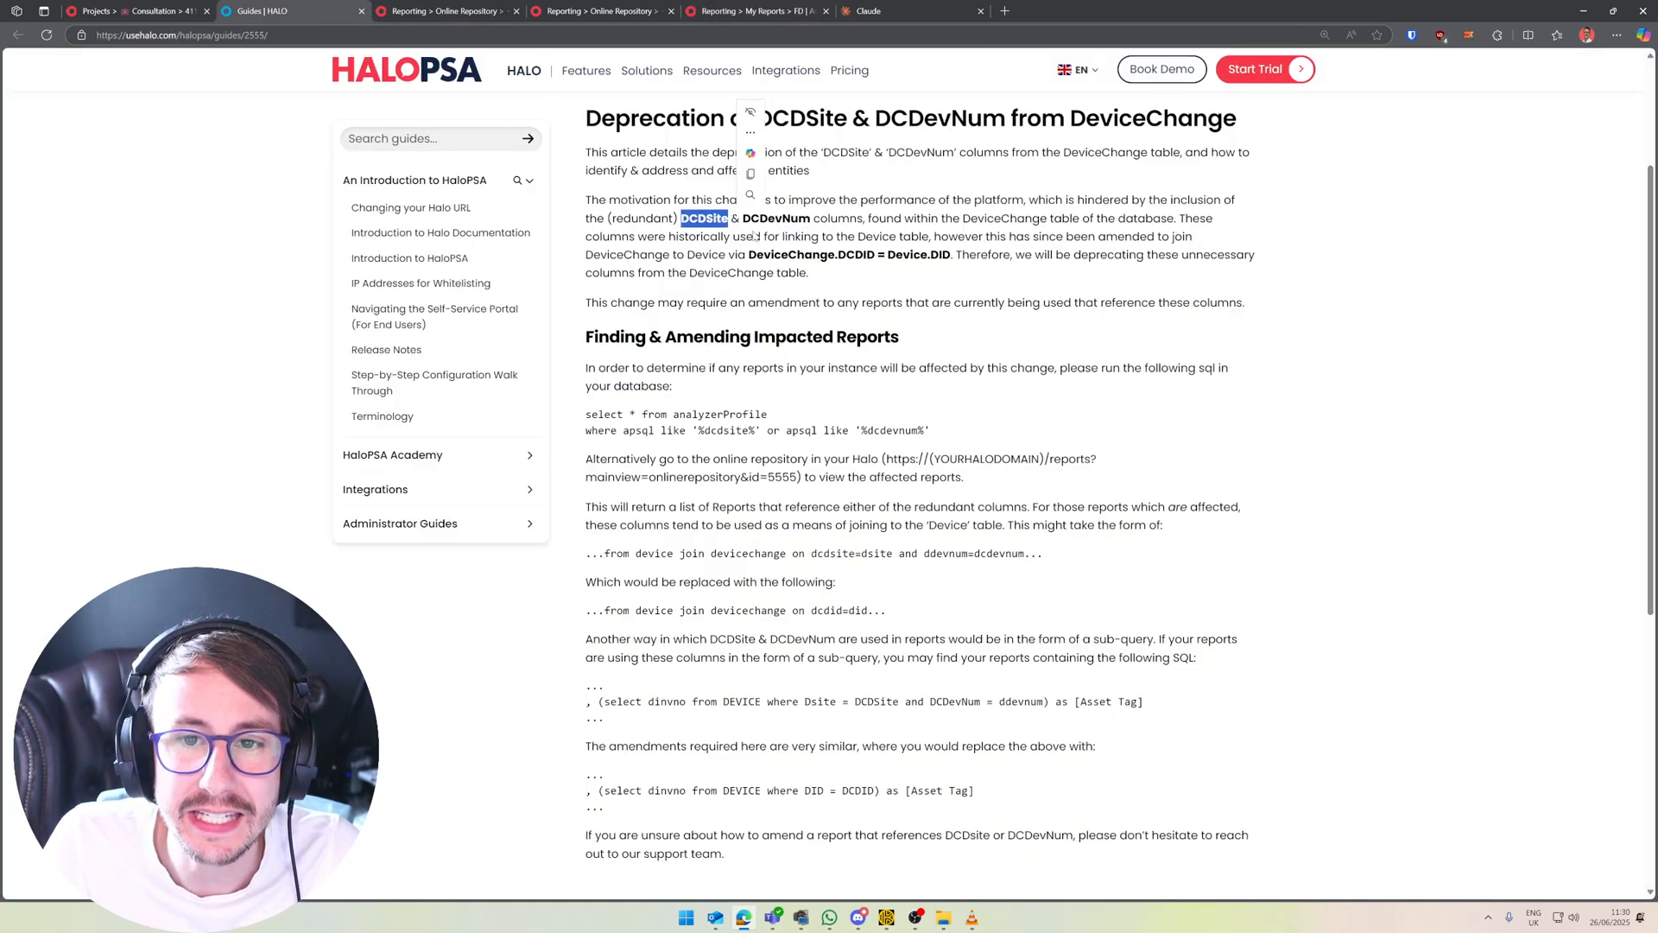
{"action": "left_click", "coordinate": [755, 10]}
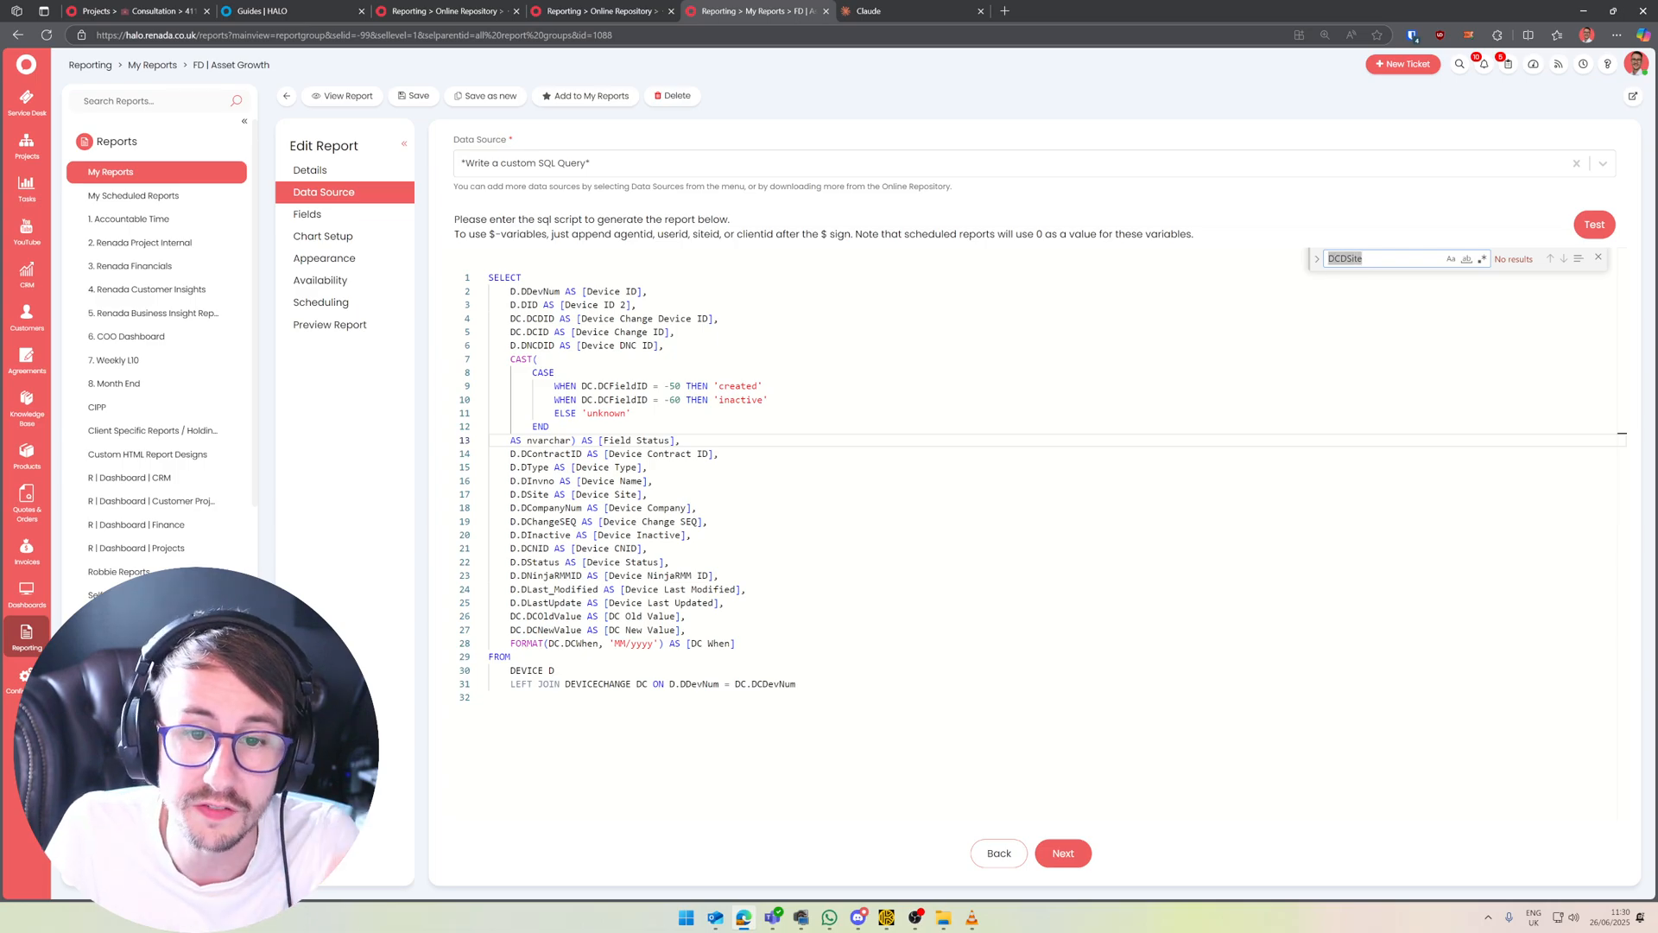
{"action": "left_click", "coordinate": [274, 12]}
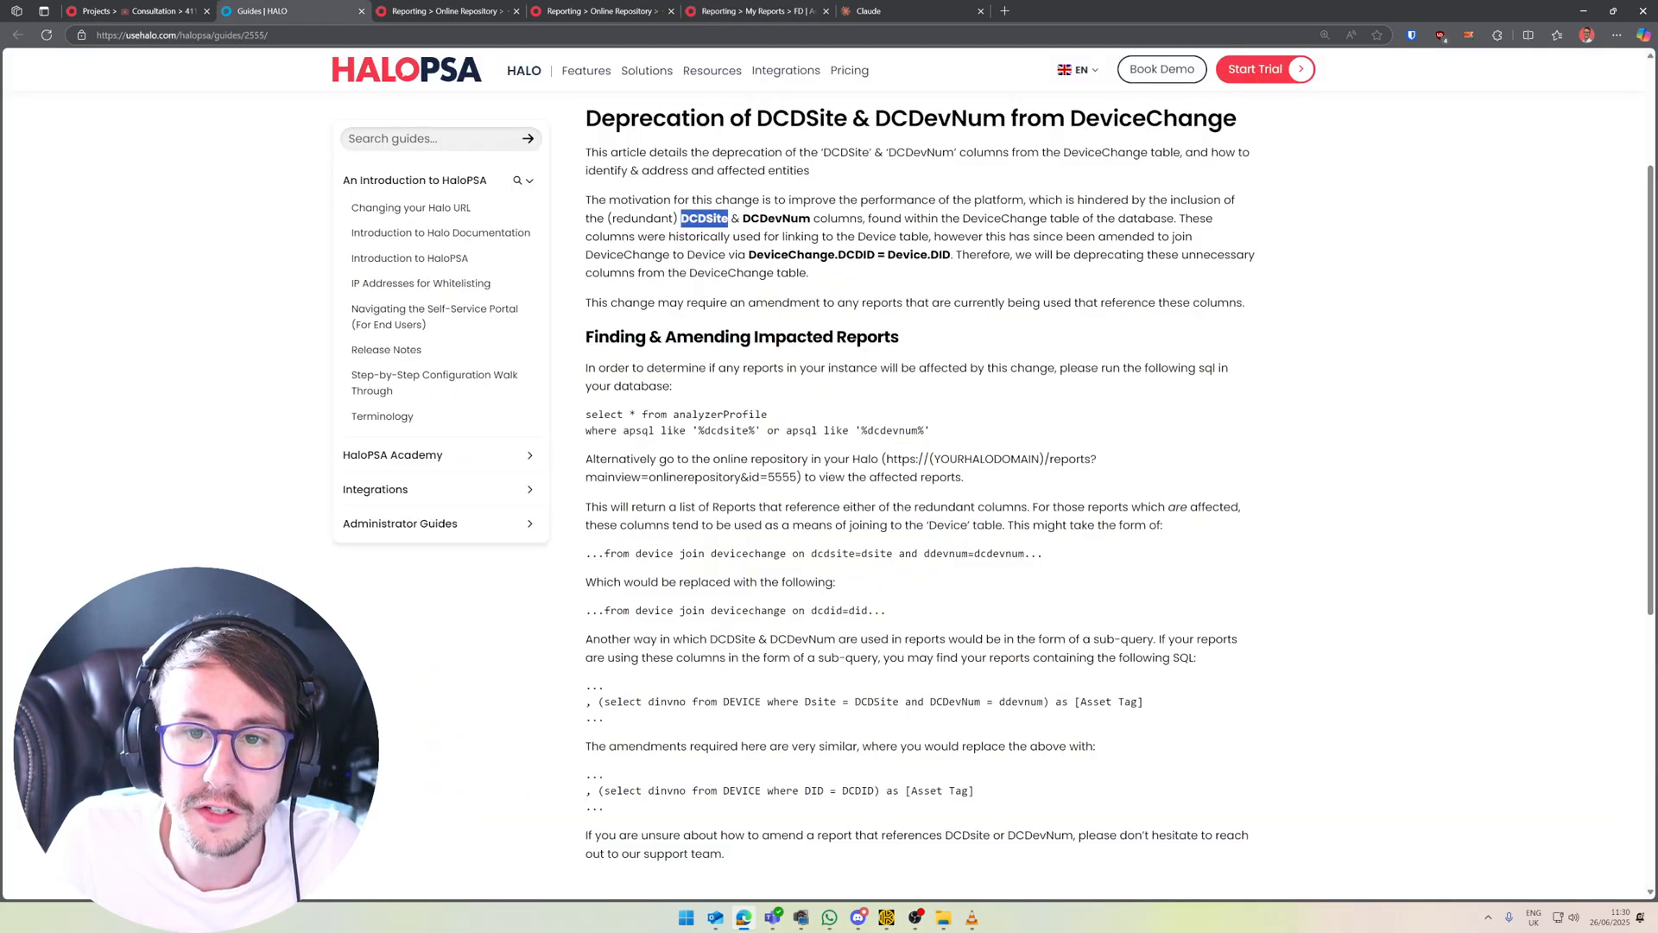
{"action": "left_click", "coordinate": [753, 11]}
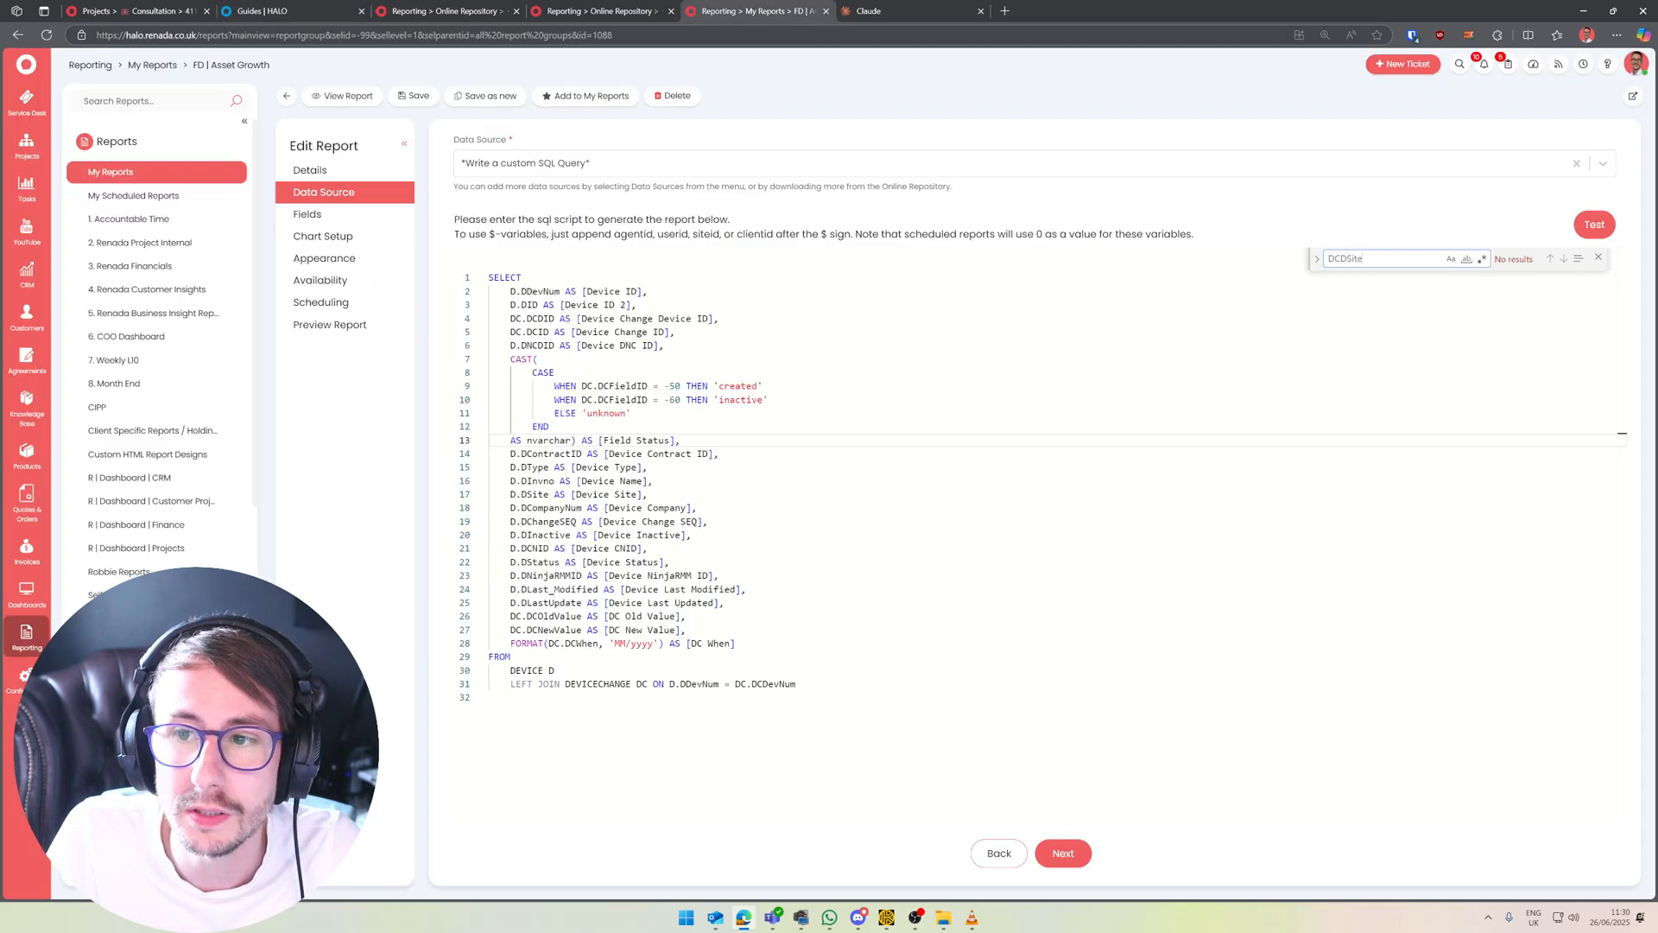
{"action": "type", "text": "DCDevNum"}
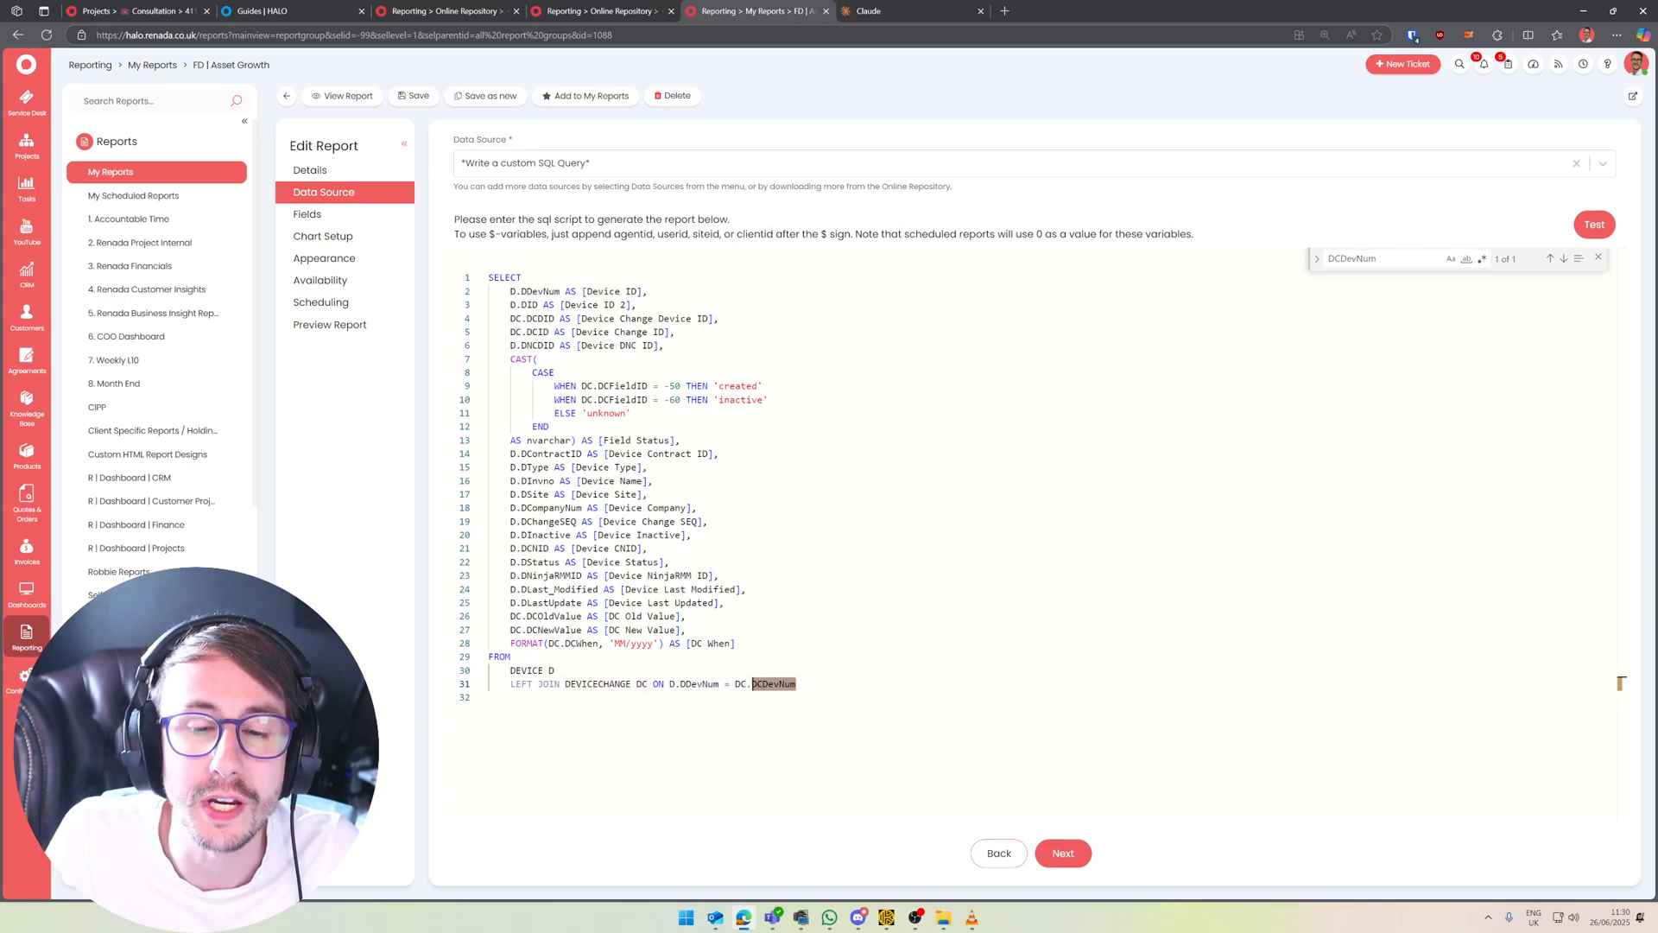
{"action": "double_click", "coordinate": [525, 670]}
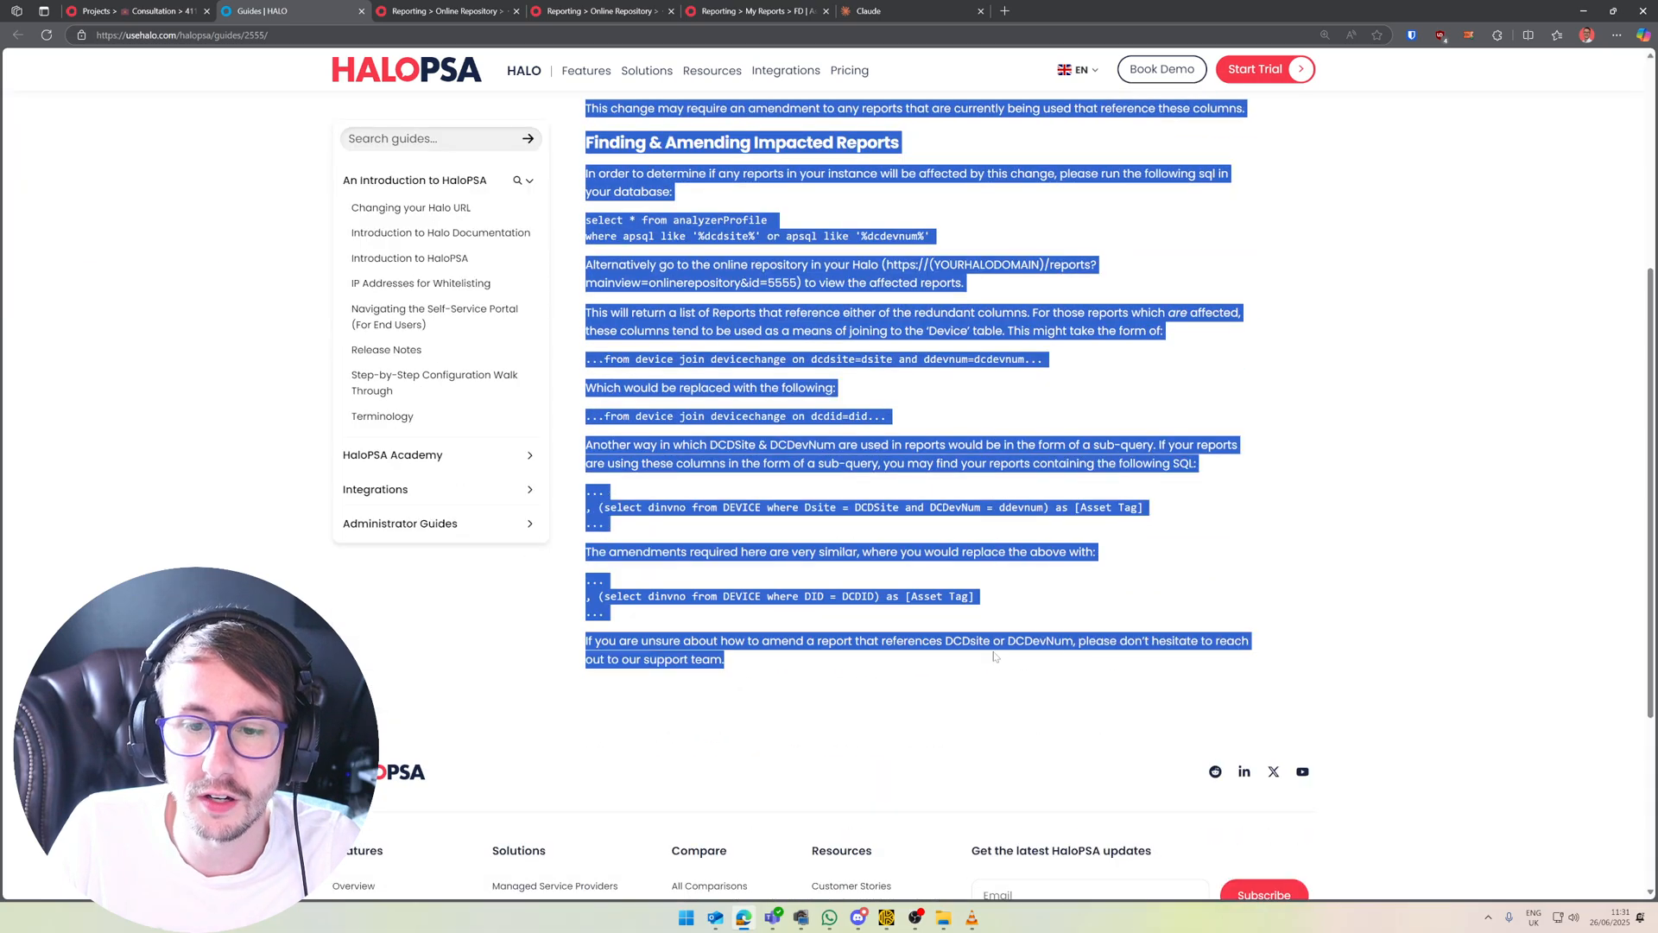
Draft a Claude message asking to fix the report, pasting in the FD | Asset Growth SQL and the guide's deprecation text
{"action": "left_click", "coordinate": [909, 10]}
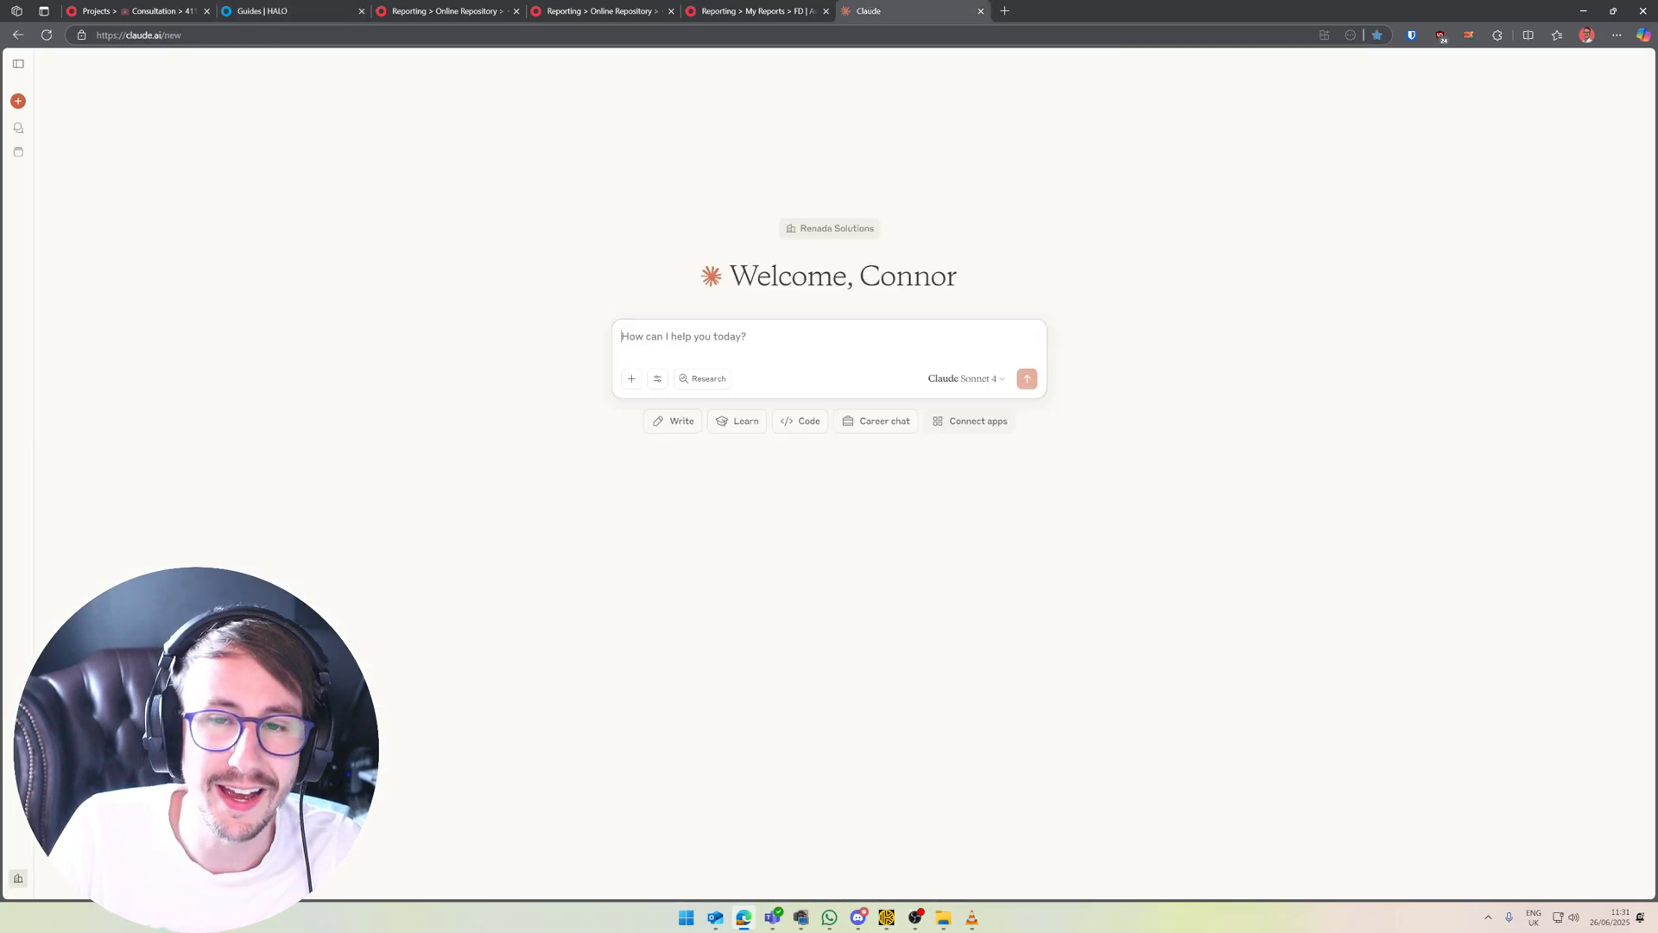
{"action": "type", "text": "CAN U FIX THIS REPORT"}
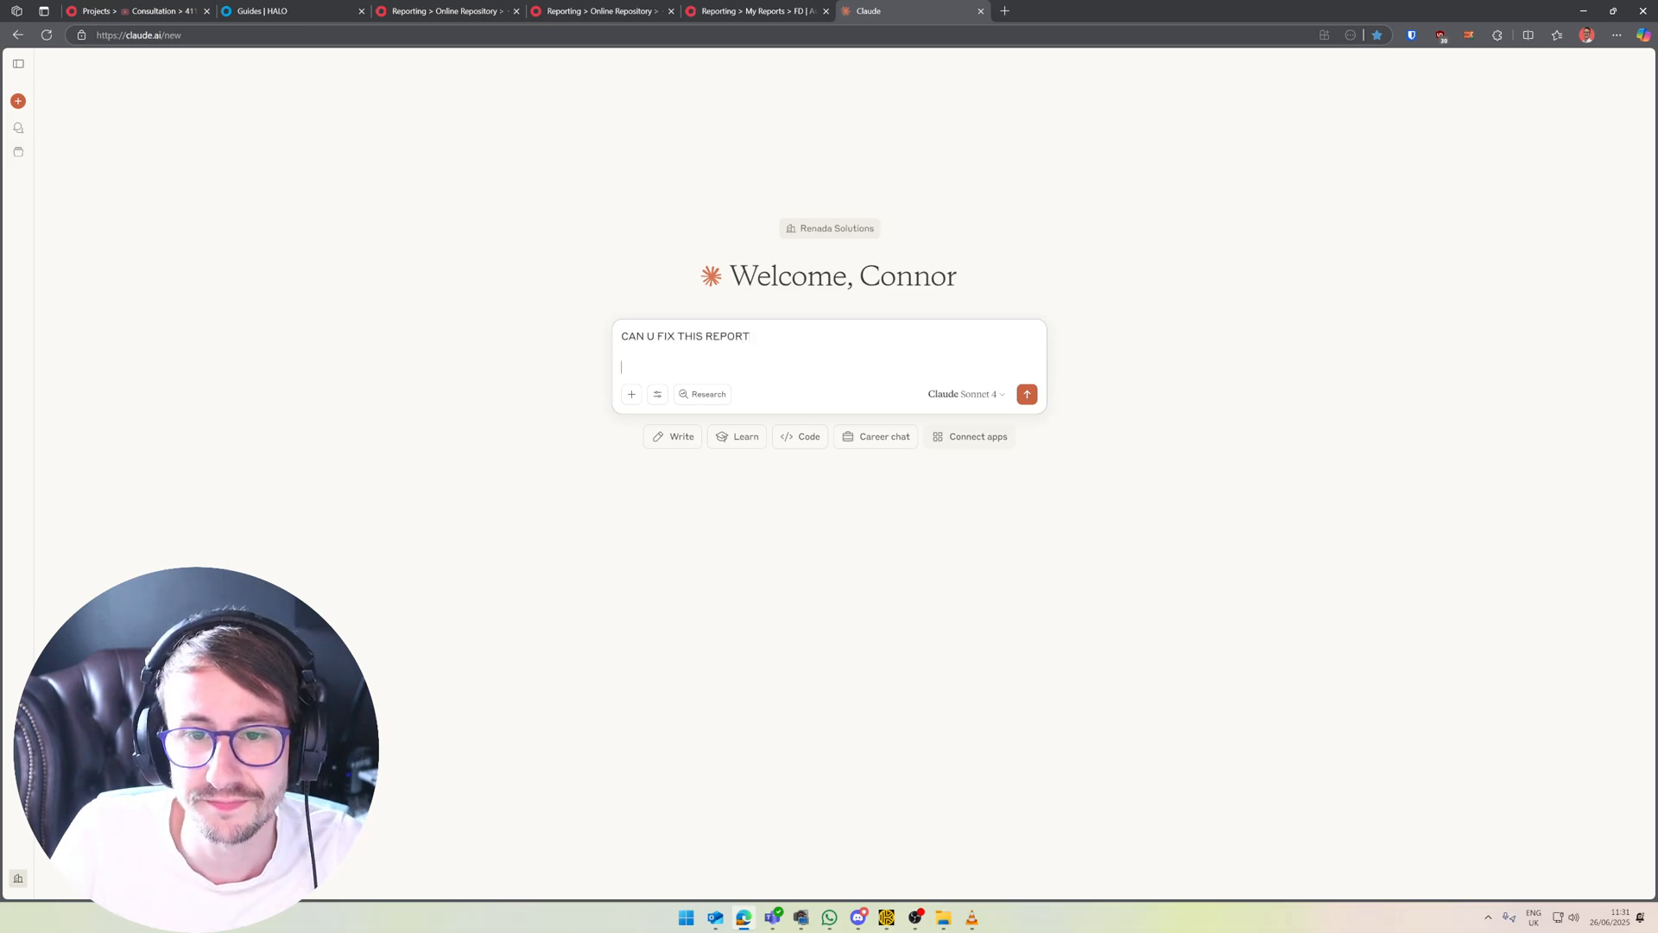
{"action": "left_click", "coordinate": [757, 10]}
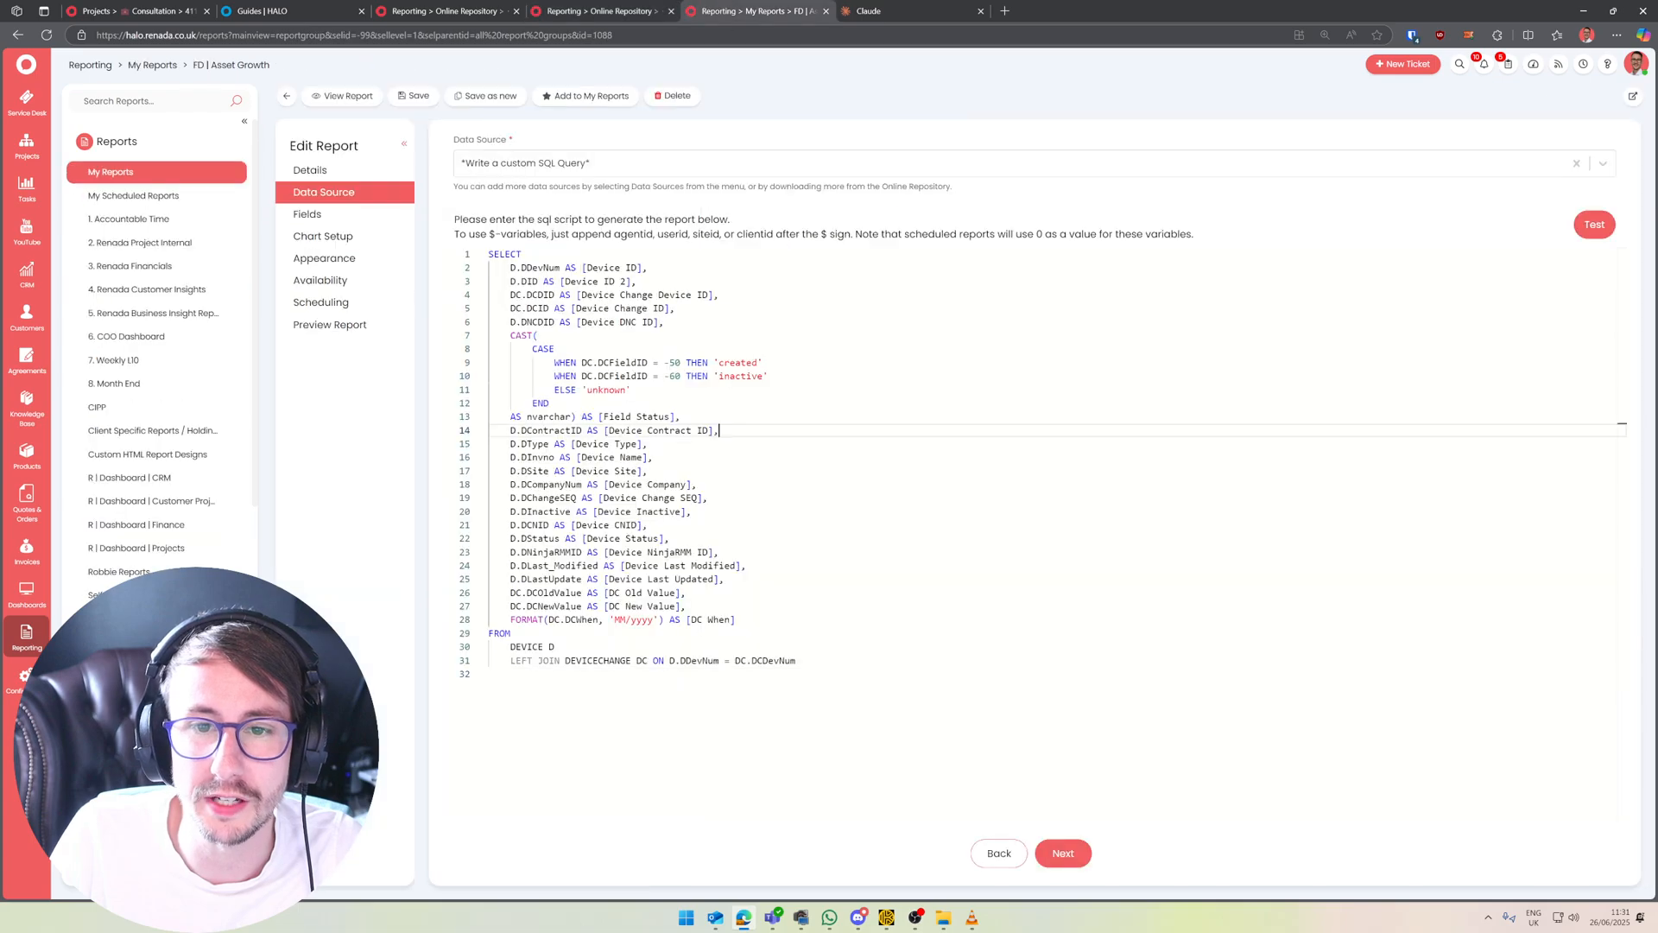
{"action": "left_click", "coordinate": [910, 13]}
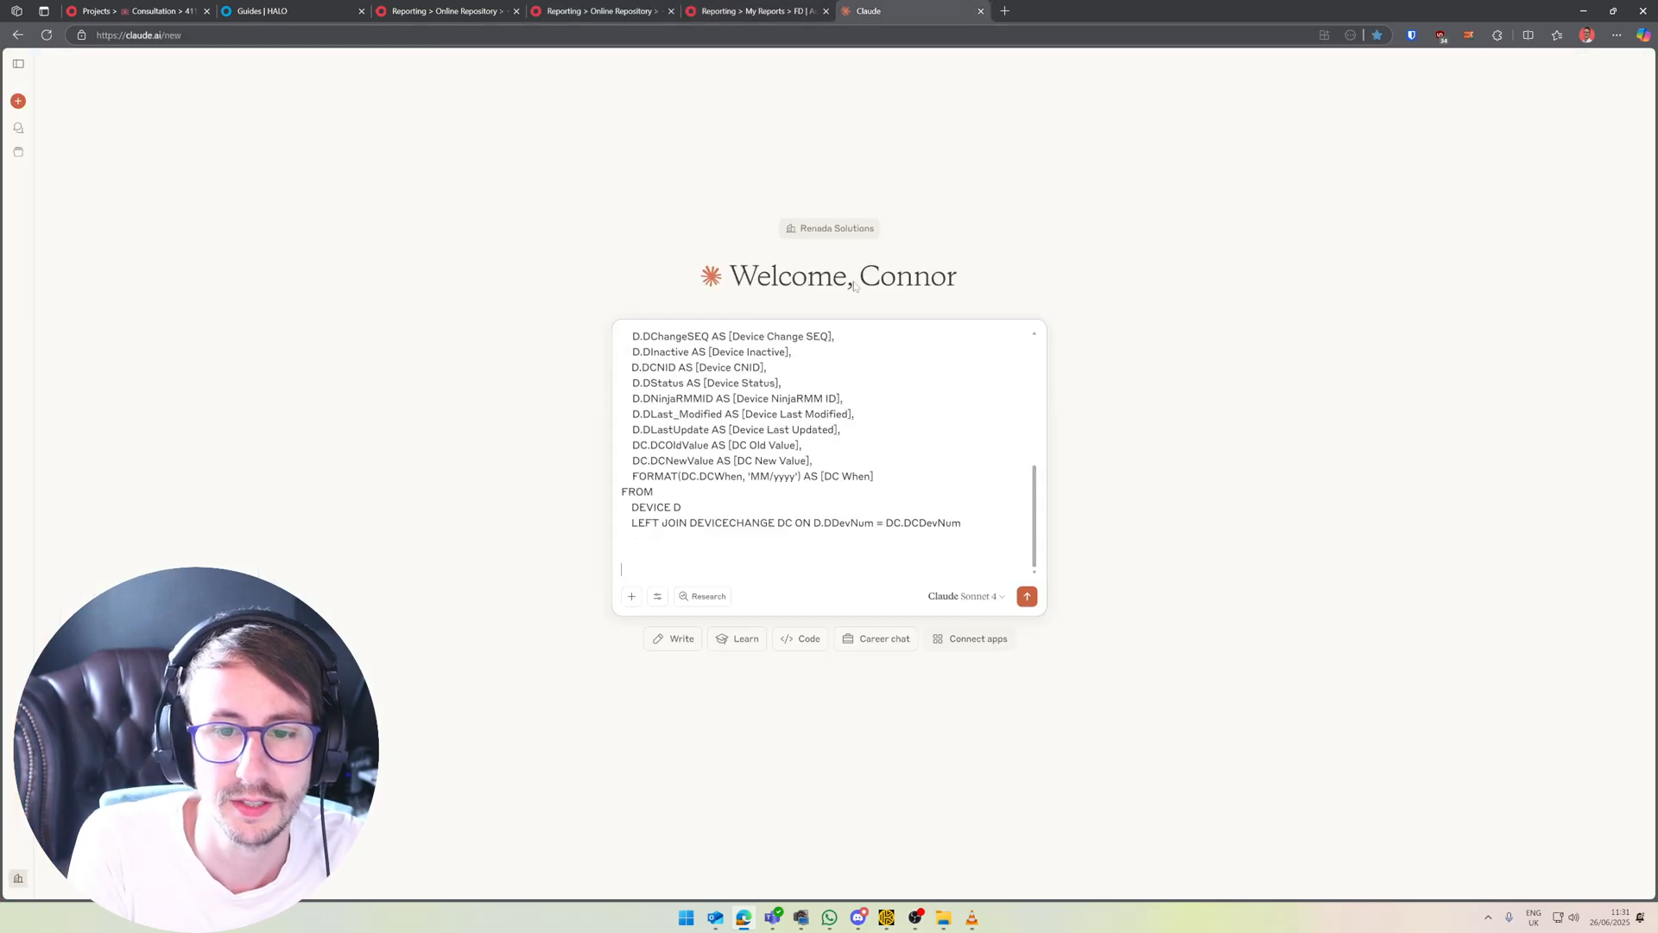
{"action": "type", "text": "This is the informati"}
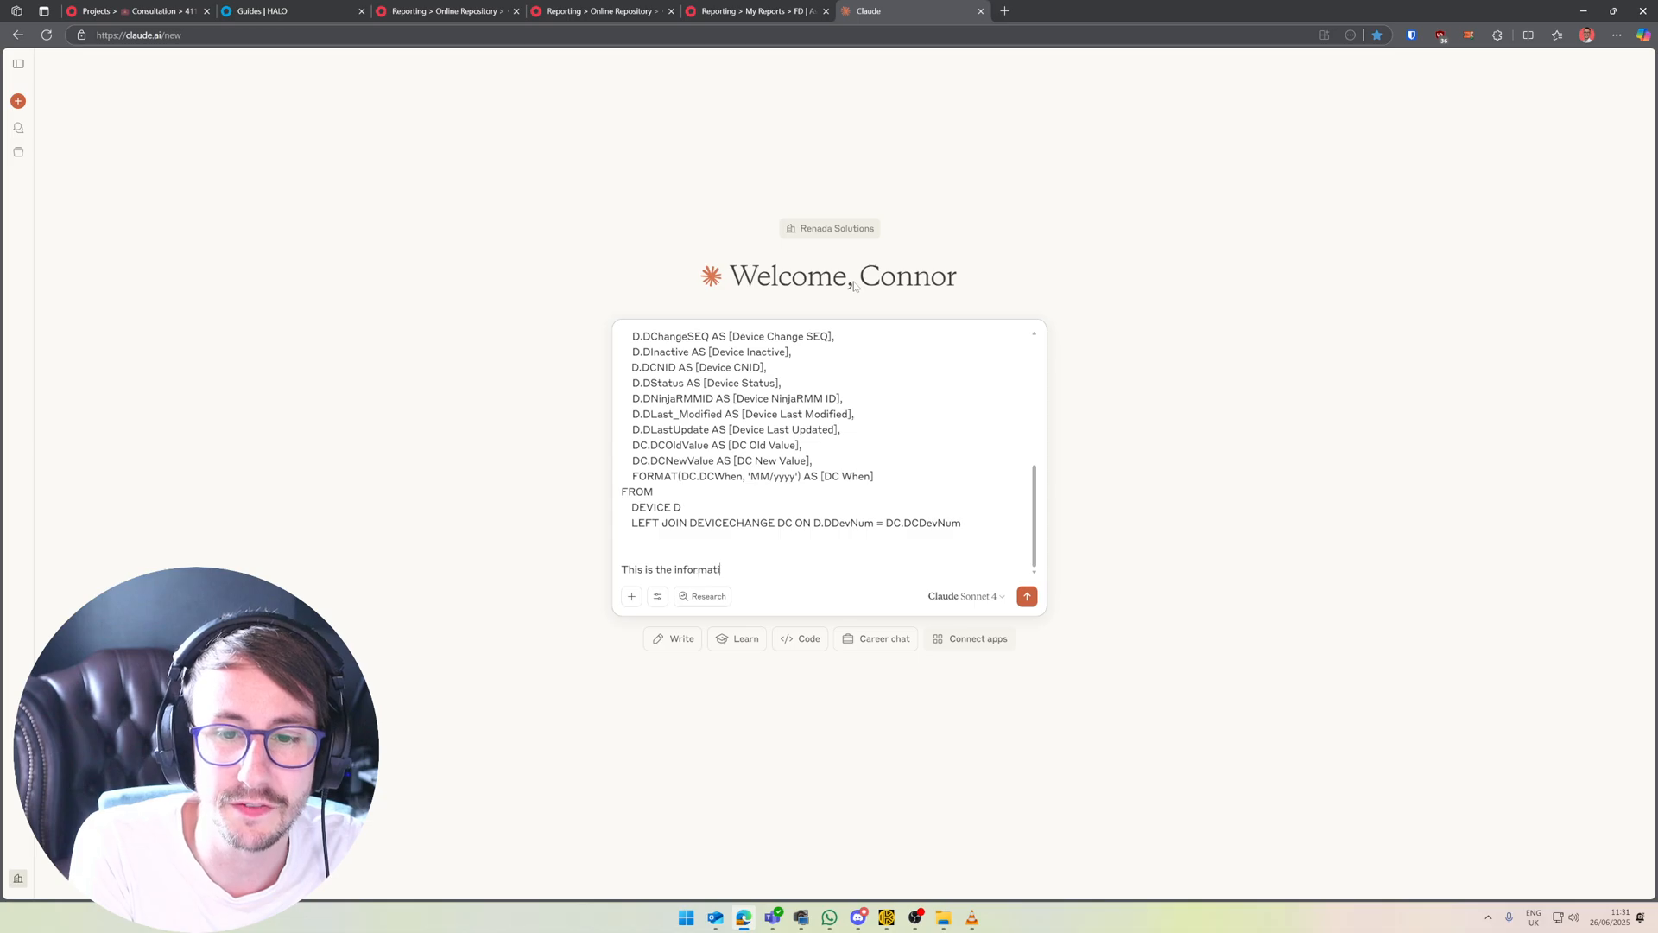
{"action": "left_click", "coordinate": [285, 11]}
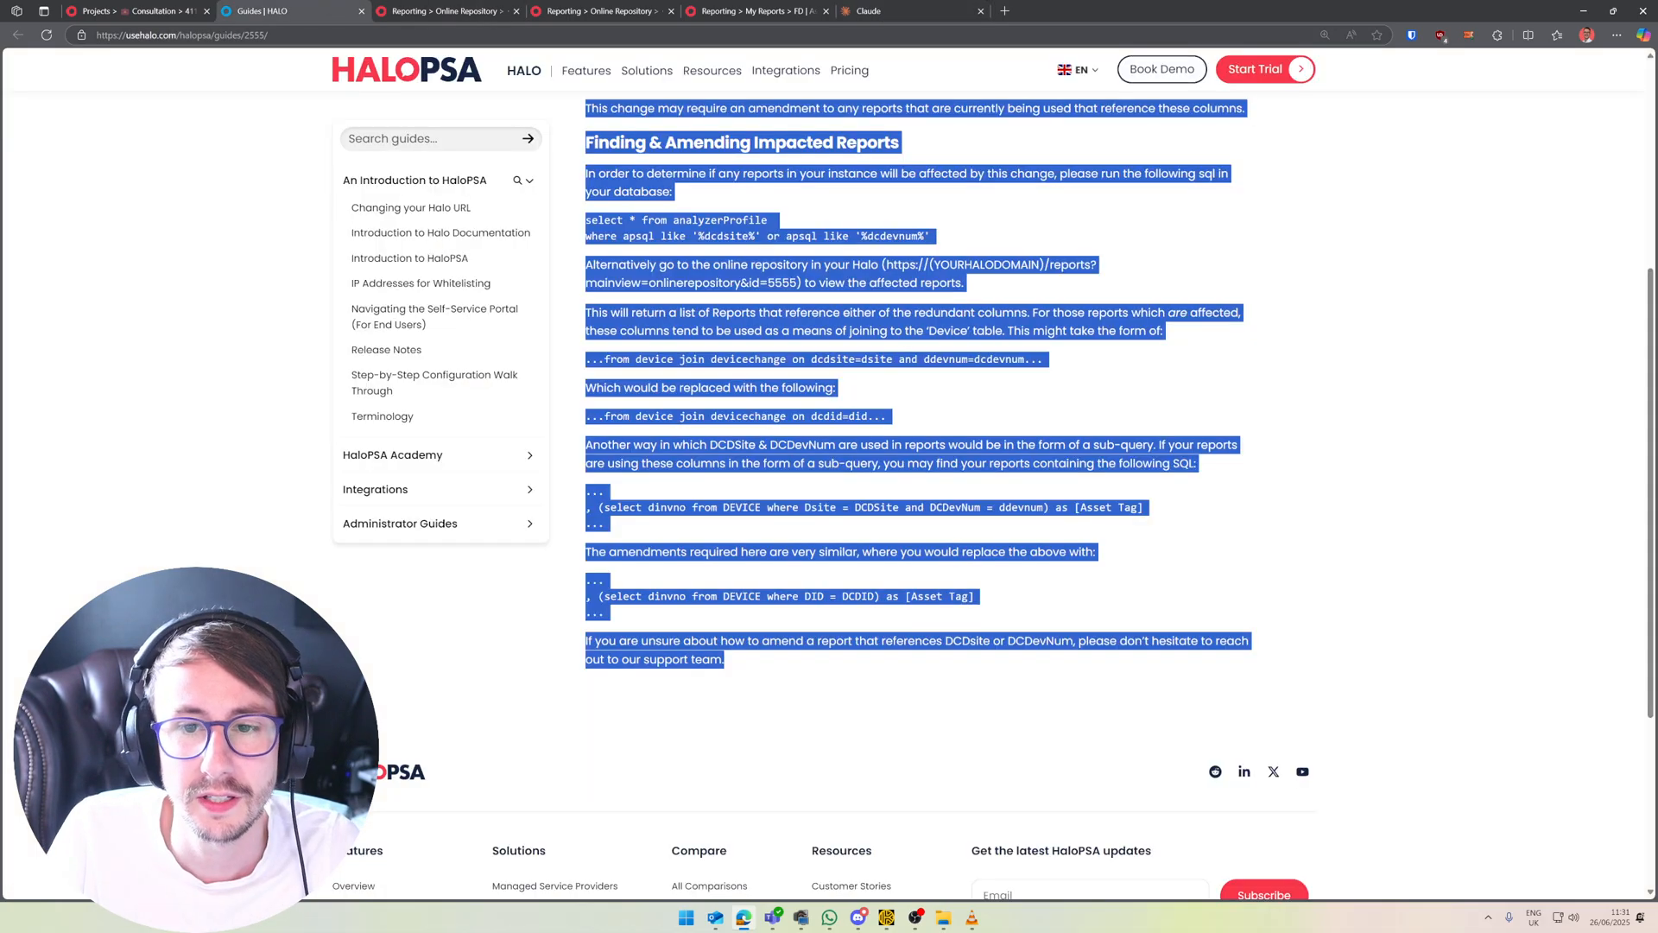
{"action": "left_click", "coordinate": [910, 10]}
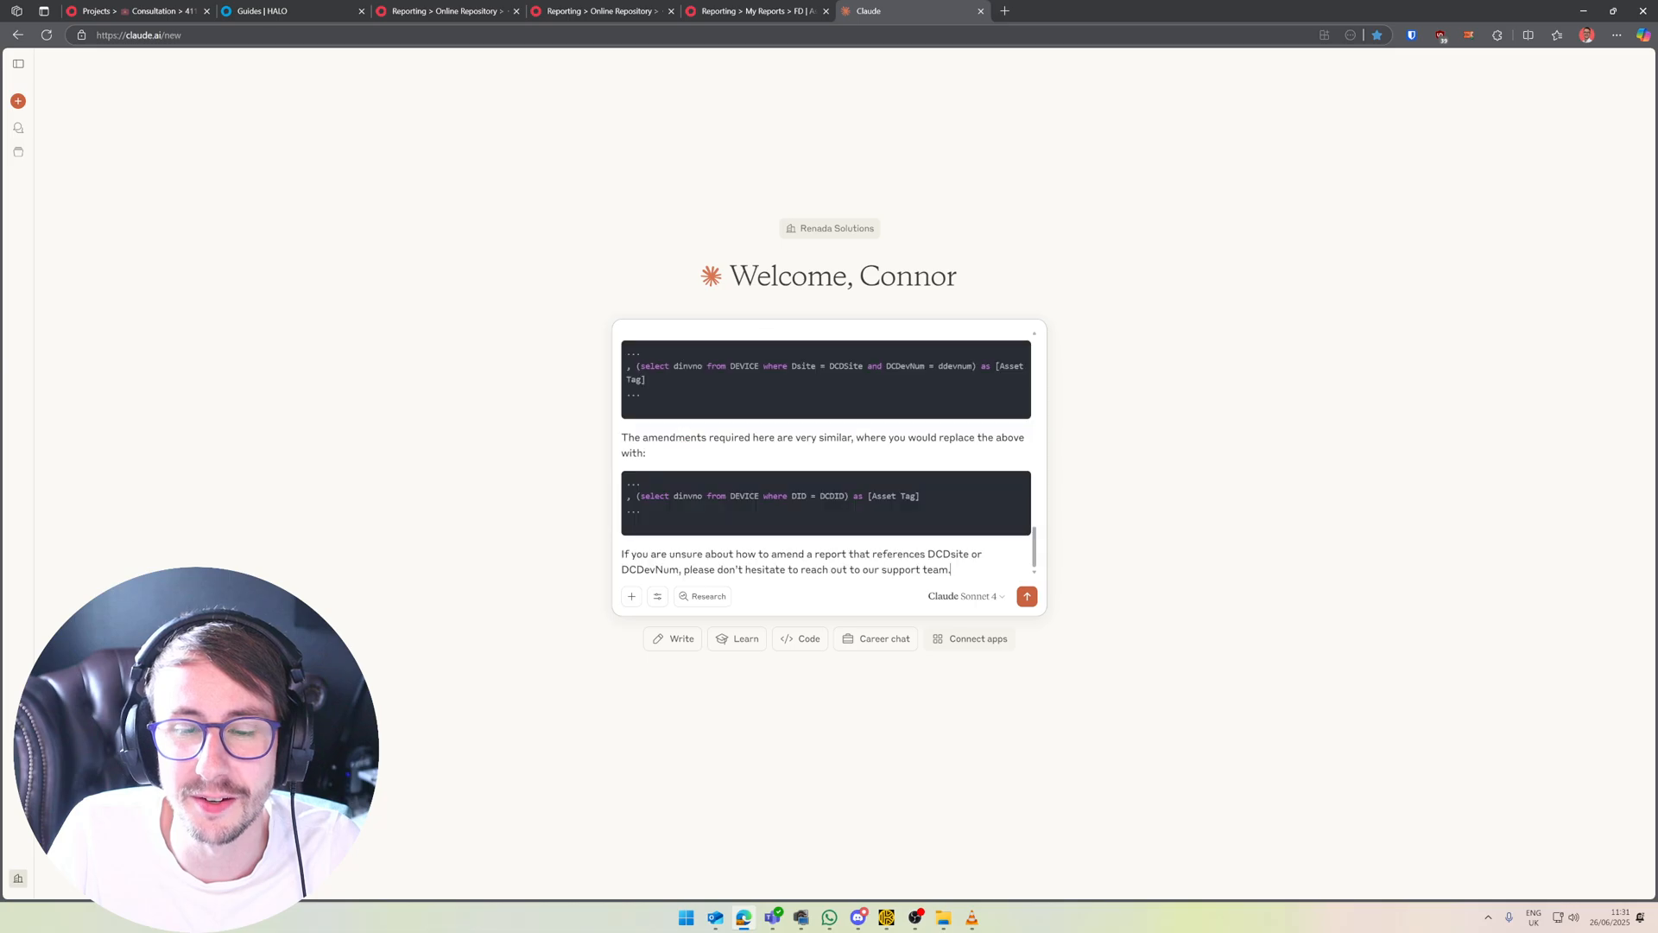
{"action": "left_click", "coordinate": [259, 12]}
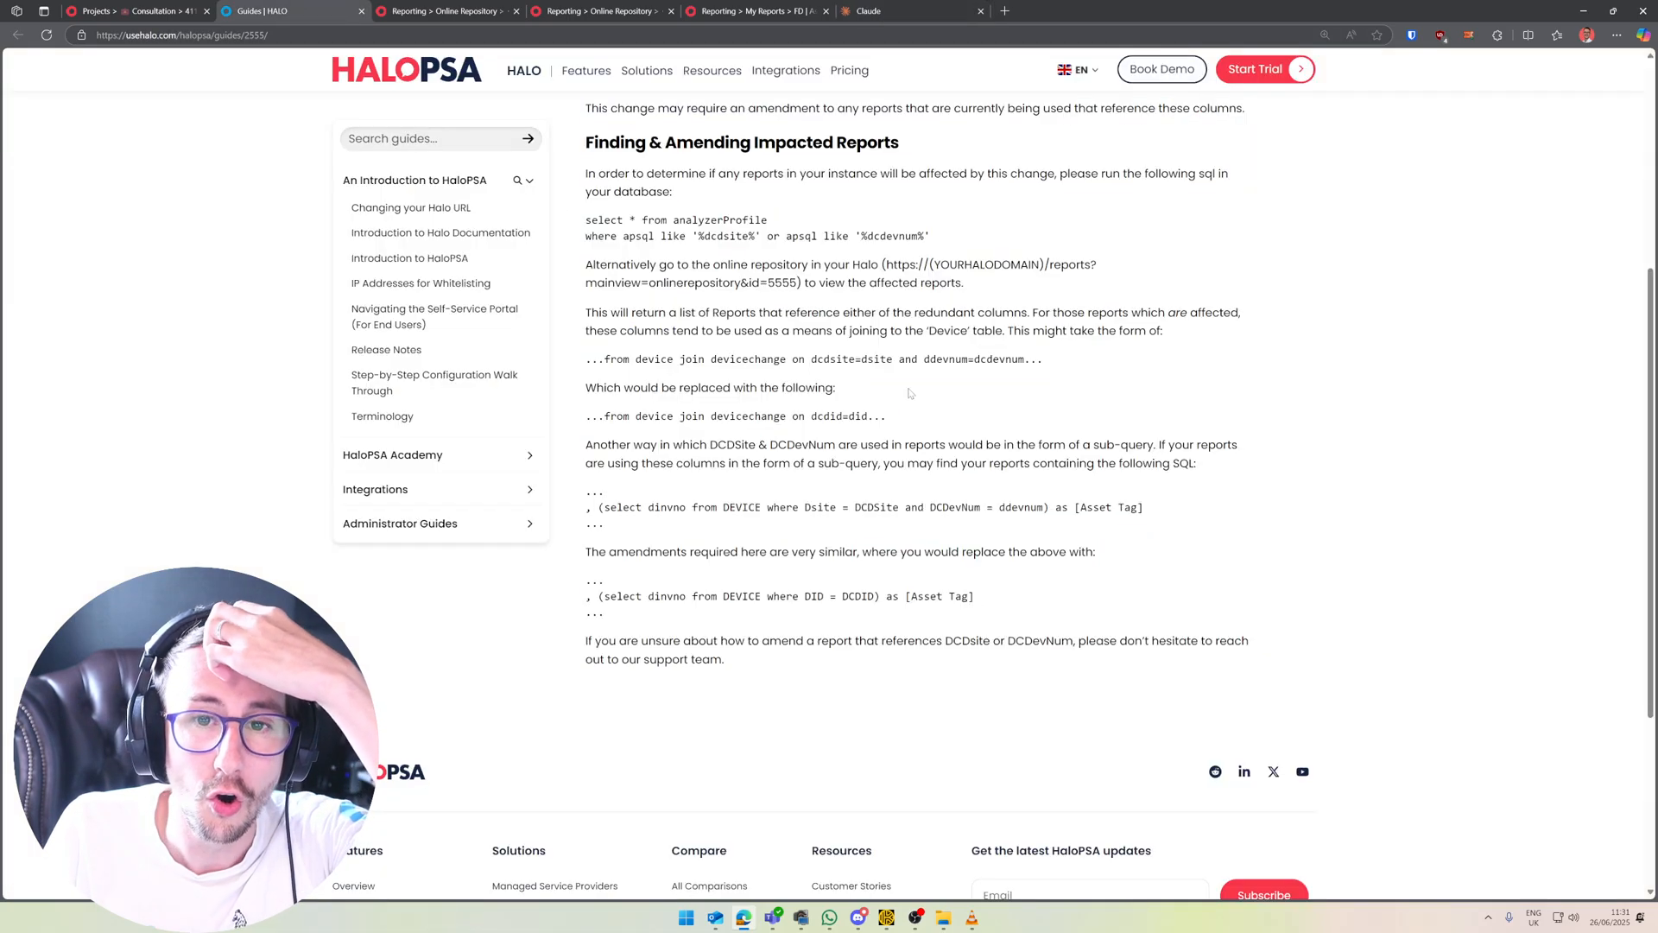
Read the guide's dcdid=did replacement join for DeviceChange and return to the report's SQL data source
{"action": "scroll", "scroll_direction": "up", "scroll_amount": 3}
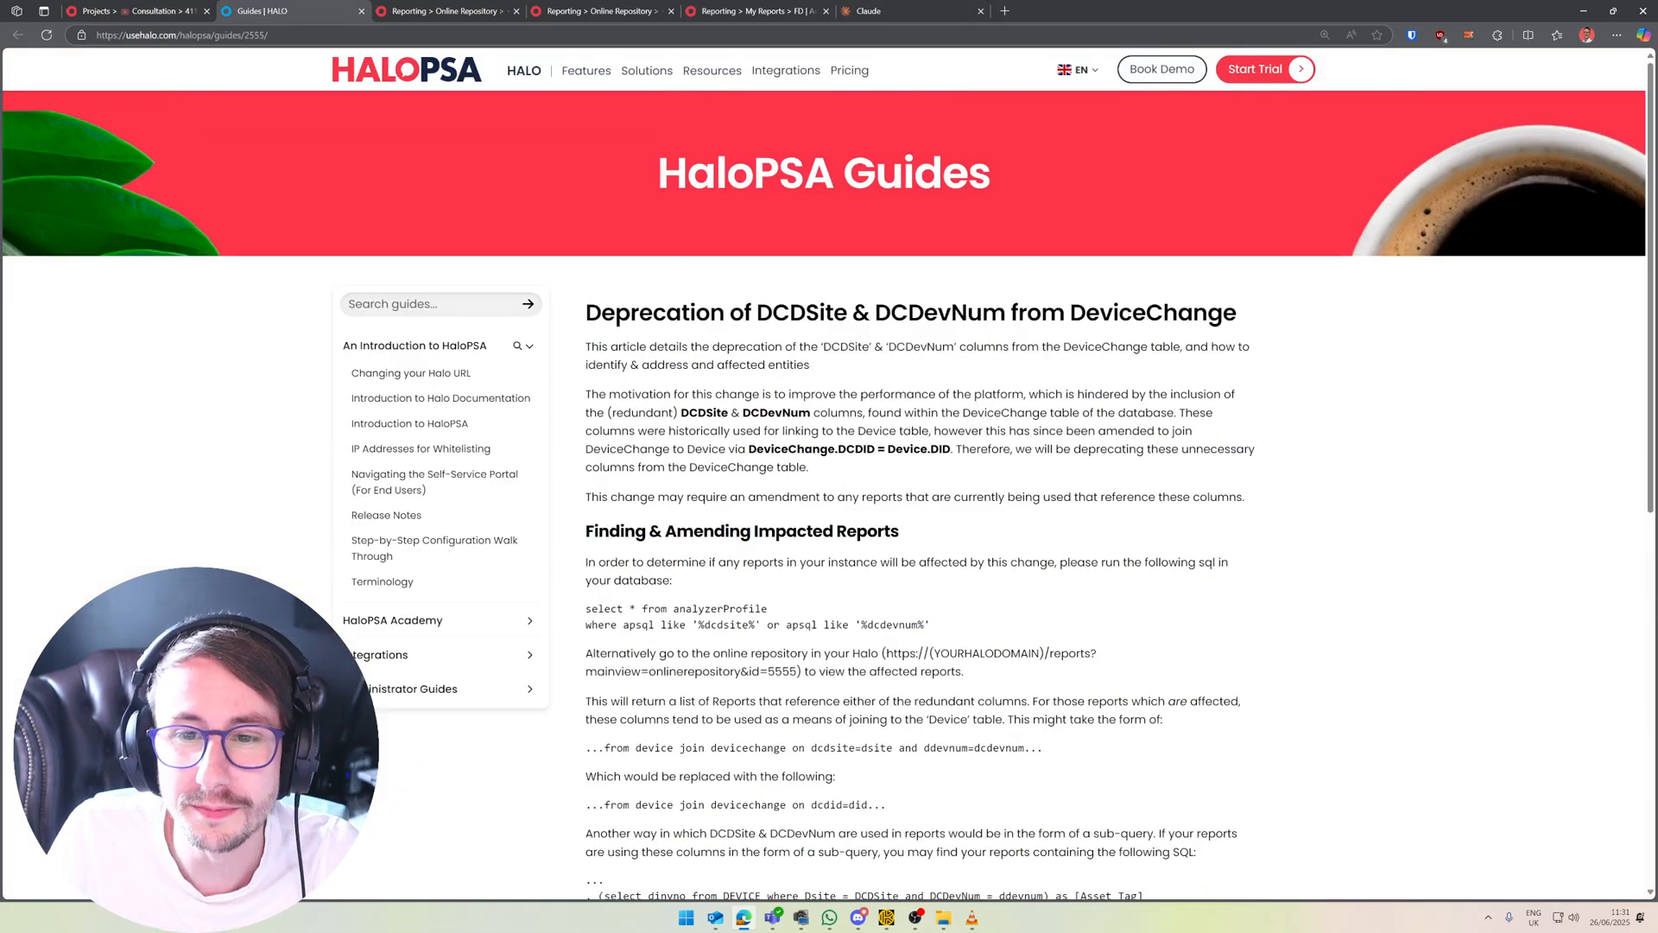
{"action": "scroll", "scroll_direction": "down", "scroll_amount": 3}
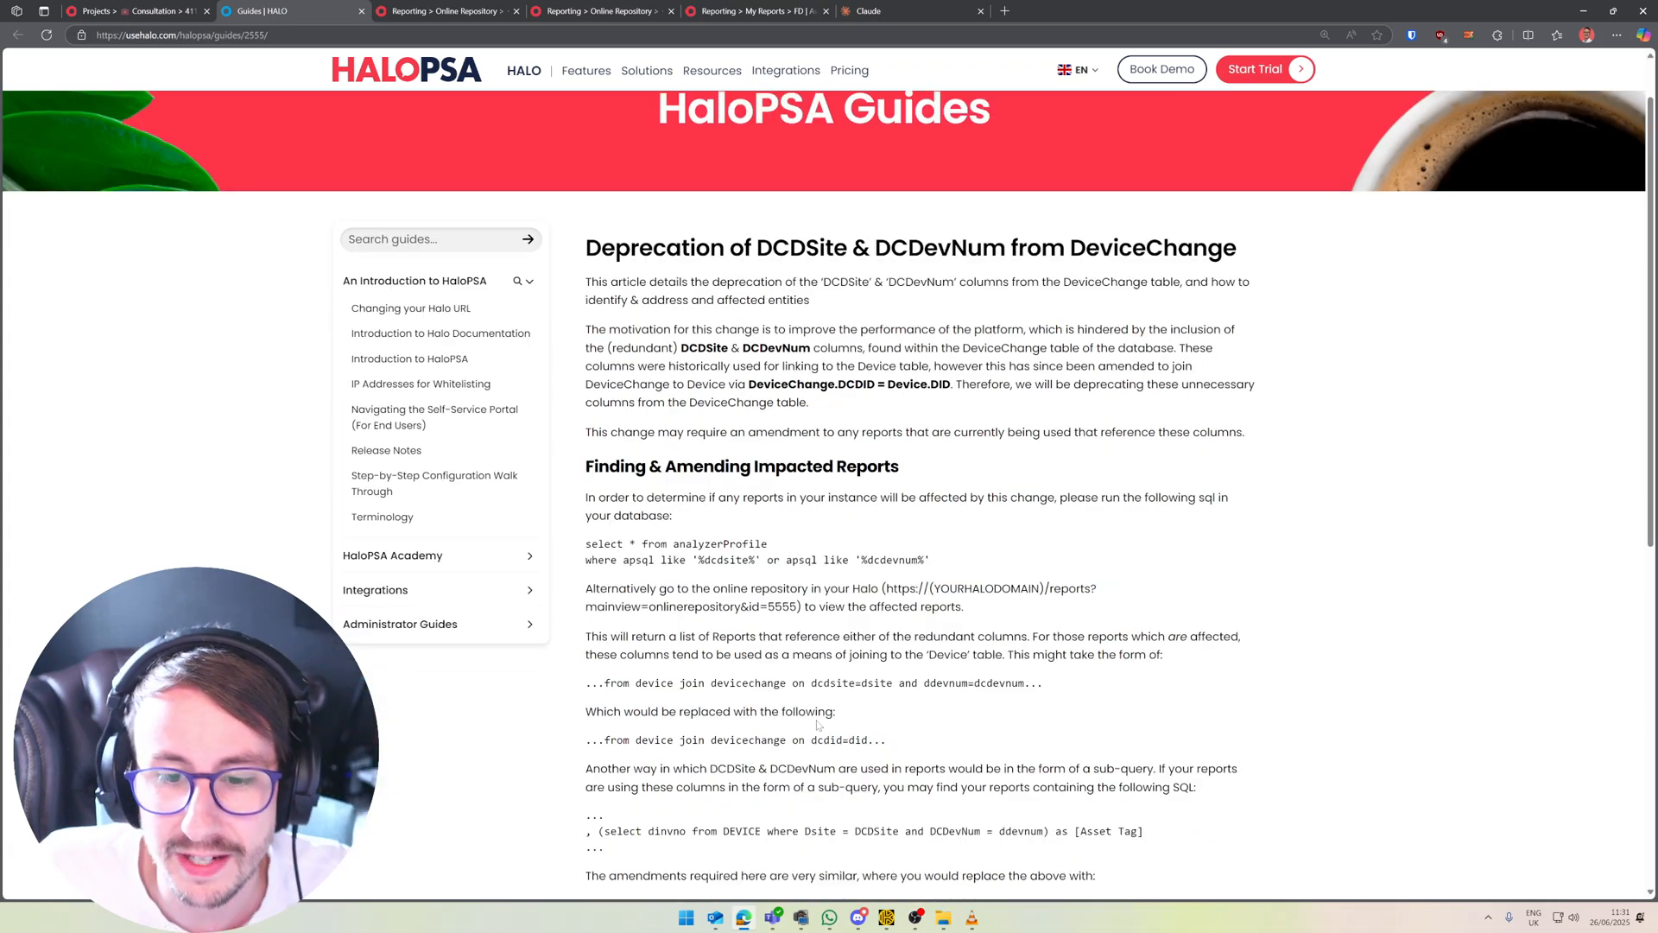
{"action": "double_click", "coordinate": [748, 739]}
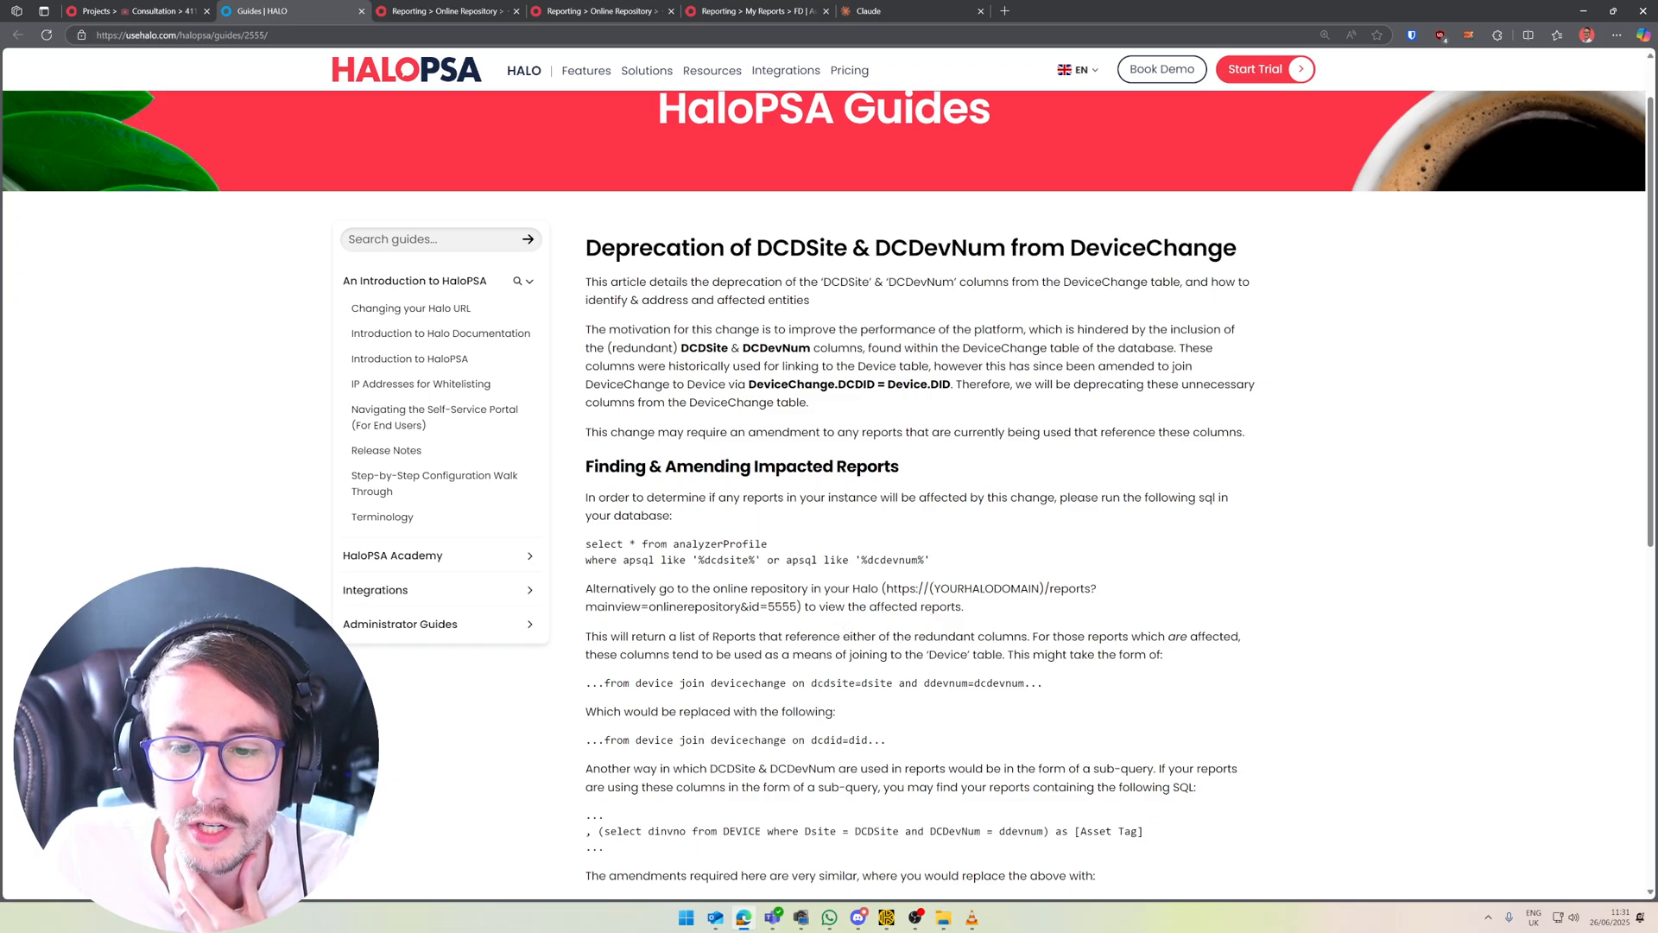
{"action": "double_click", "coordinate": [826, 739]}
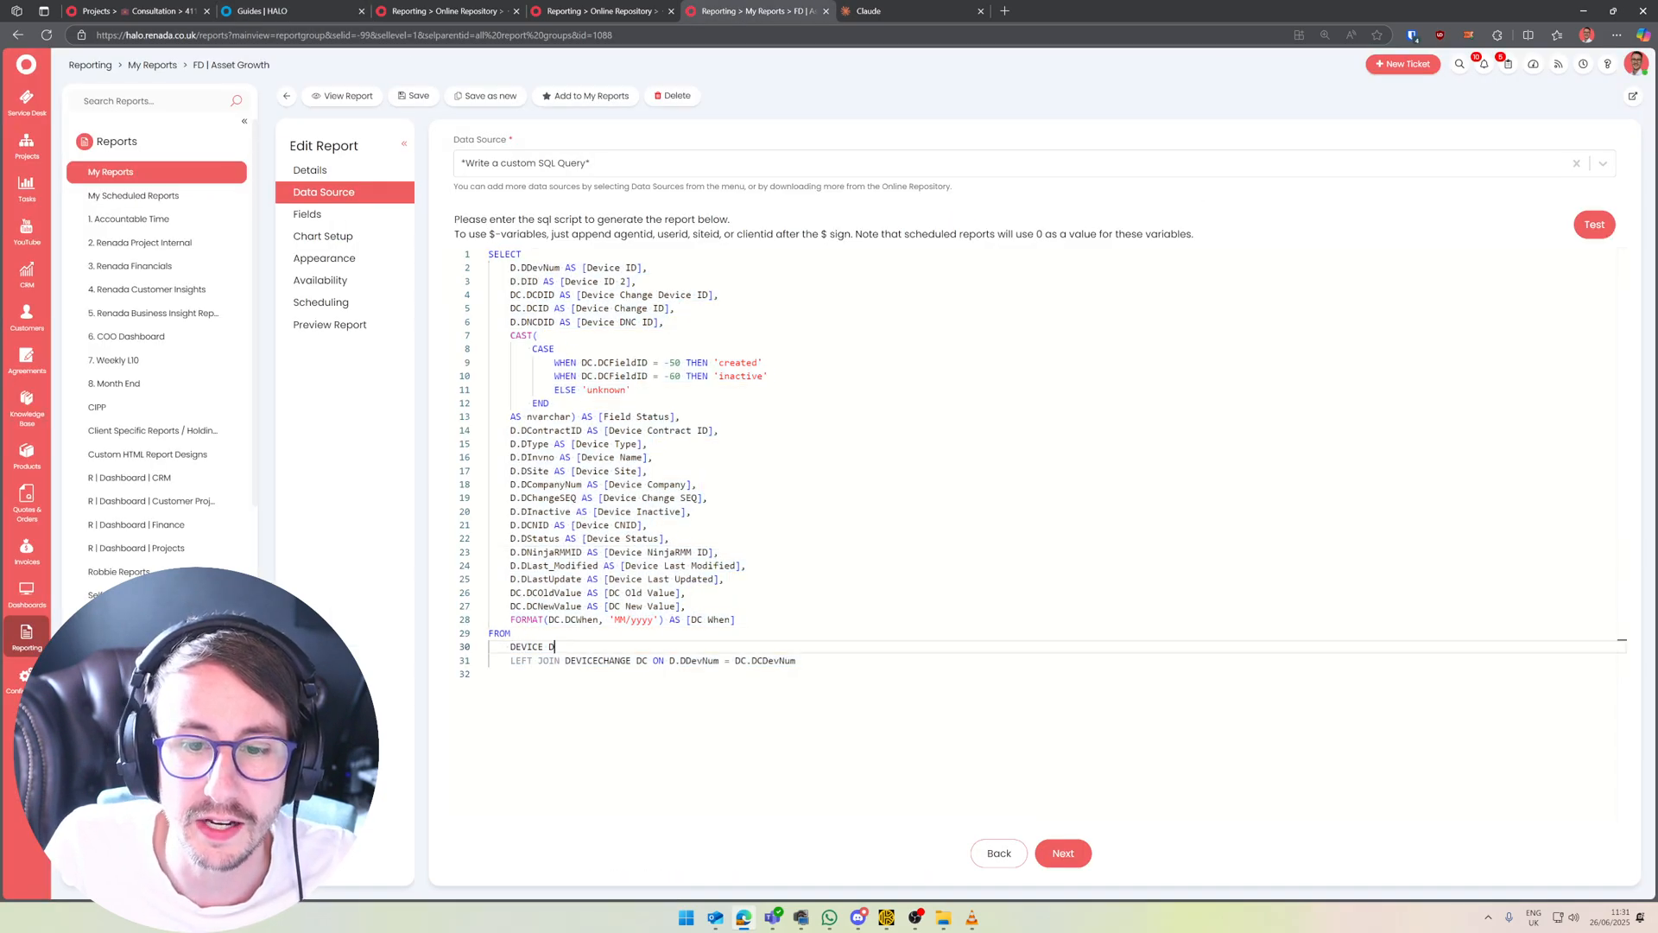
Replace 'D.DDevNum = DC.DCDevNum' on line 31 with 'DC.Dcdid=D.DID' and confirm the query tests successfully
{"action": "type", "text": "dcdid=did"}
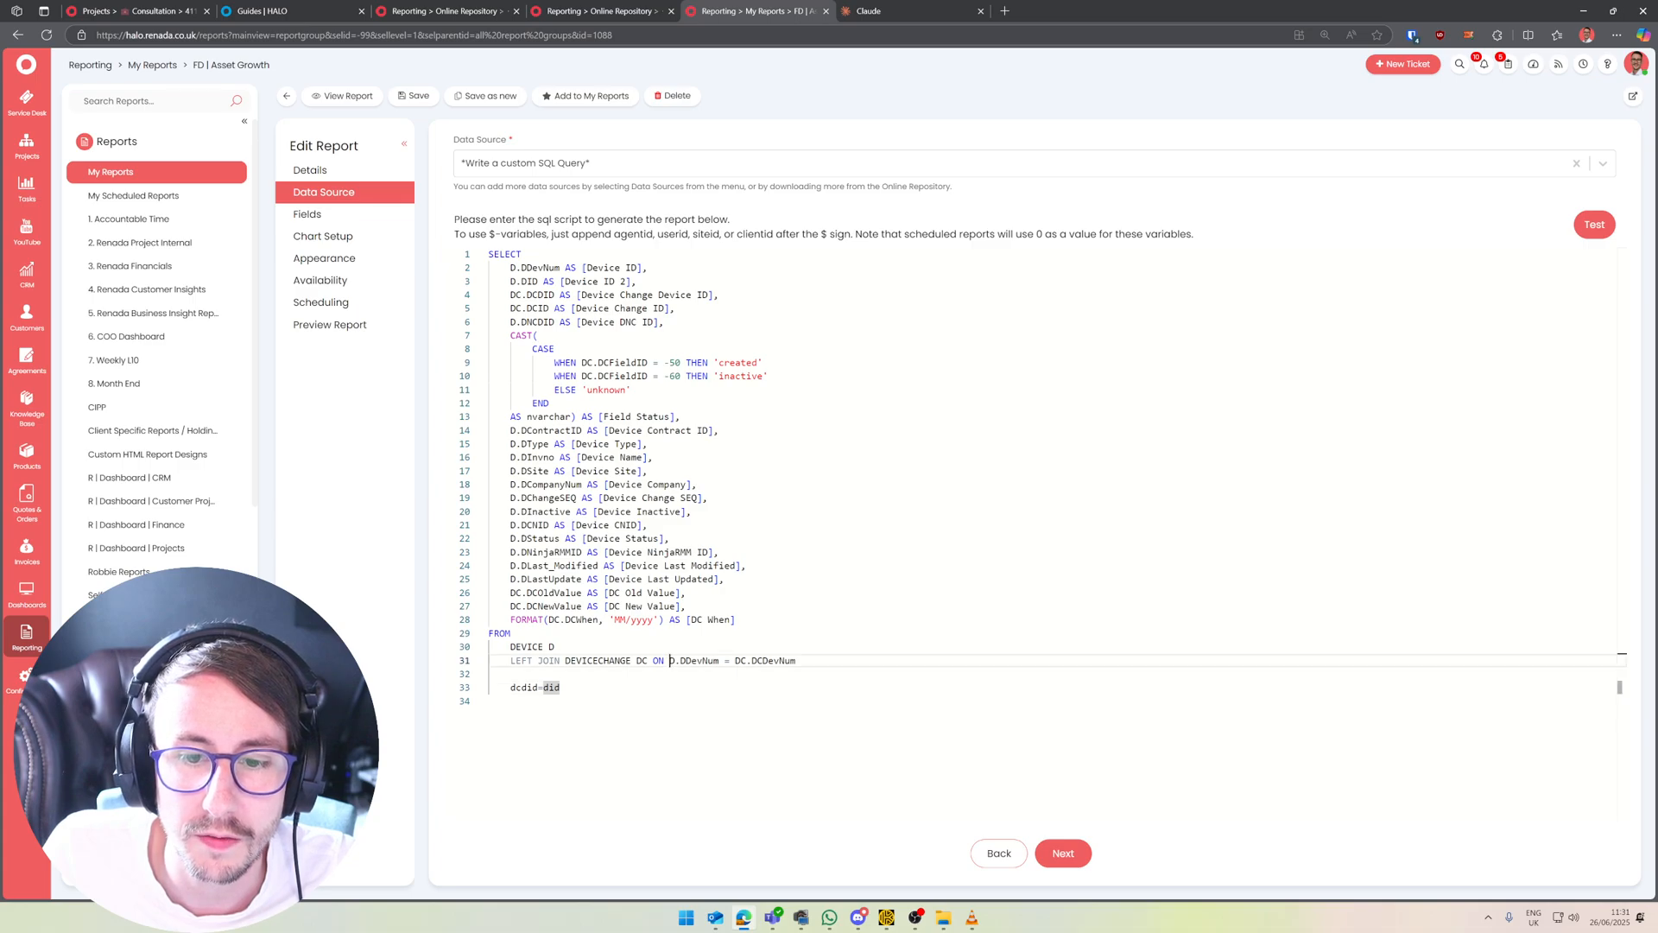
{"action": "double_click", "coordinate": [696, 660]}
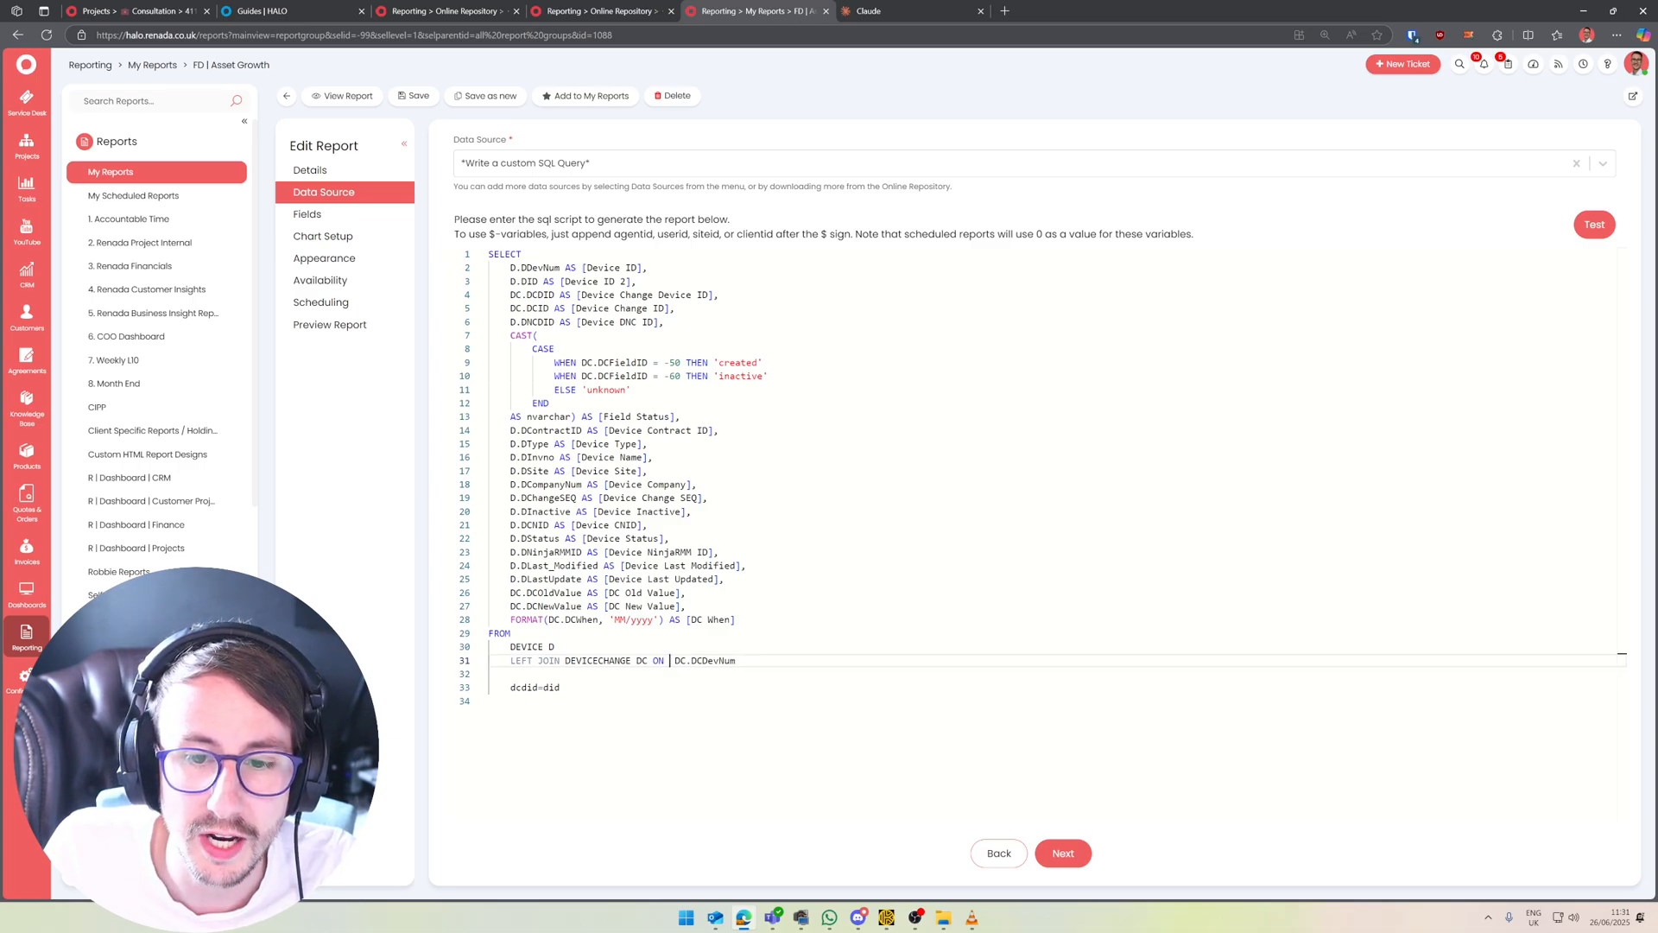
{"action": "double_click", "coordinate": [708, 660]}
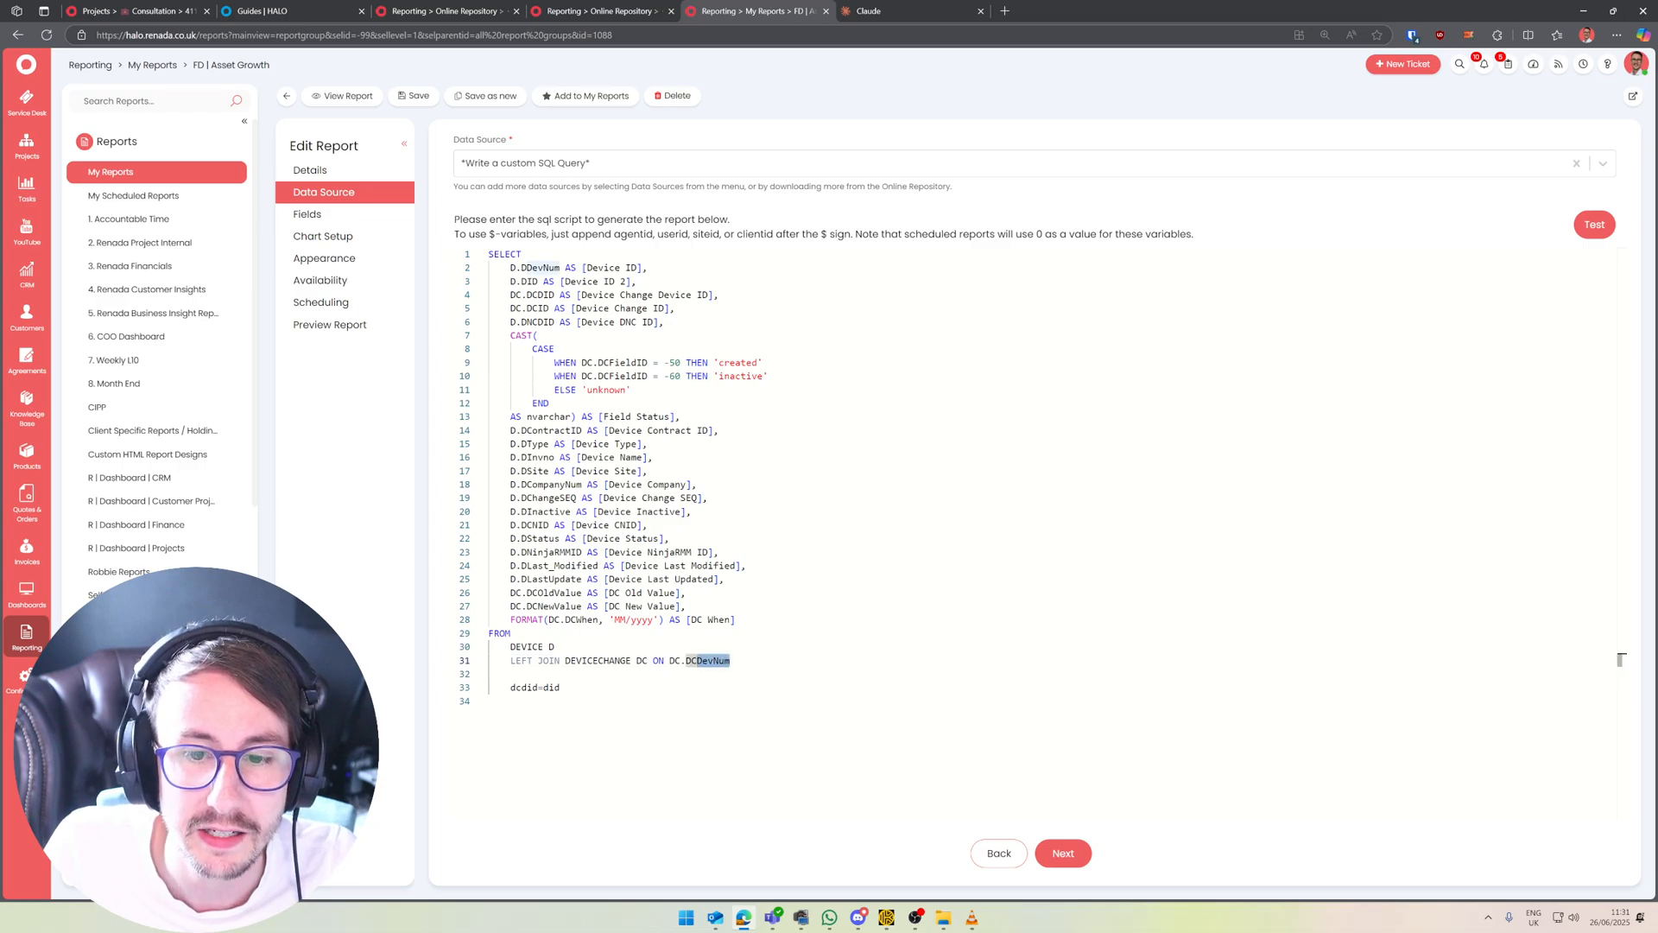
{"action": "type", "text": "Dcdid="}
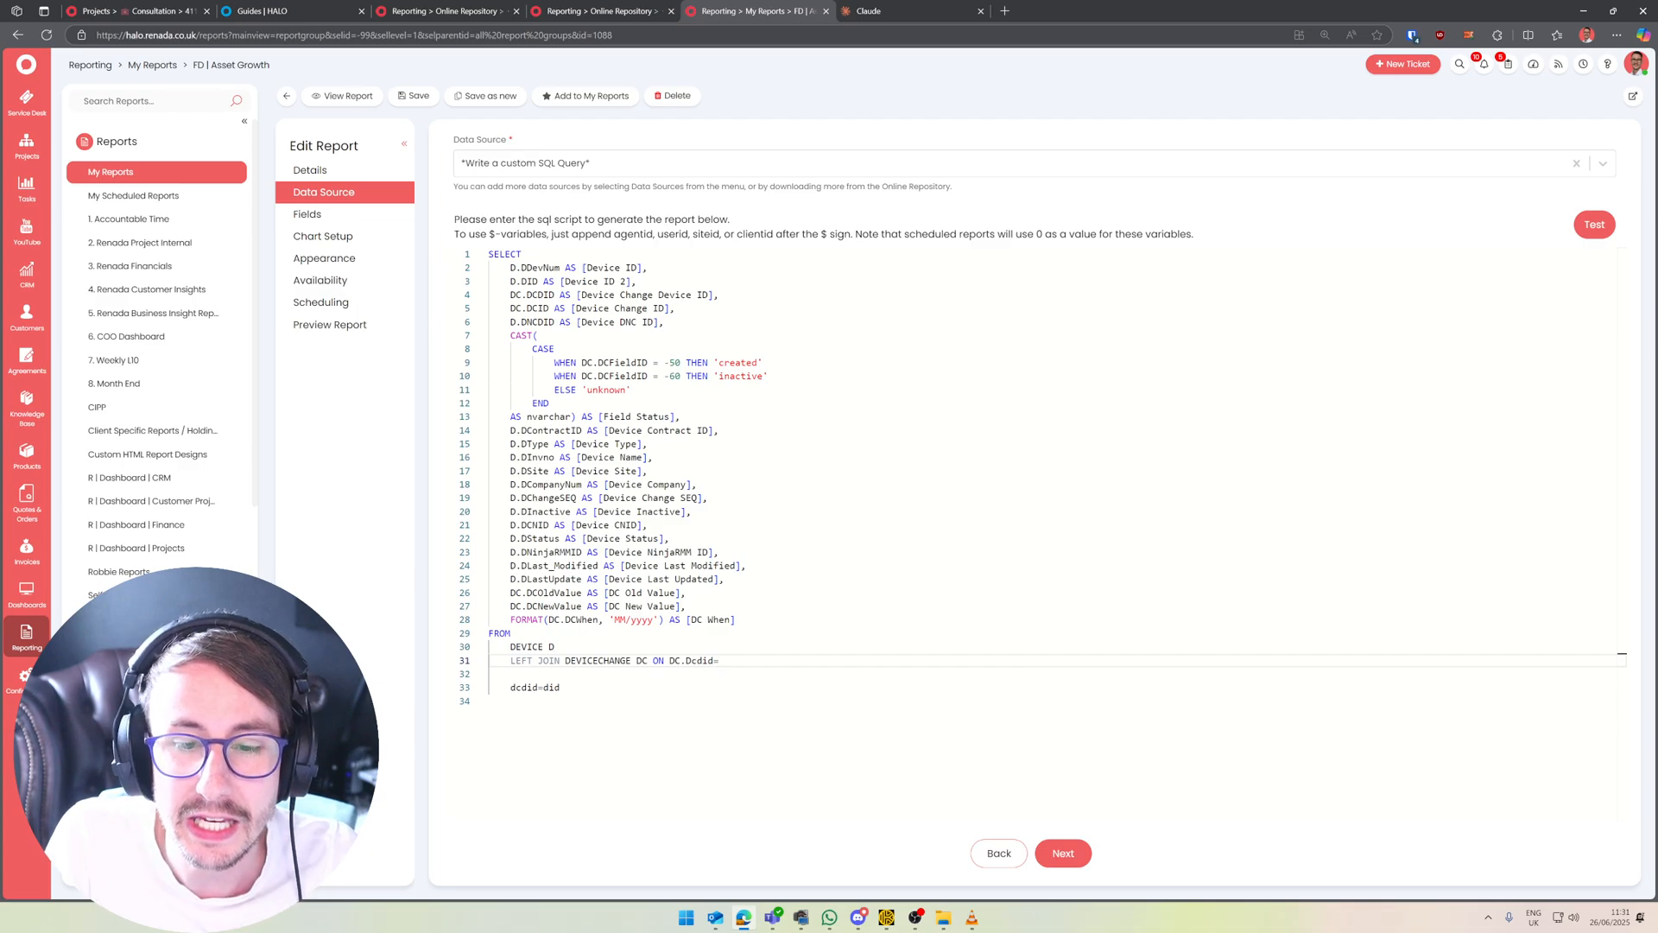
{"action": "double_click", "coordinate": [525, 646]}
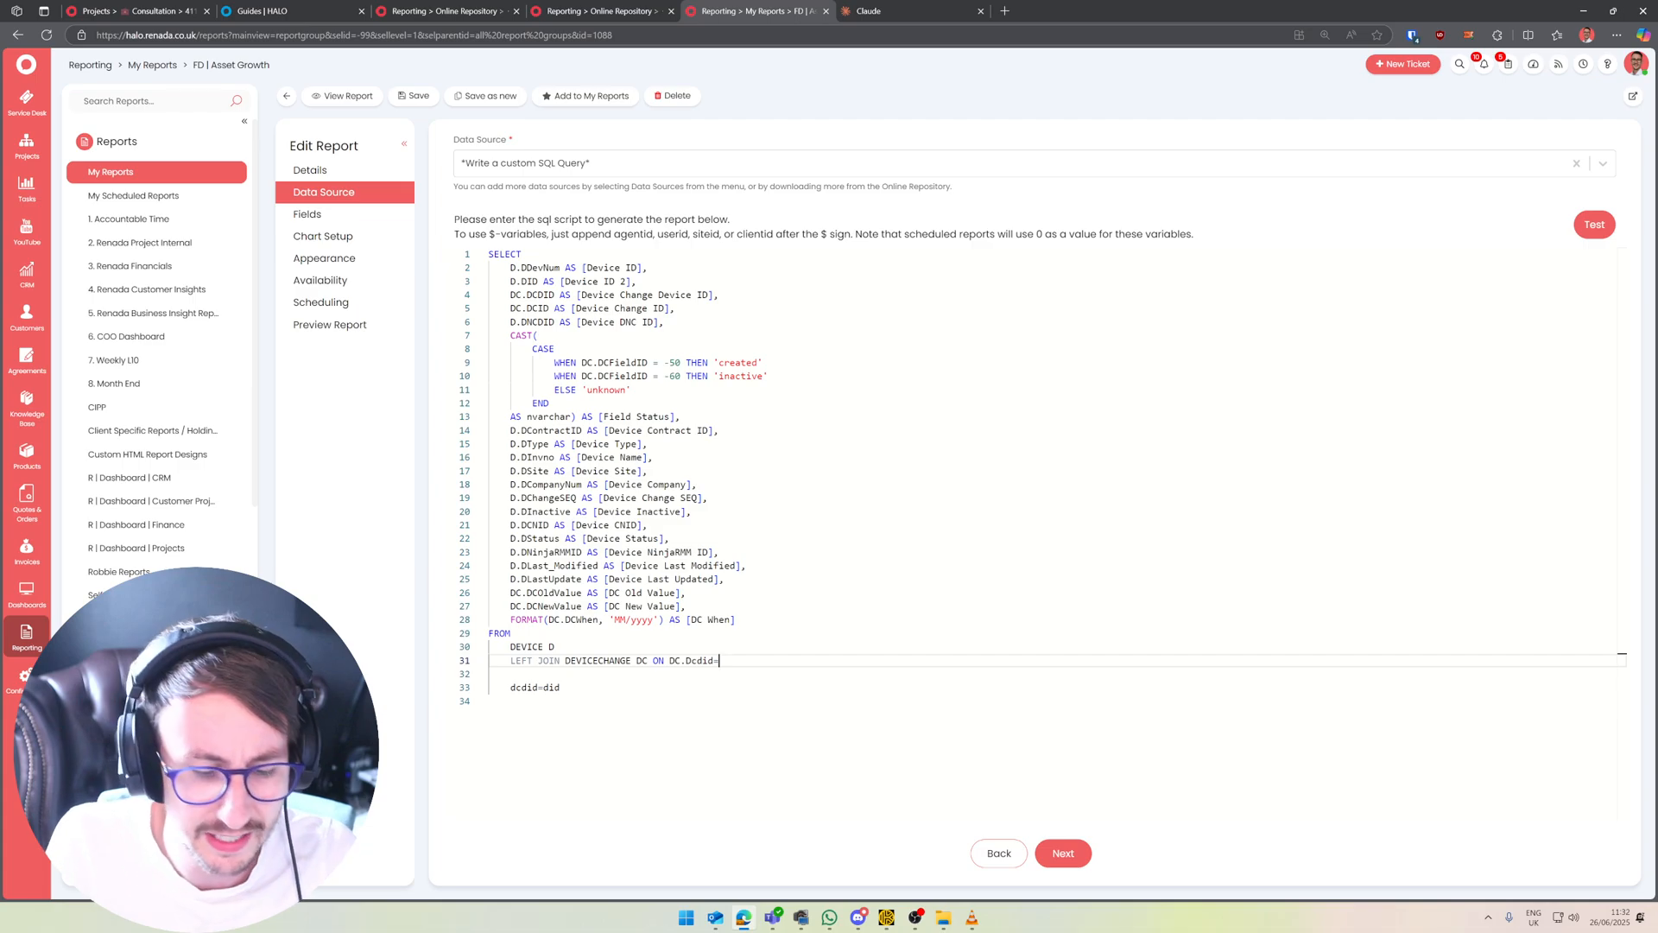
{"action": "type", "text": "D"}
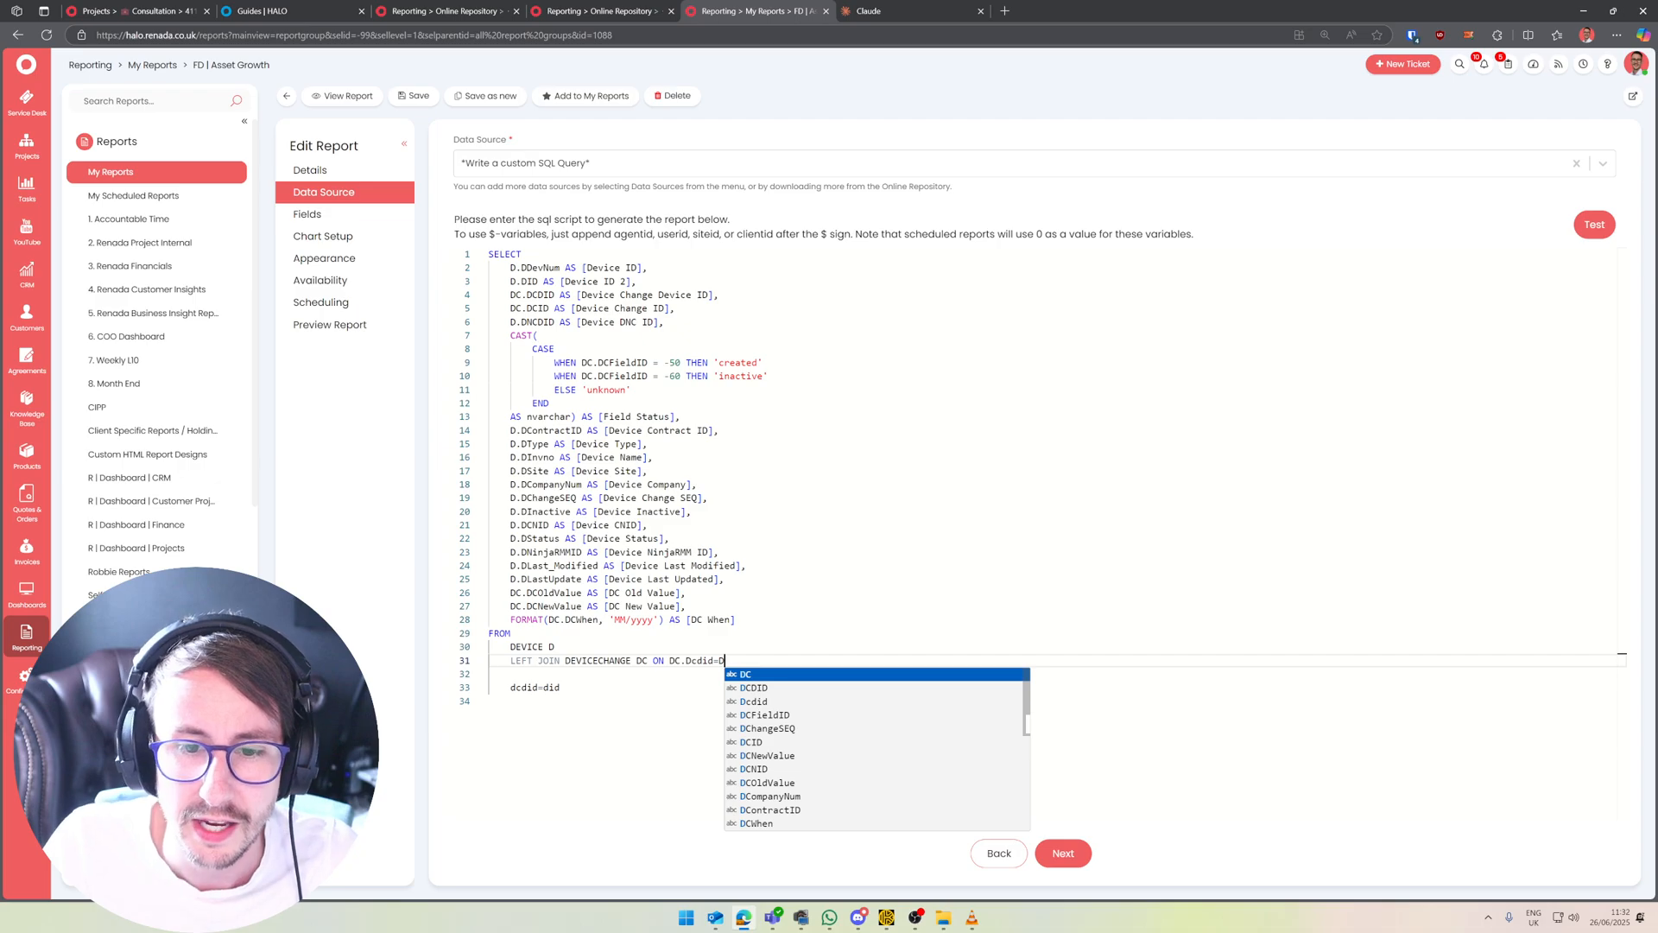
{"action": "type", "text": ".DID"}
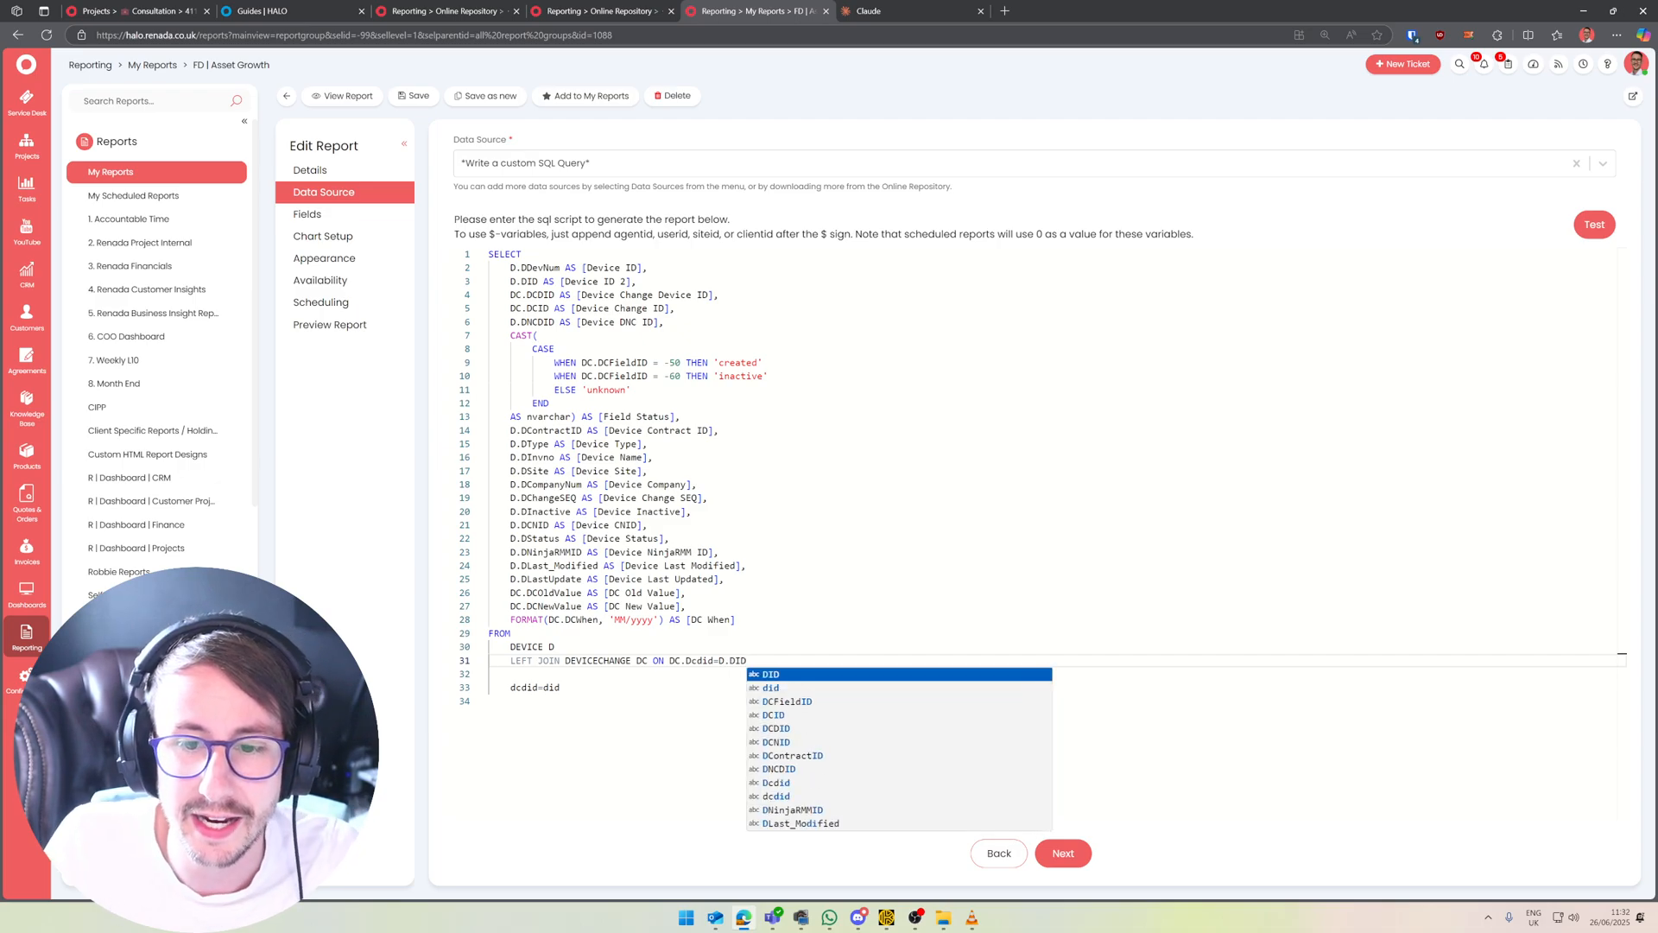
{"action": "left_click", "coordinate": [1595, 224]}
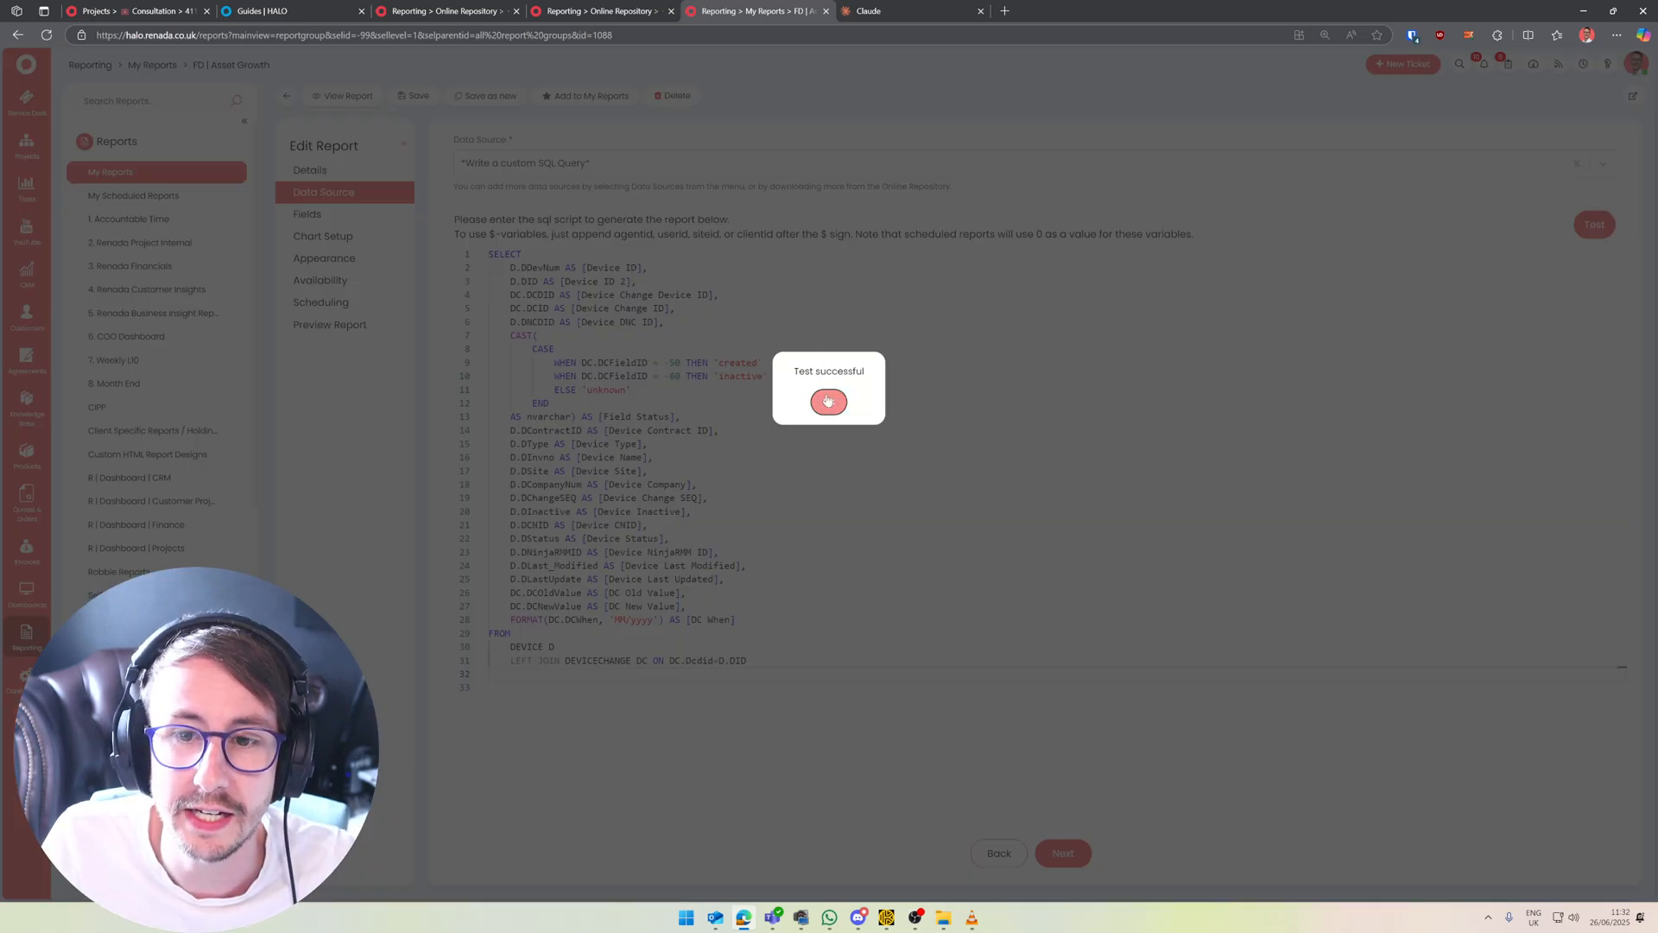
{"action": "left_click", "coordinate": [910, 12]}
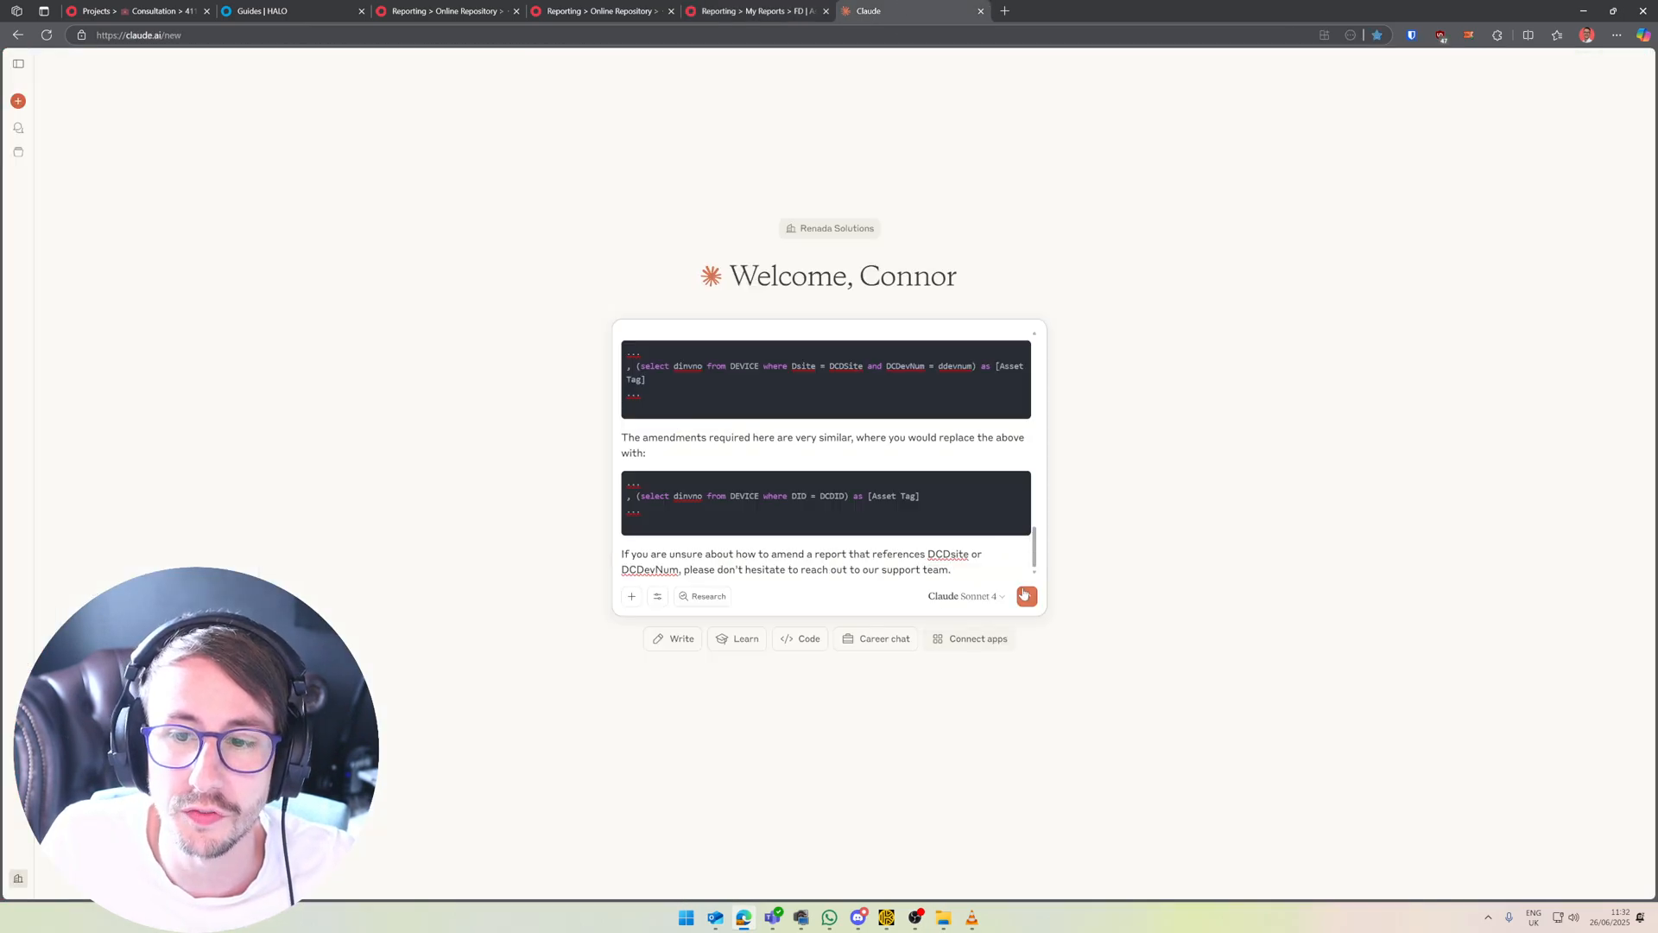
Send the fix request to Claude and review its corrected query joining DEVICECHANGE on D.DID = DC.DCDID
{"action": "left_click", "coordinate": [1024, 596]}
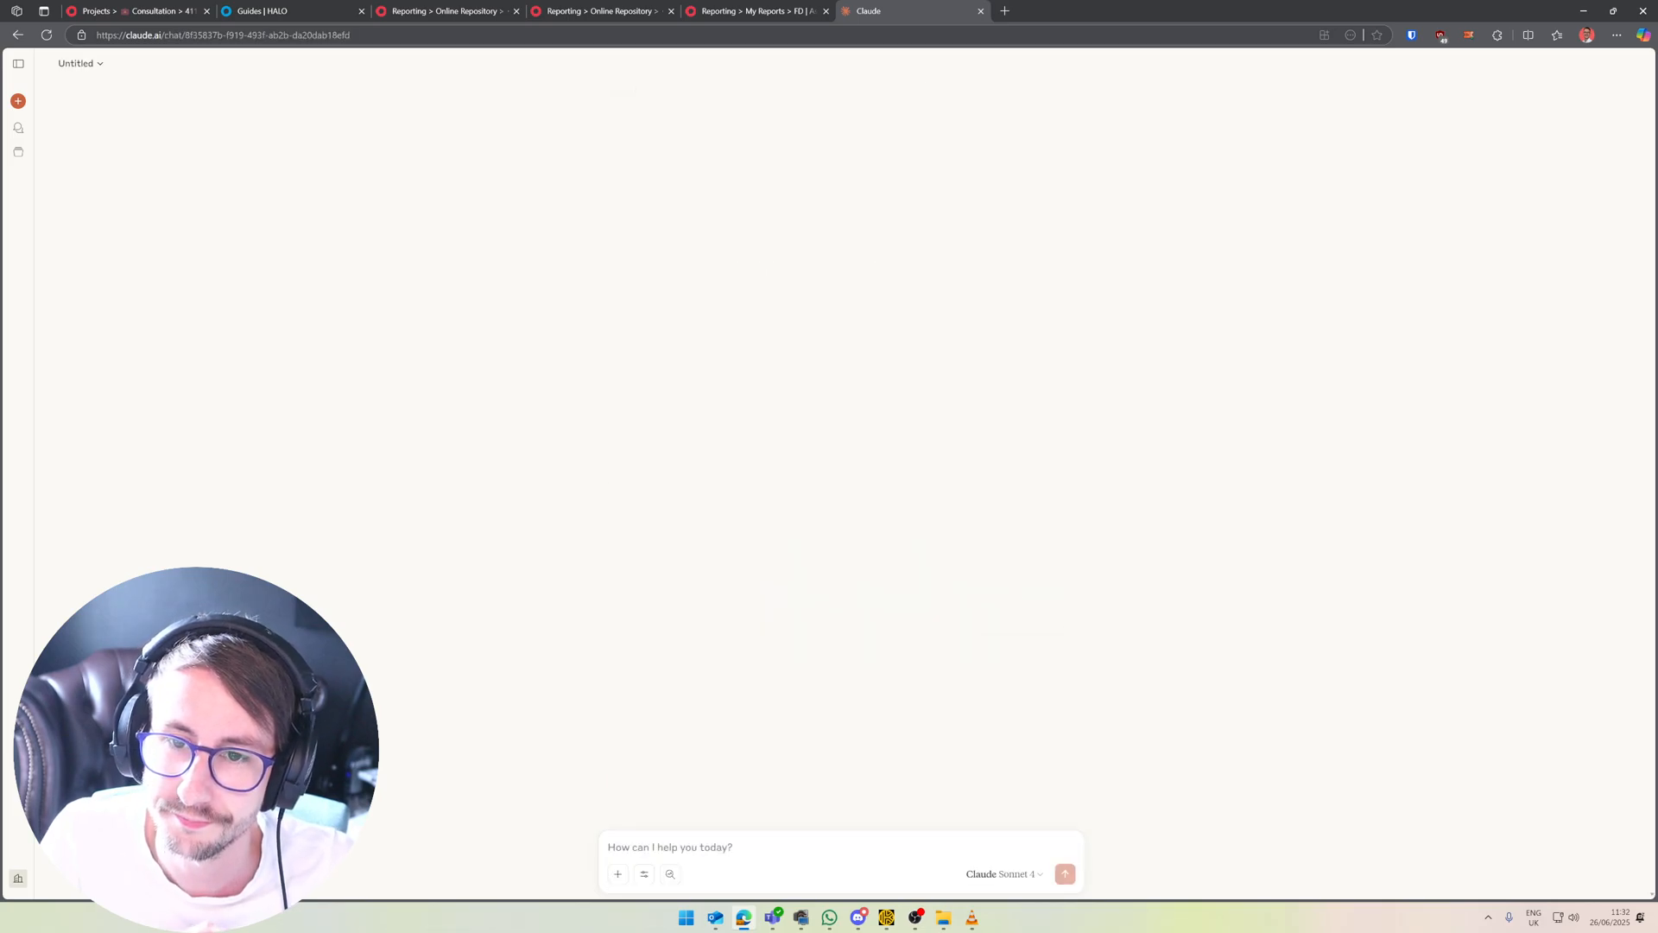
{"action": "left_click", "coordinate": [1064, 874]}
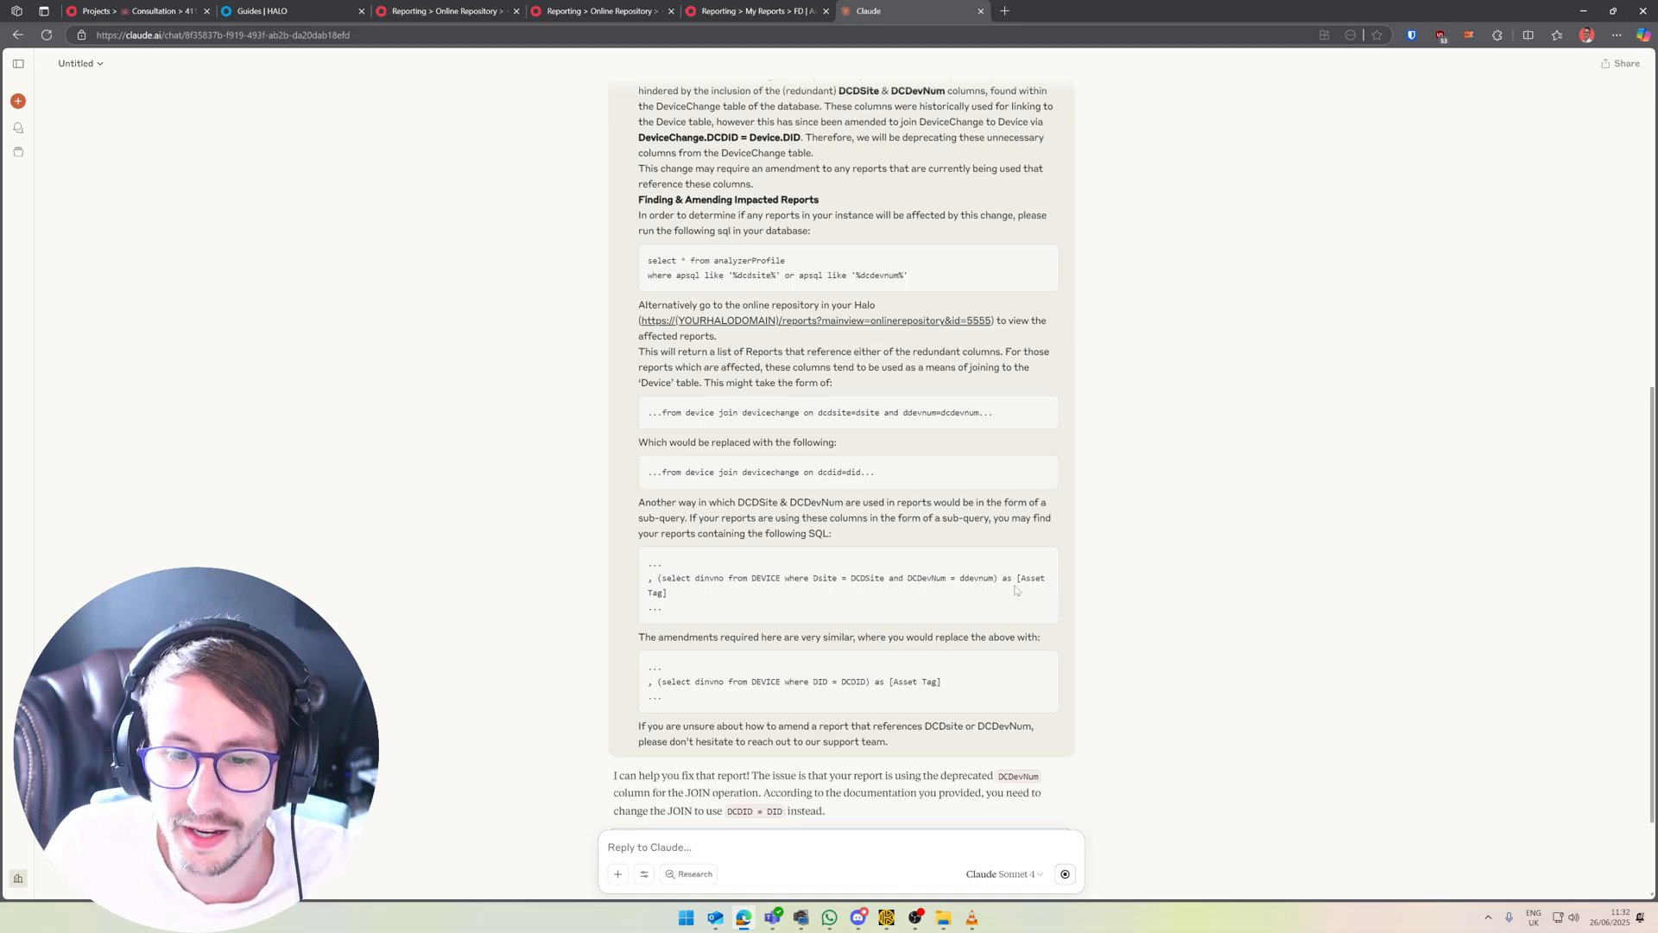
{"action": "mouse_move", "coordinate": [952, 814]}
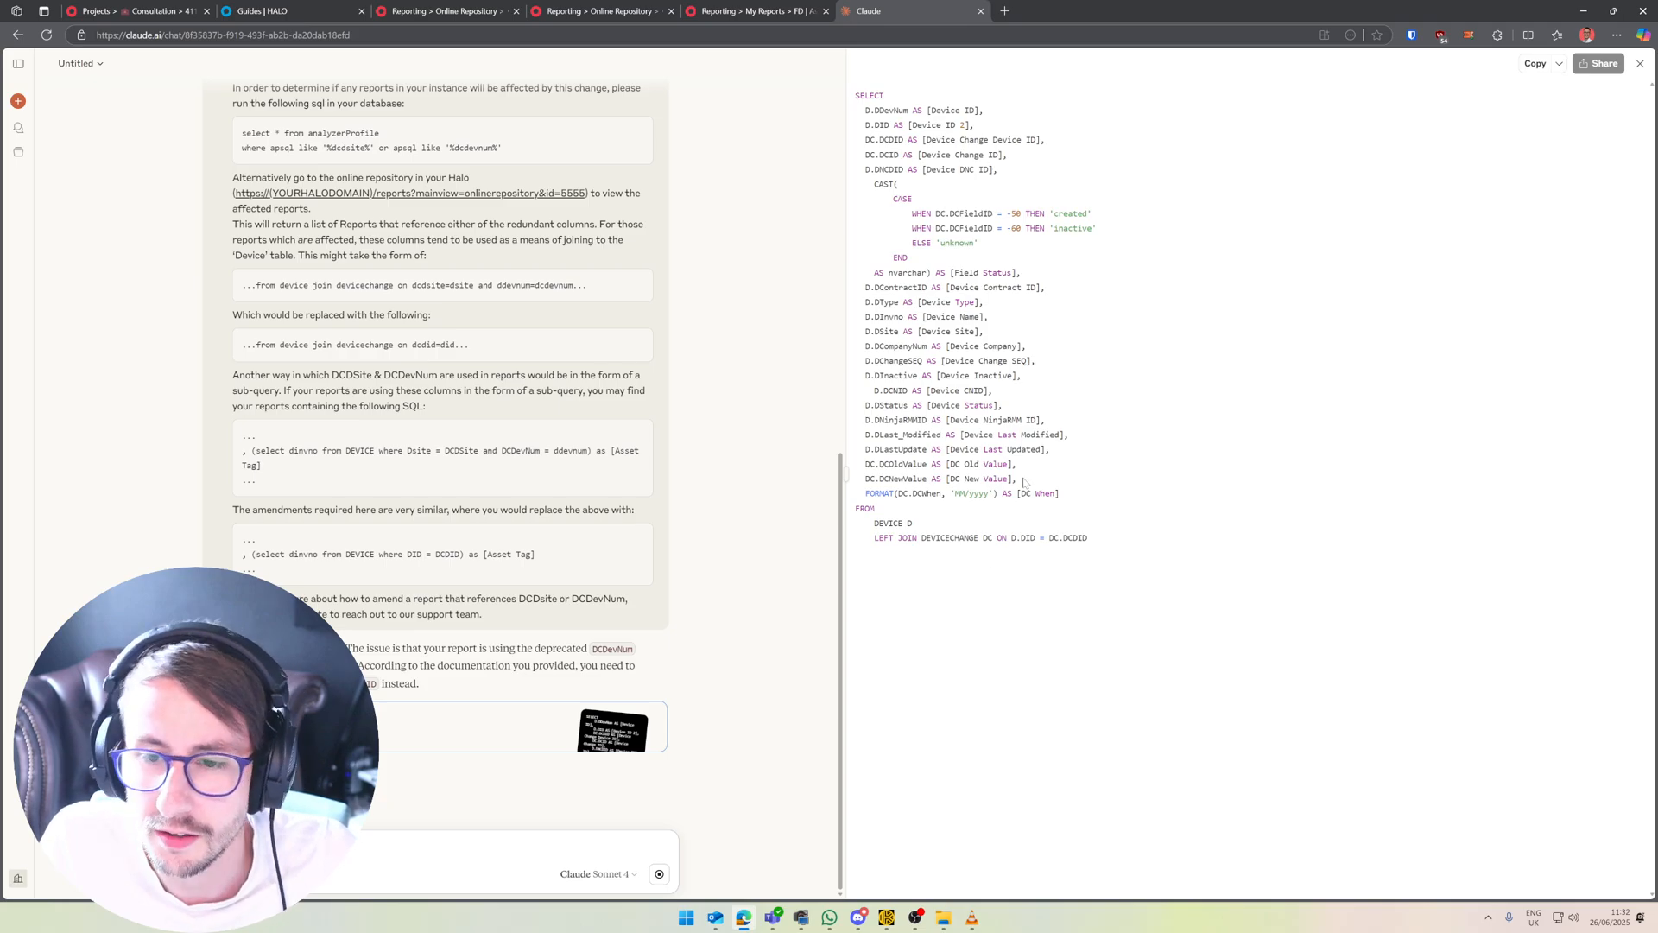
{"action": "double_click", "coordinate": [1021, 538]}
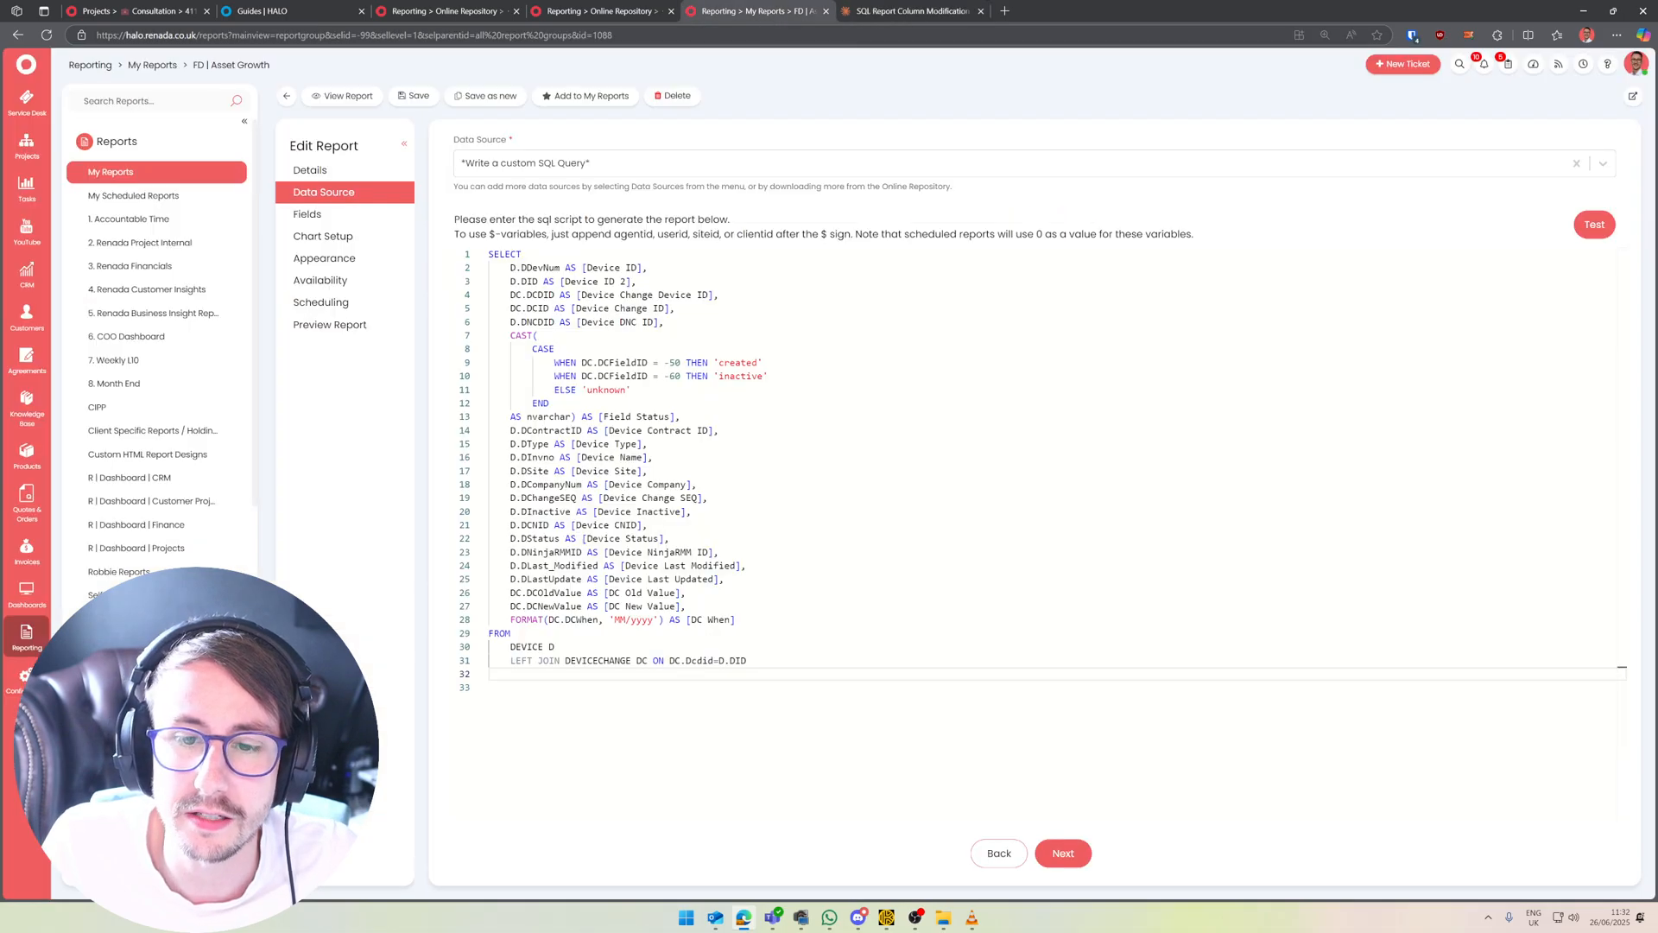
Compare the report's new DC.Dcdid=D.DID join with the guide's dcdid=did replacement and deprecated column names
{"action": "double_click", "coordinate": [707, 660]}
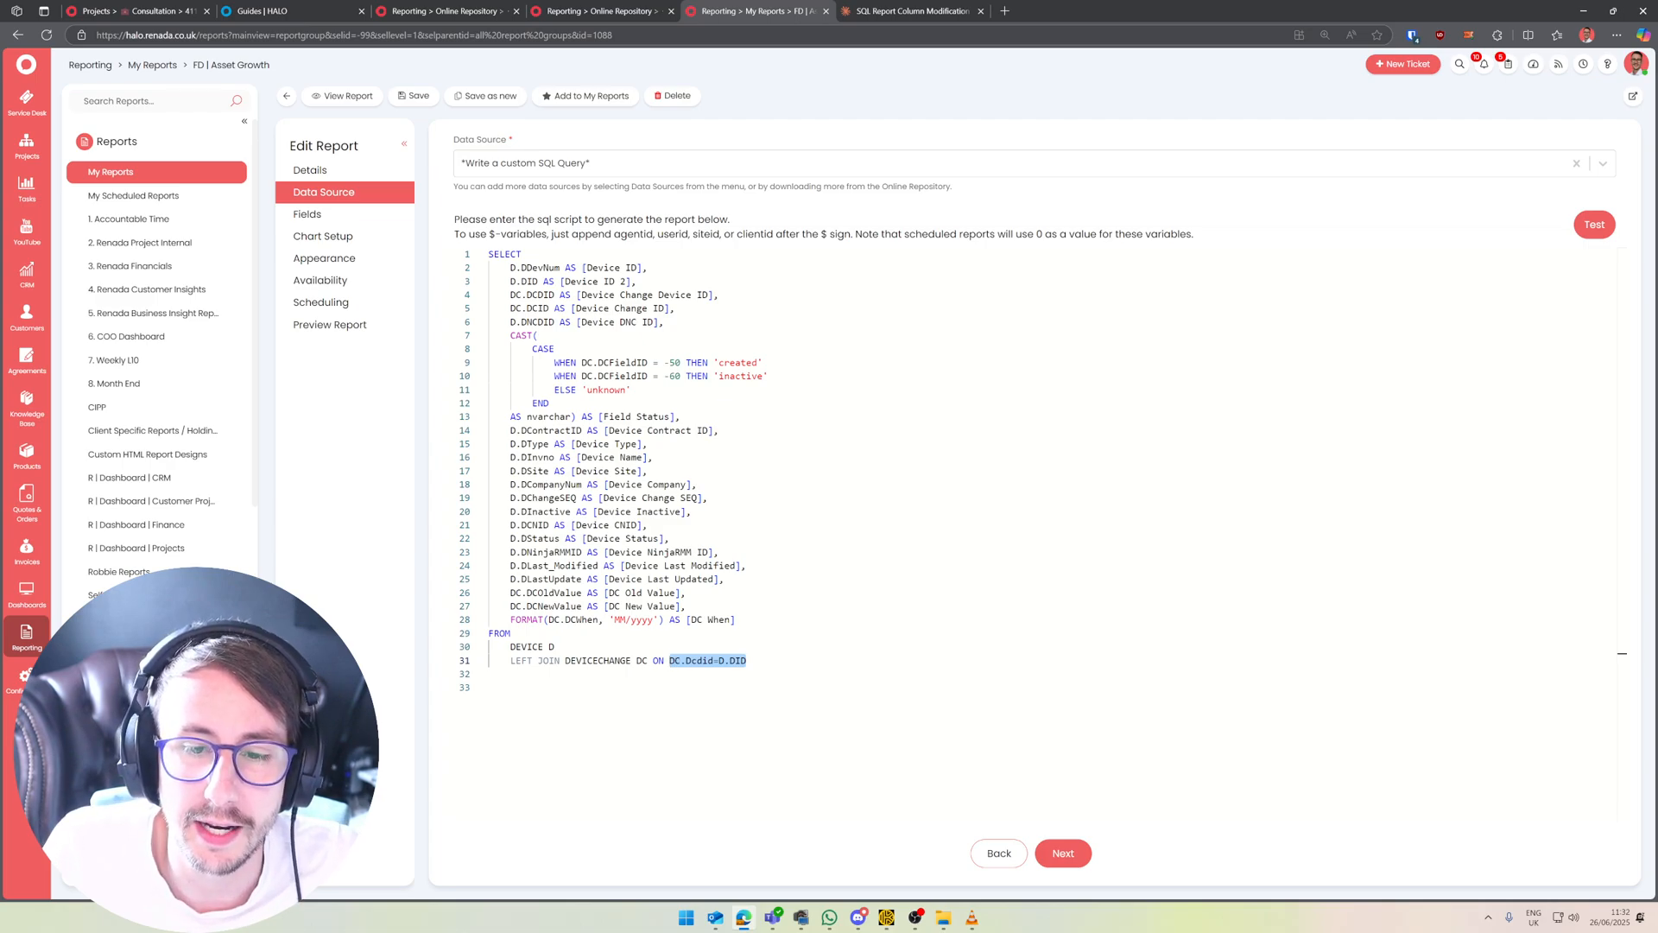
{"action": "double_click", "coordinate": [597, 660]}
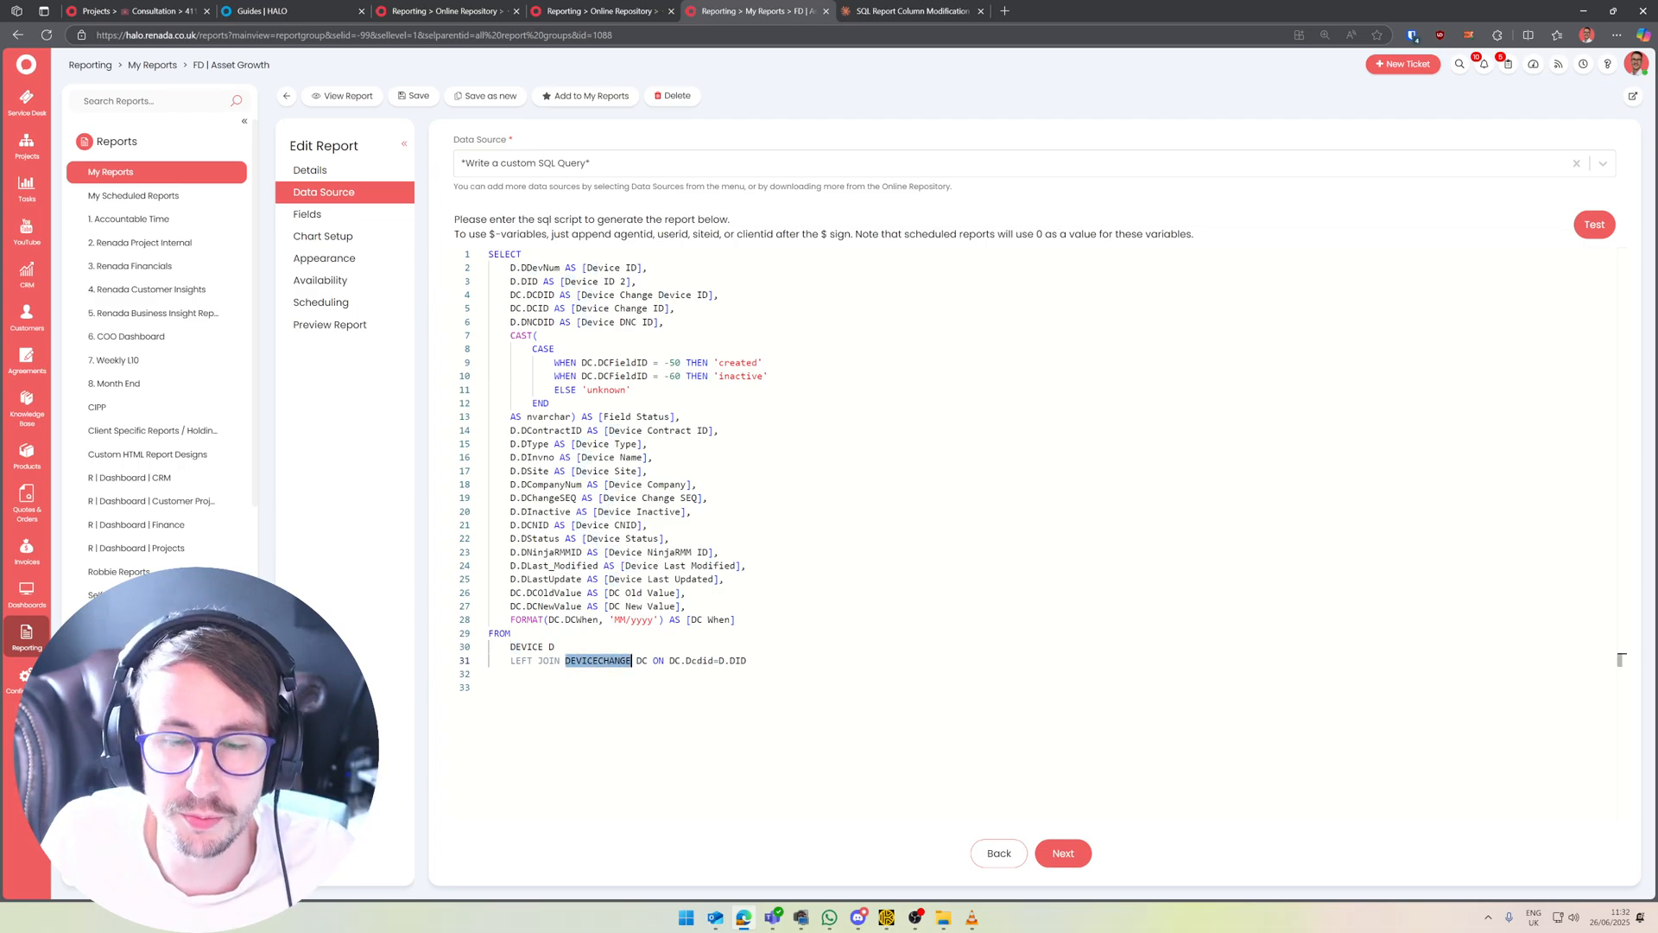
{"action": "double_click", "coordinate": [703, 660]}
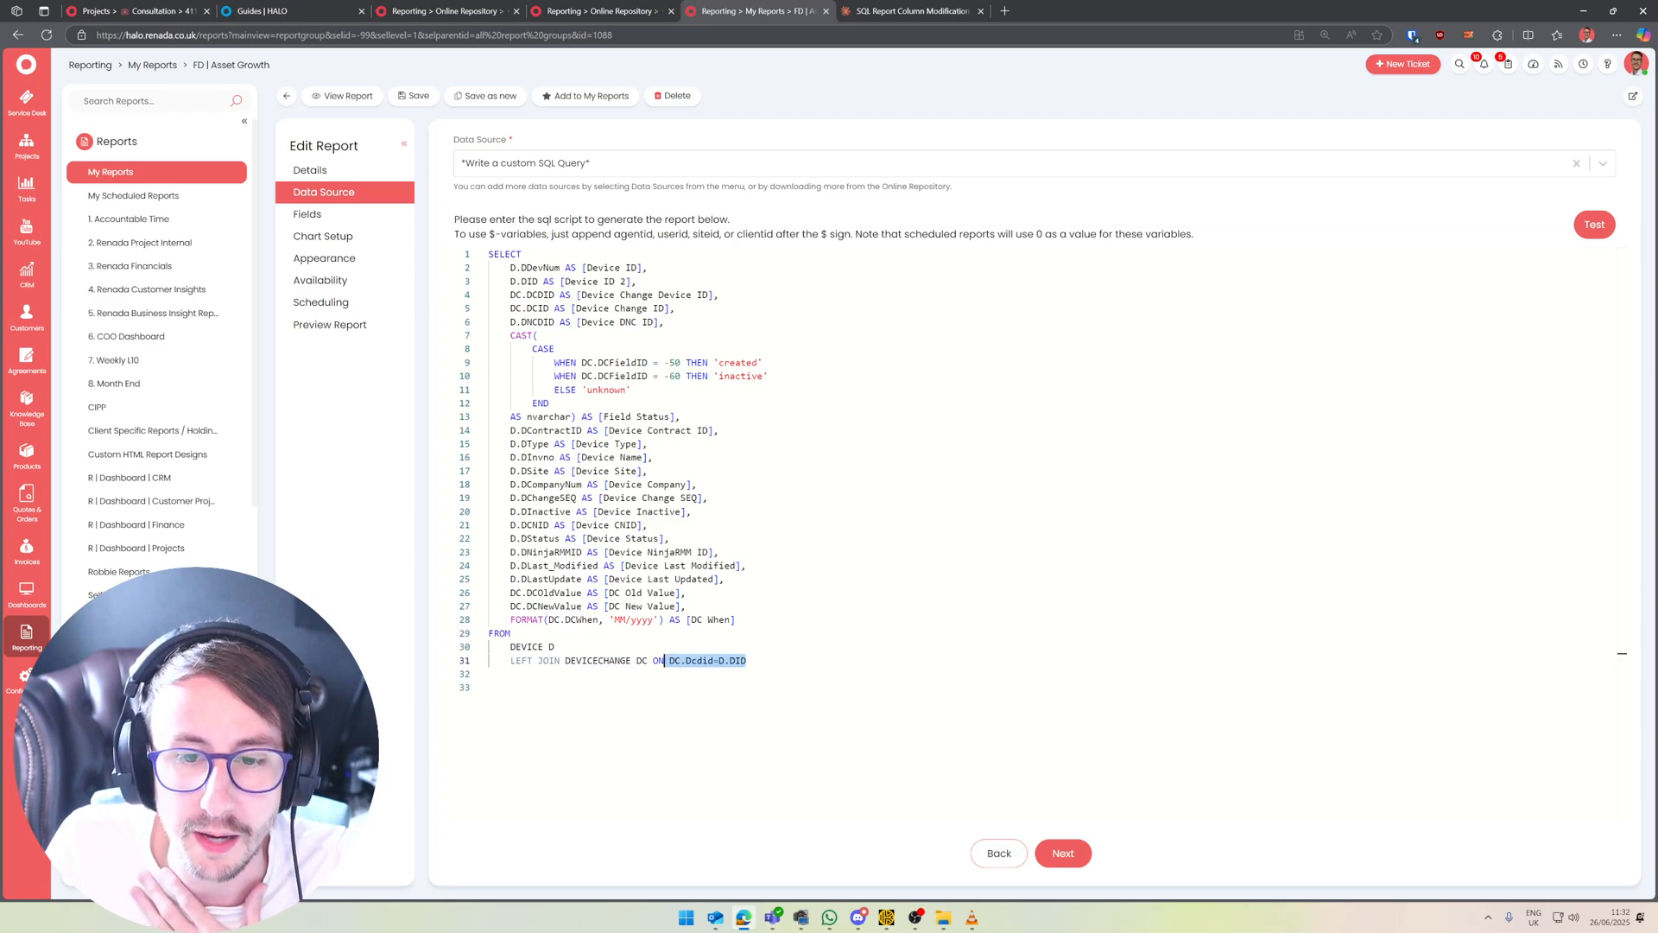
{"action": "left_click", "coordinate": [264, 10]}
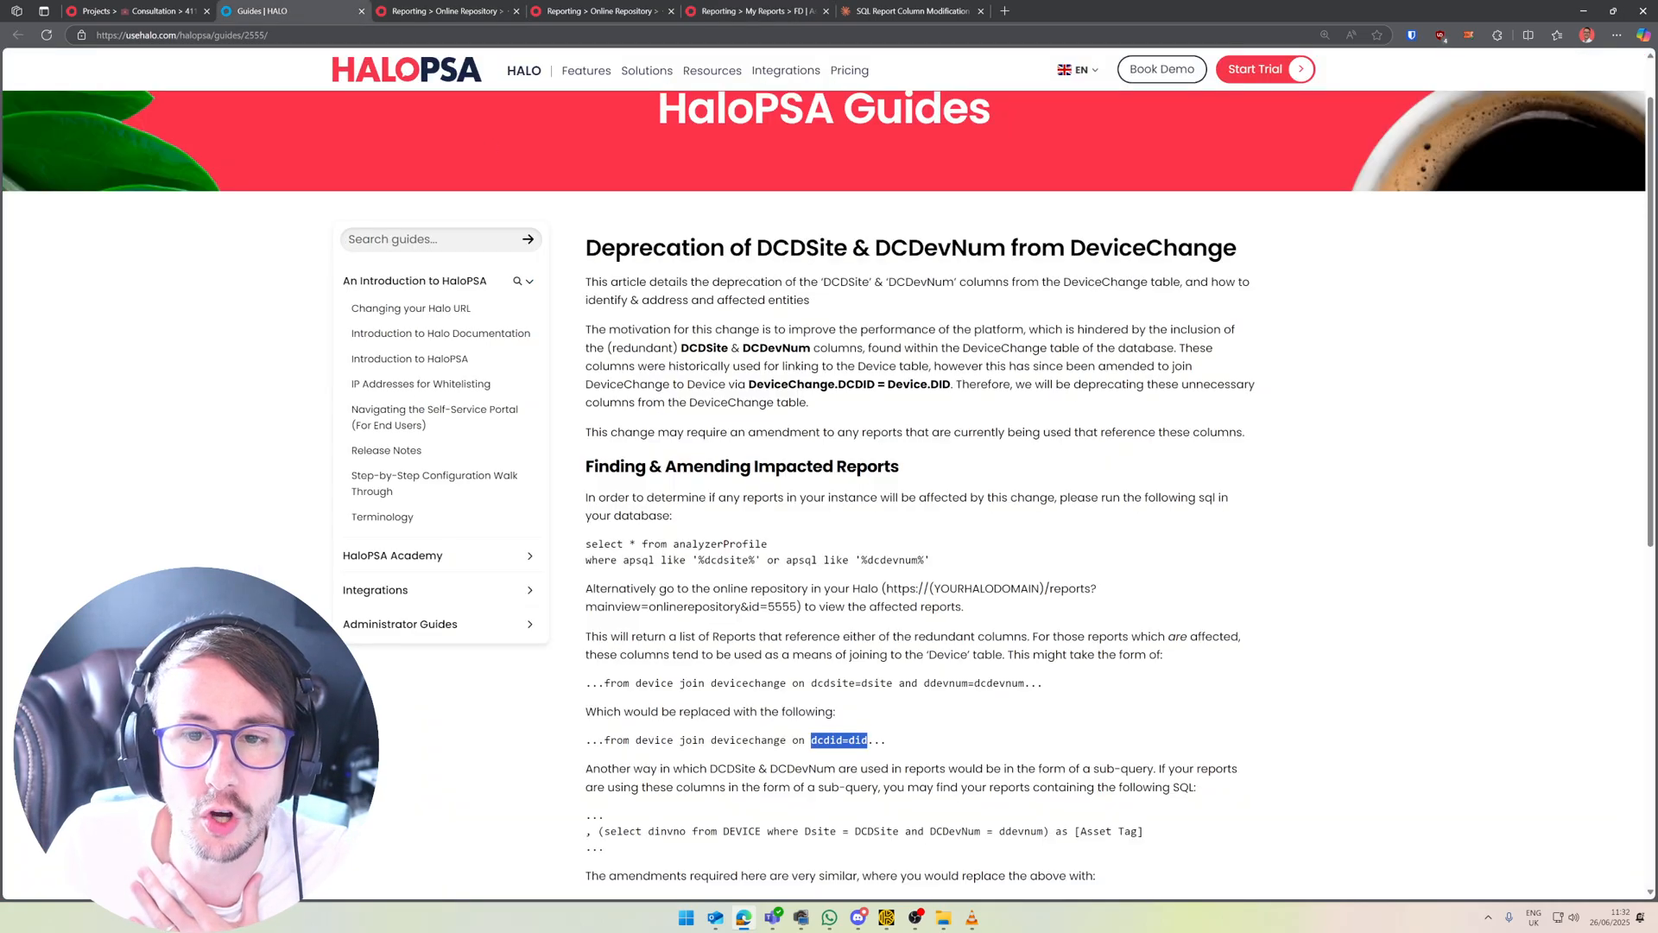
{"action": "double_click", "coordinate": [743, 348]}
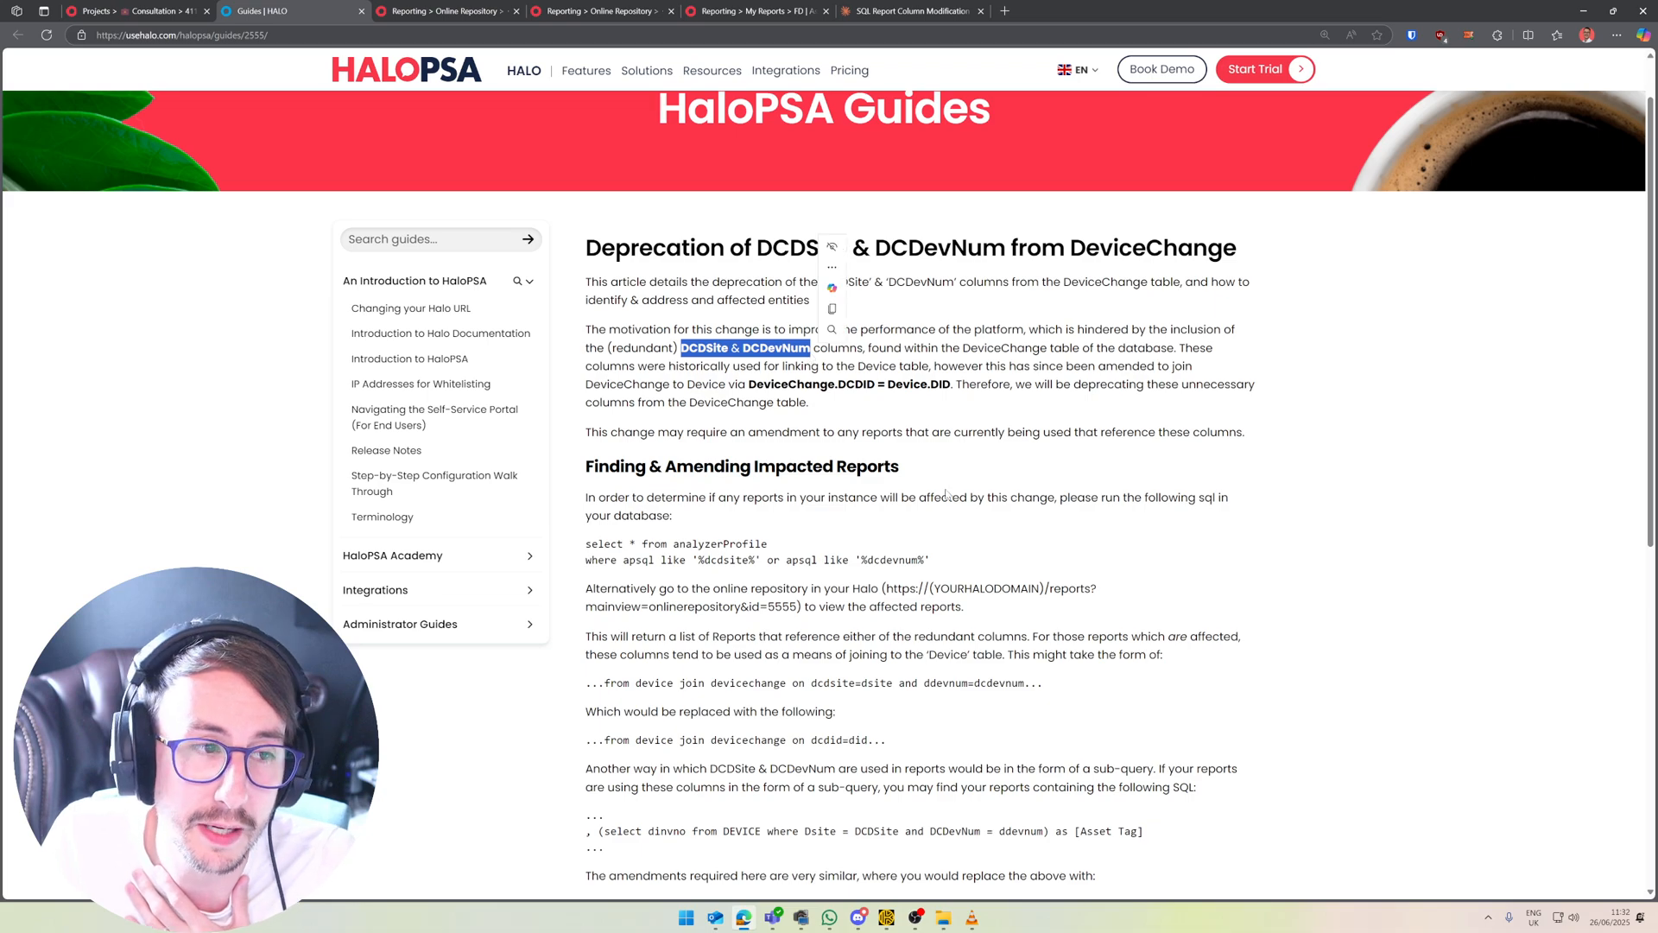